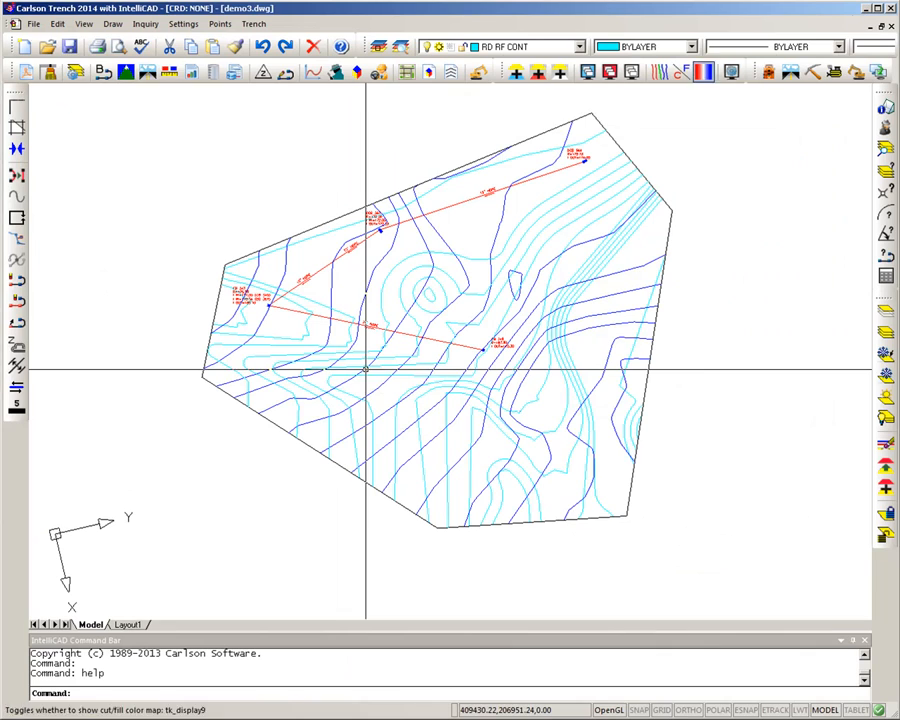
Open the demo3.dwg drawing from the Carlson Projects folder.
left_click(34, 24)
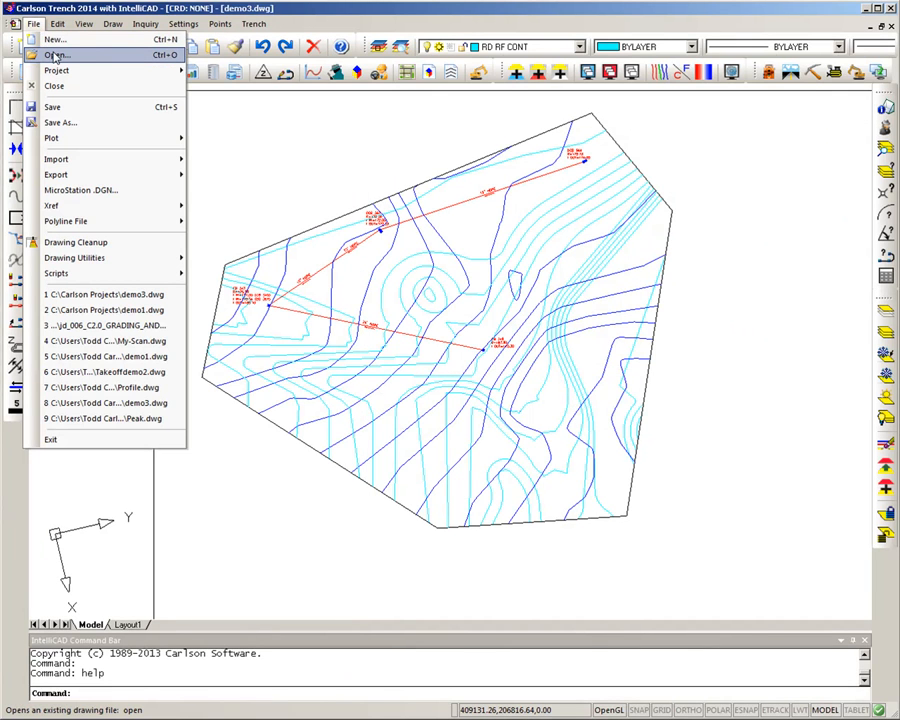
left_click(54, 56)
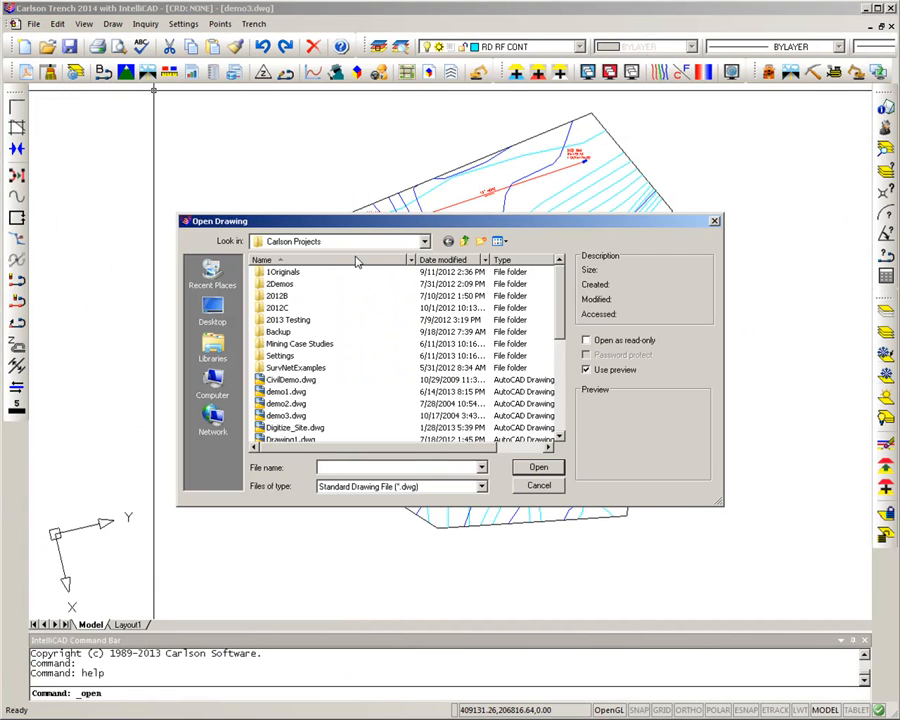
left_click(286, 414)
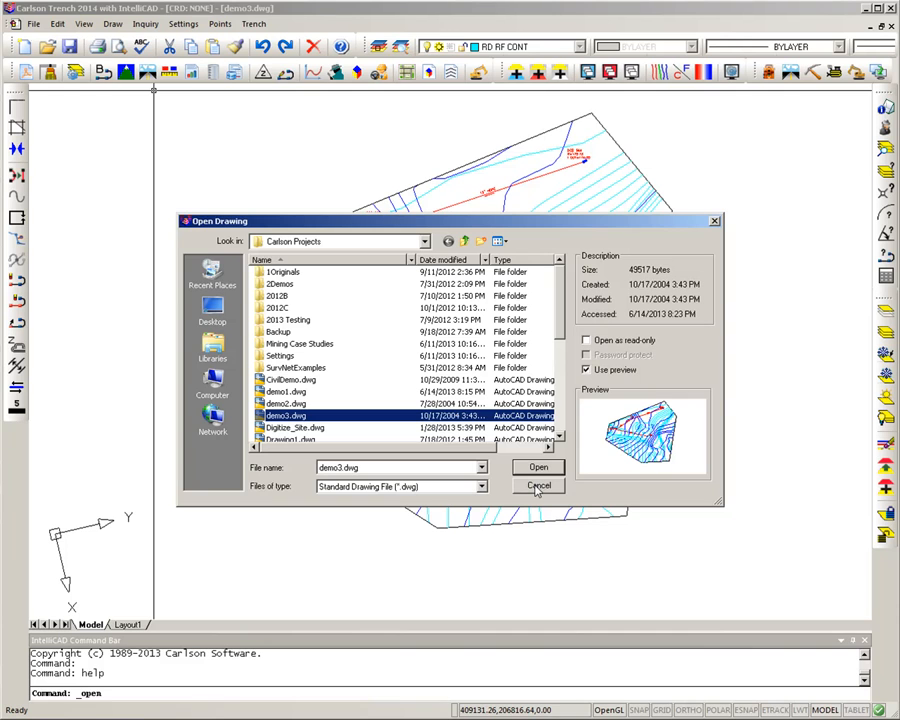
left_click(538, 468)
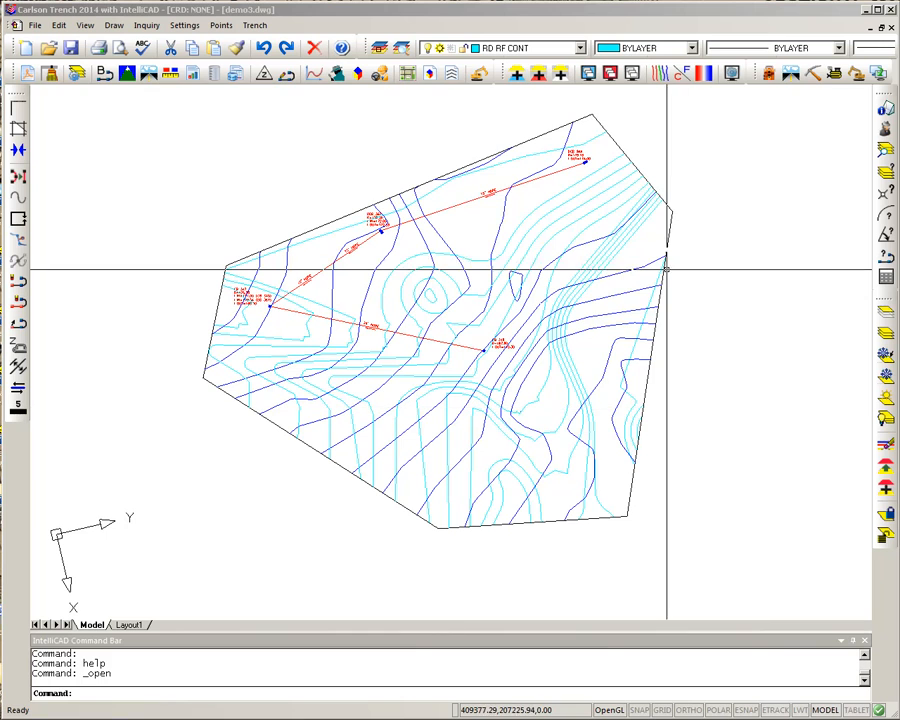
Start Input Trench Line with polyline method, sewer type, connected network system A, width 4.00, circular pipe.
left_click(254, 24)
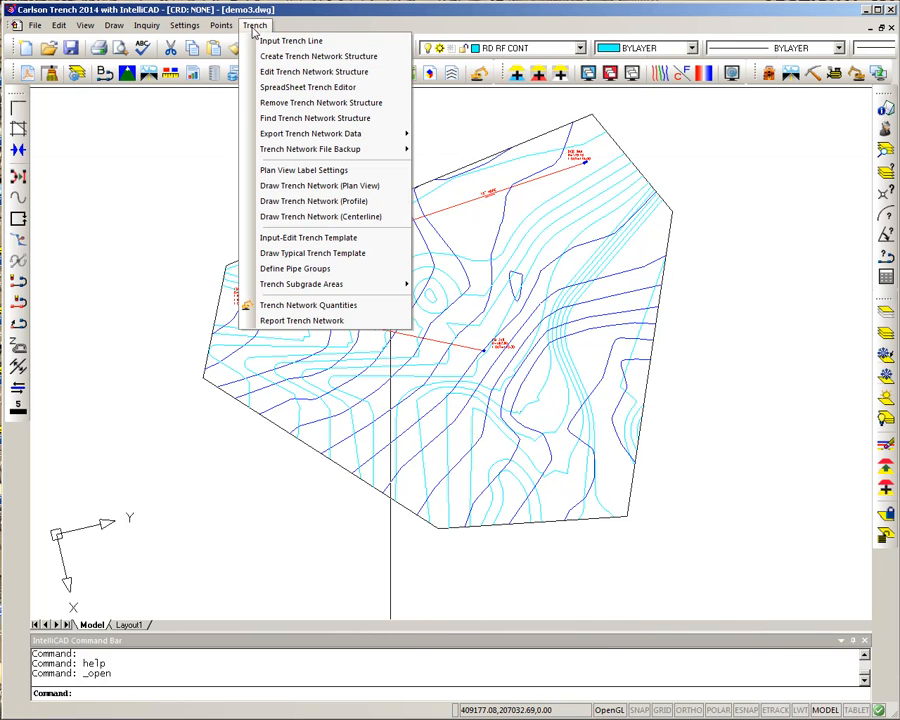
mouse_move(308, 304)
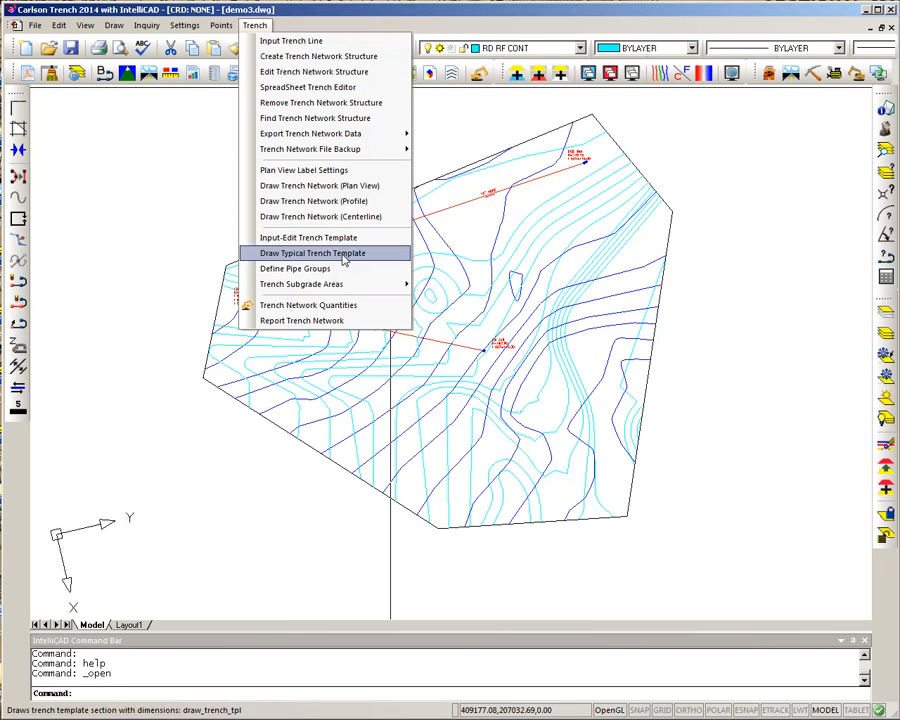
mouse_move(318, 56)
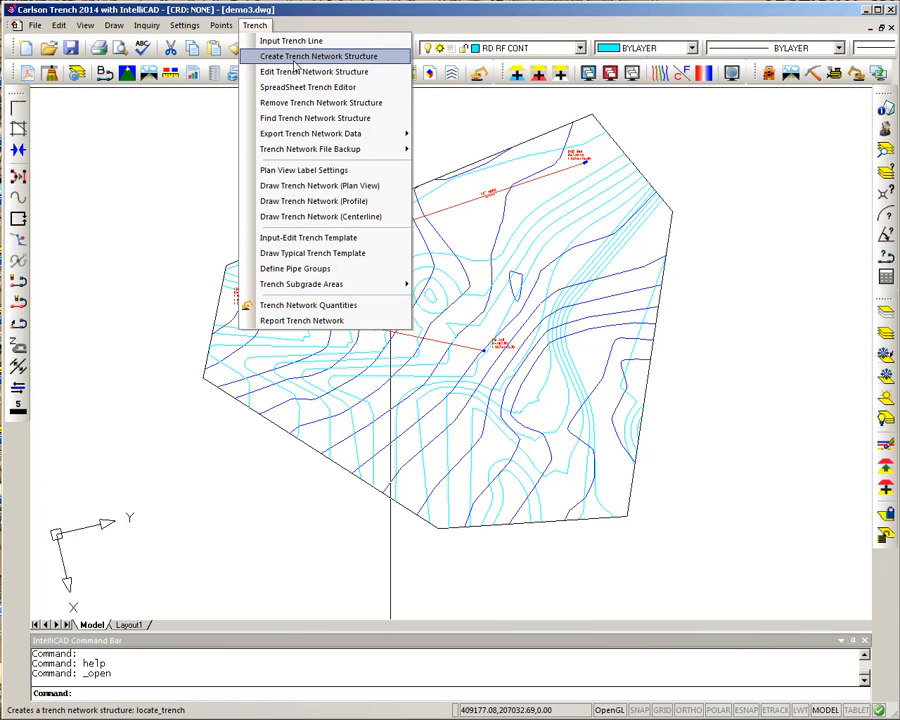
mouse_move(292, 40)
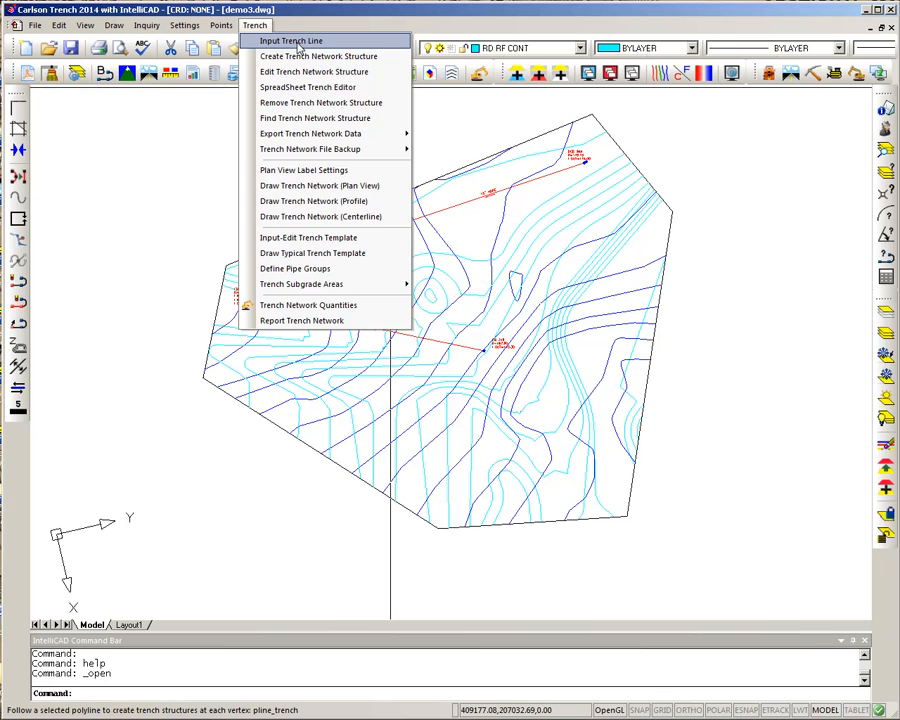
left_click(292, 40)
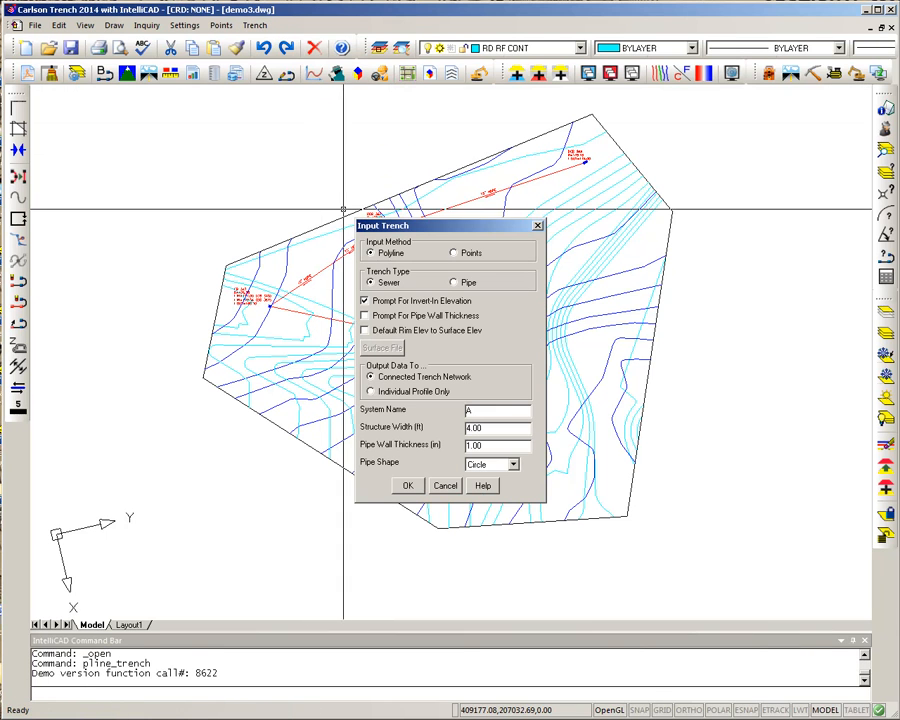
mouse_move(298, 260)
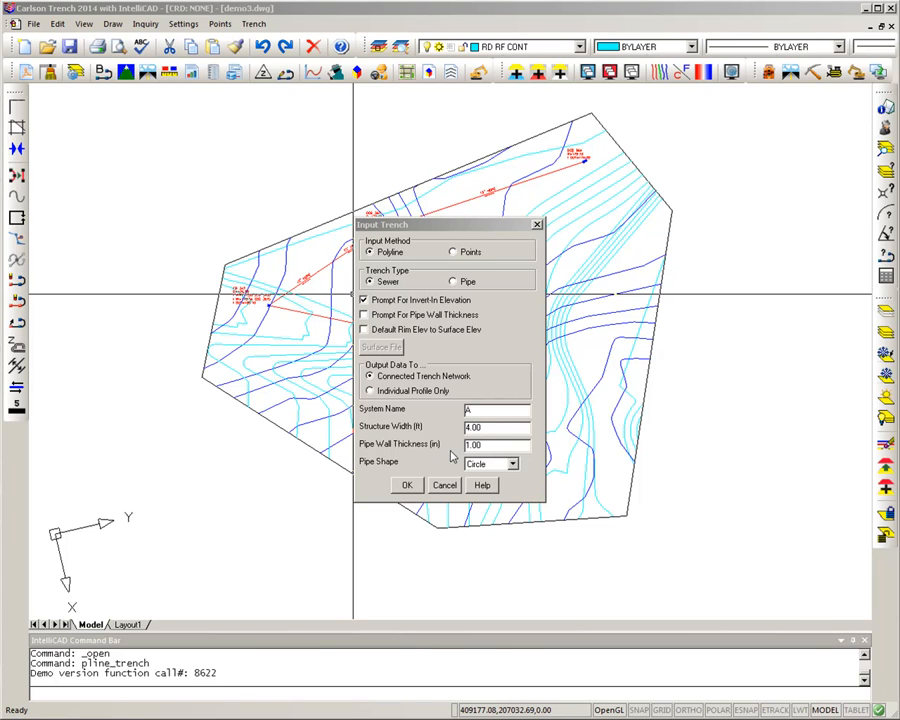
mouse_move(476, 448)
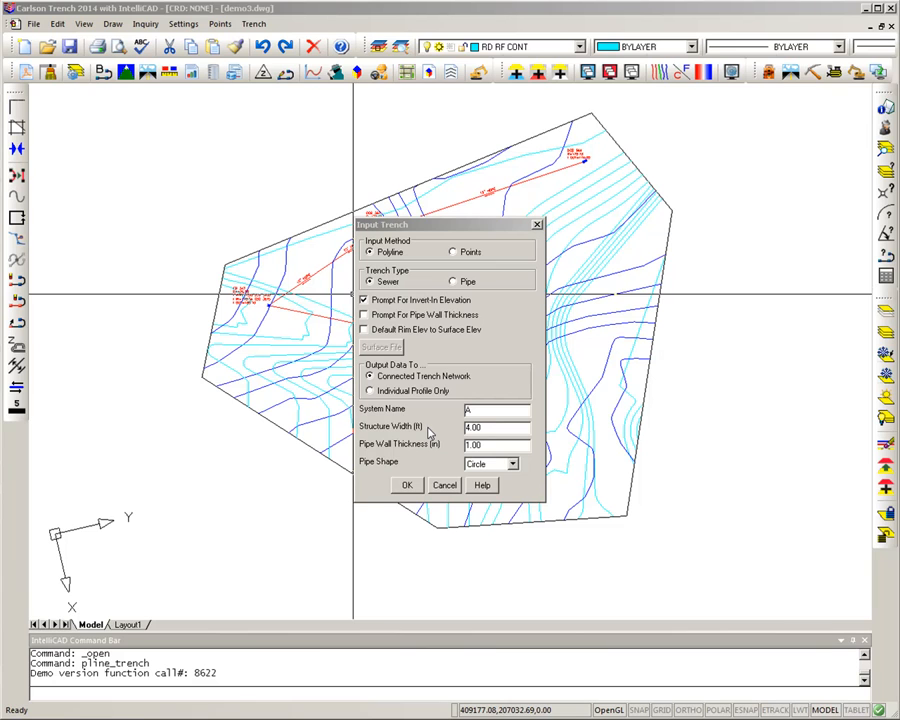
mouse_move(408, 474)
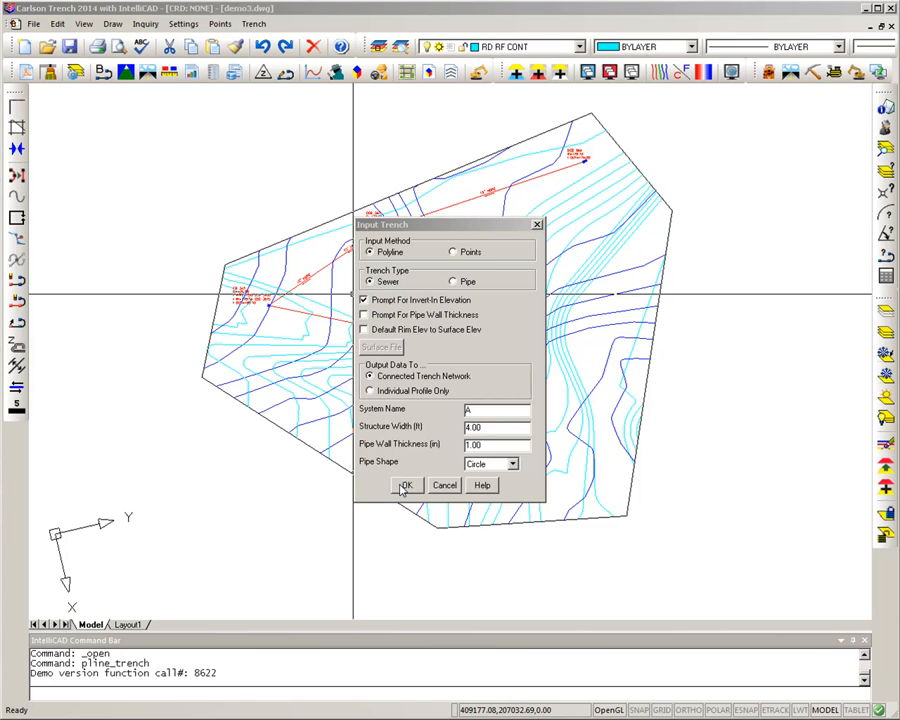
left_click(404, 486)
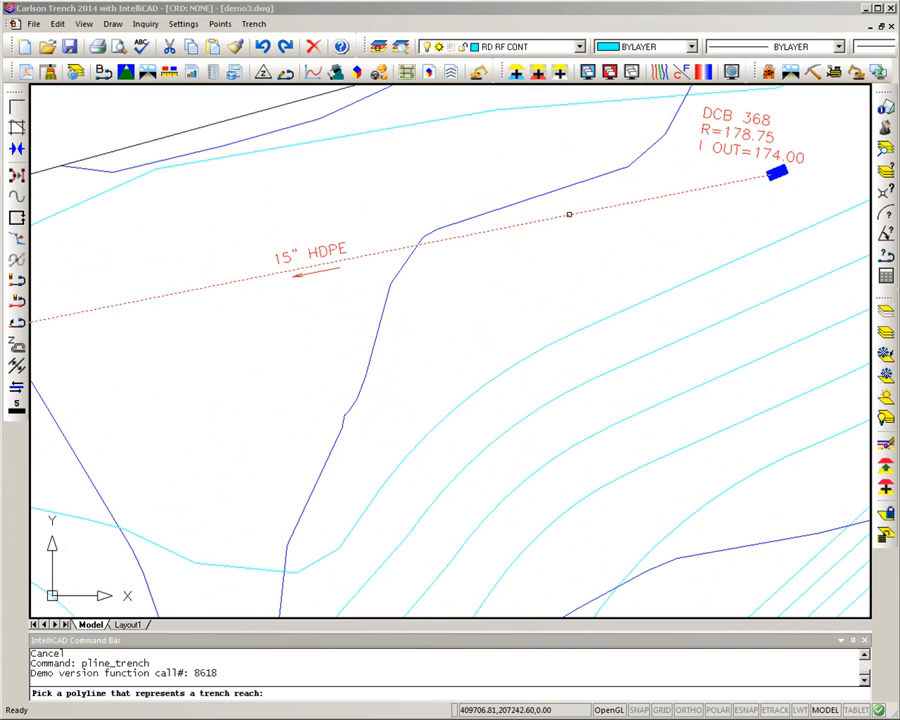
Pick the 15" HDPE polyline as a reach and record DCB 367 with rim 178.50 from its labels.
left_click(568, 214)
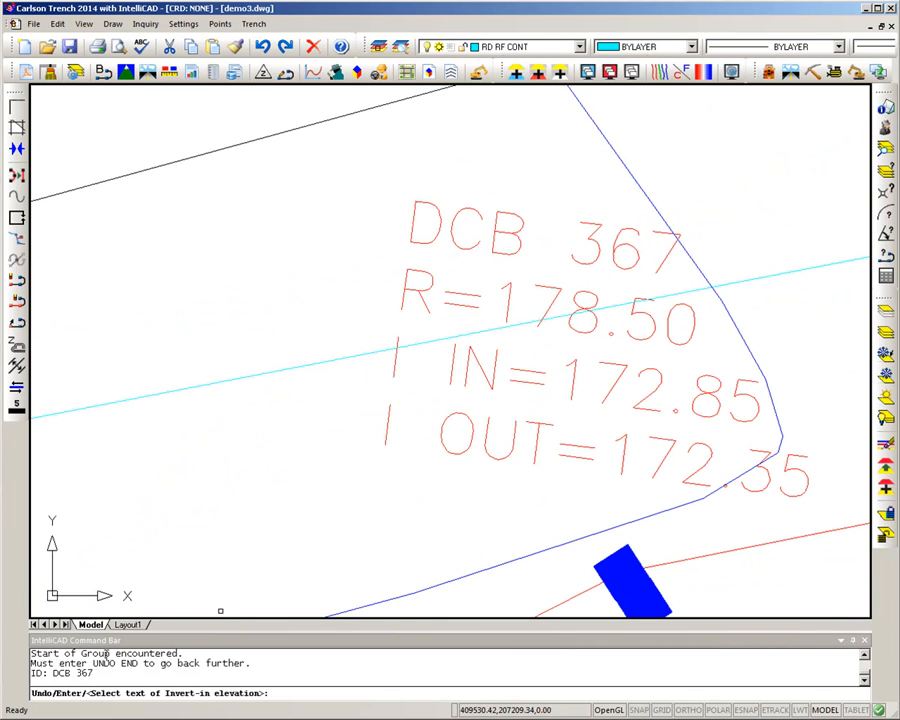
left_click(450, 374)
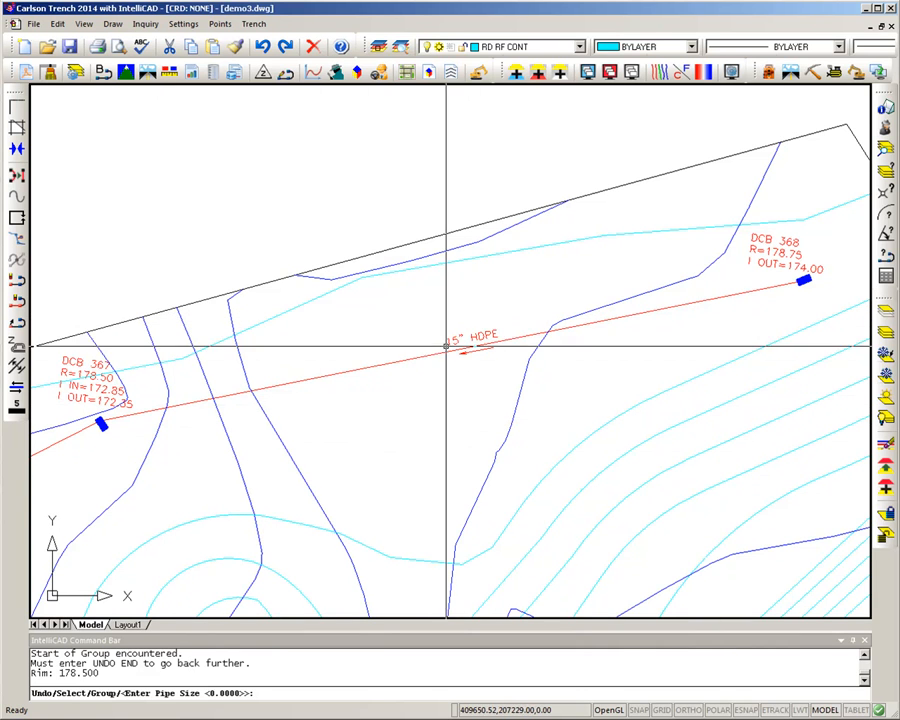
Enter pipe size 15 and structure CB347 with invert-in 170.54.
type("15")
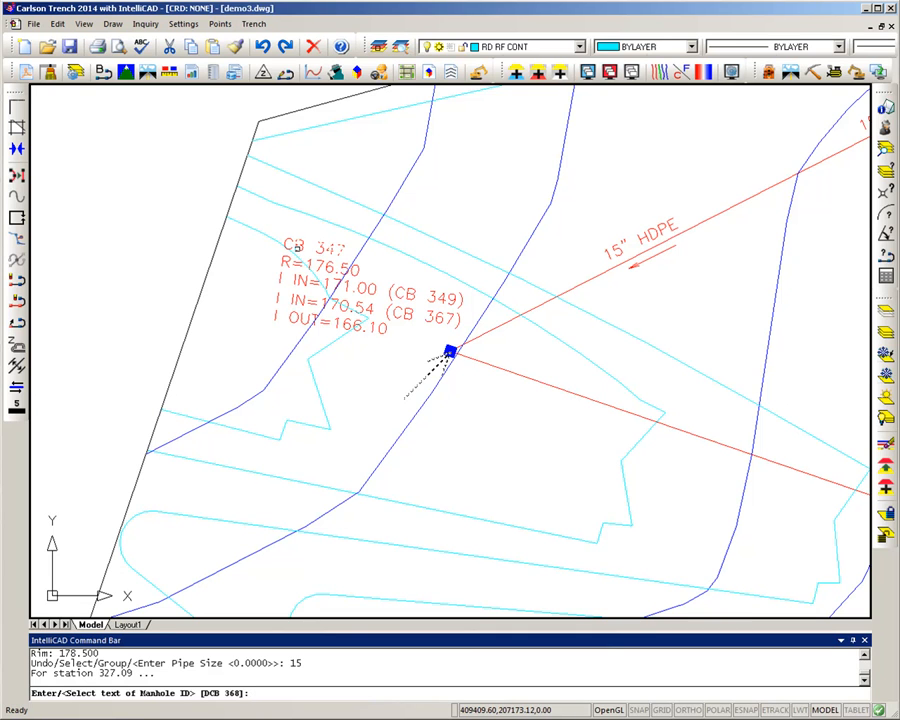
type("e")
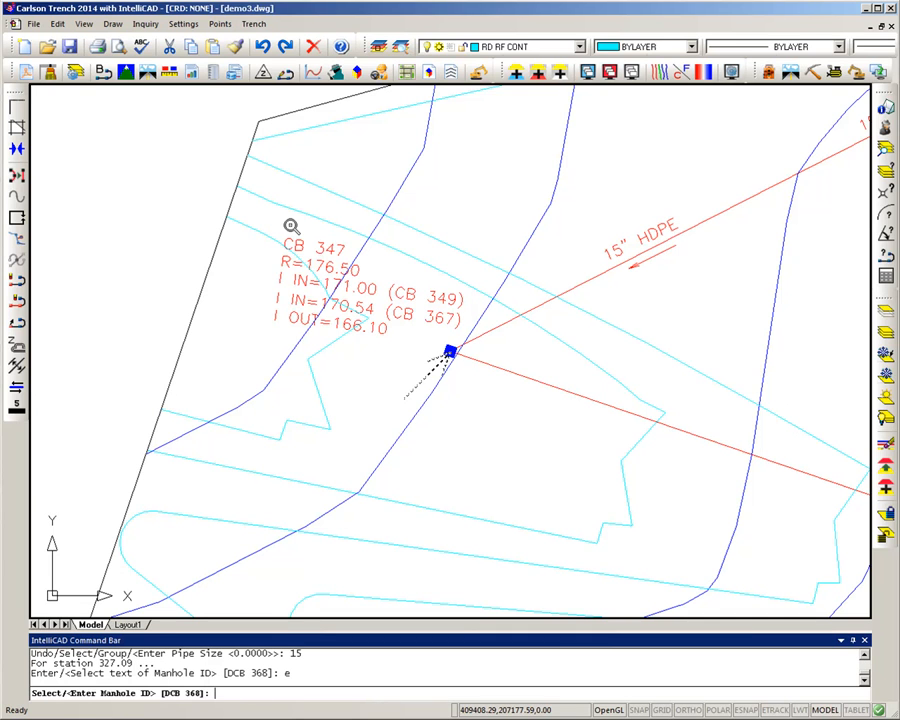
mouse_move(332, 356)
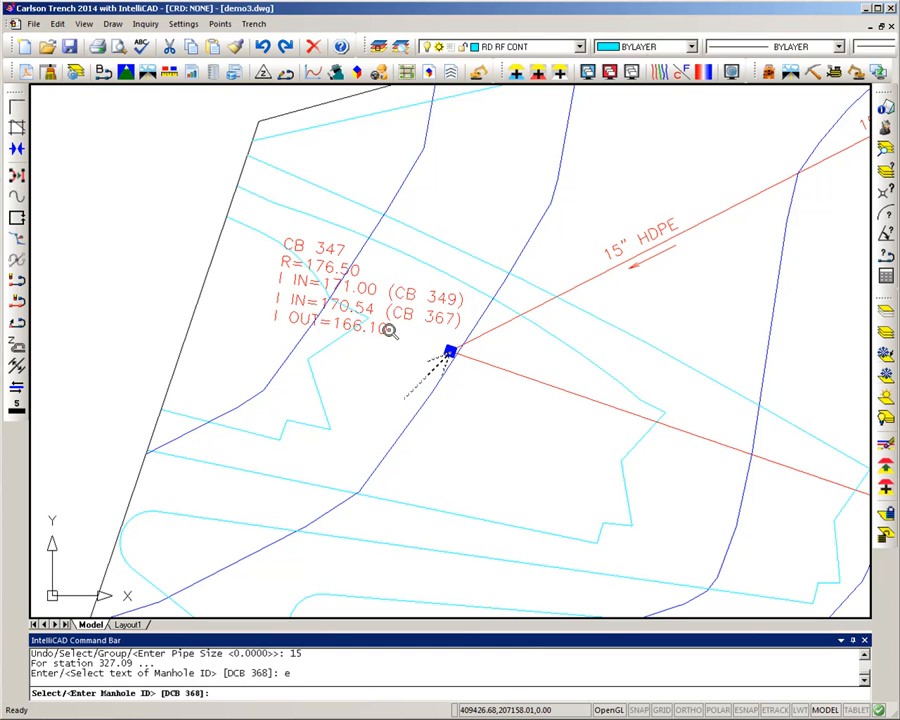
type("CB347")
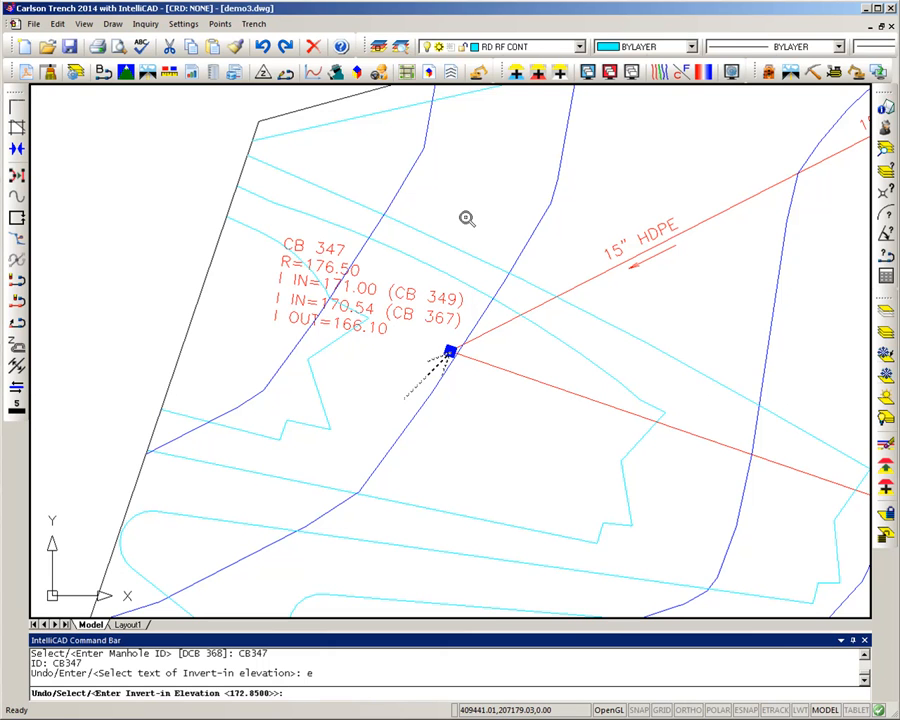
type("170.54")
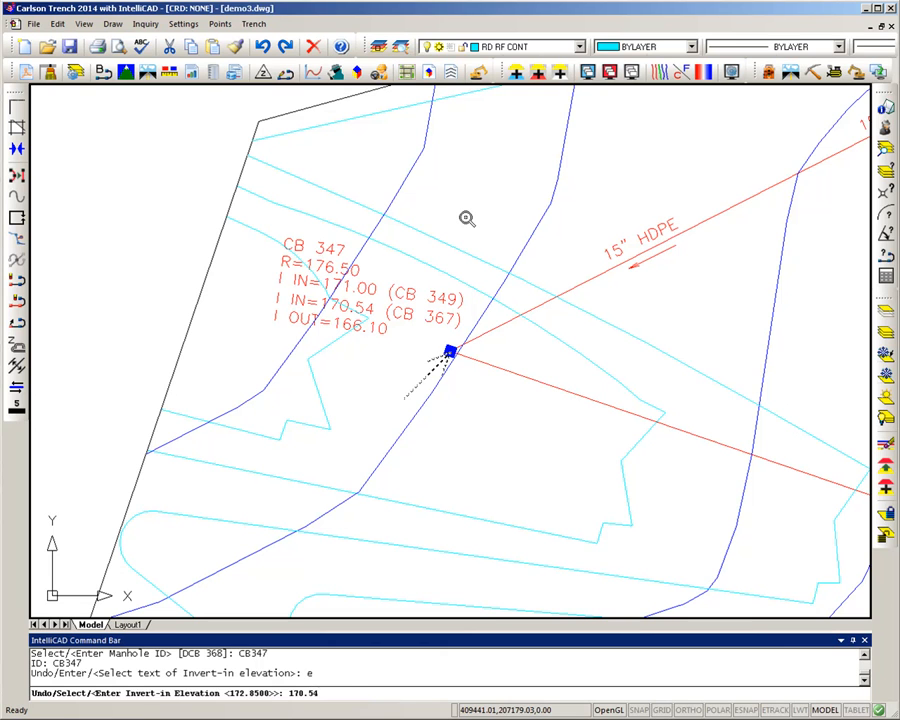
key("enter")
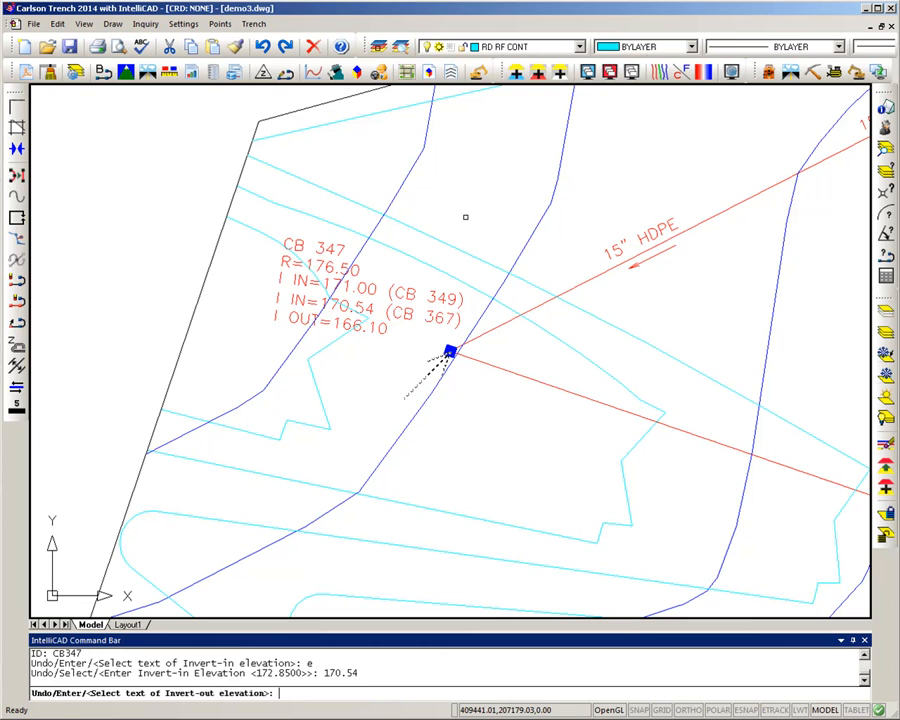
Give CB347 invert-out 166.10 and rim 176.50, then pick the next reach.
type("1")
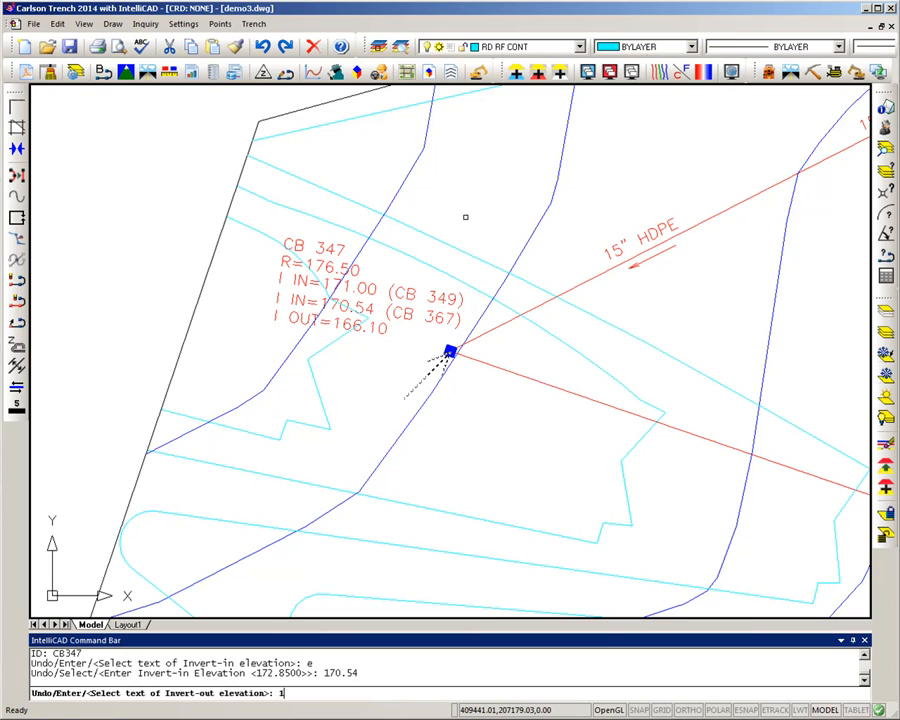
type("166.")
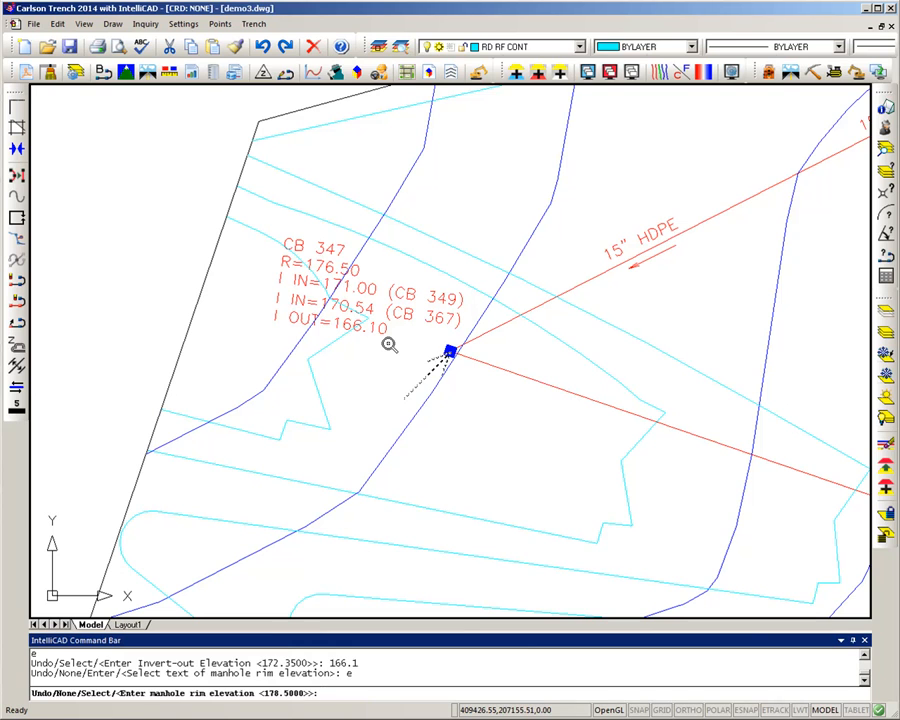
type("176.50")
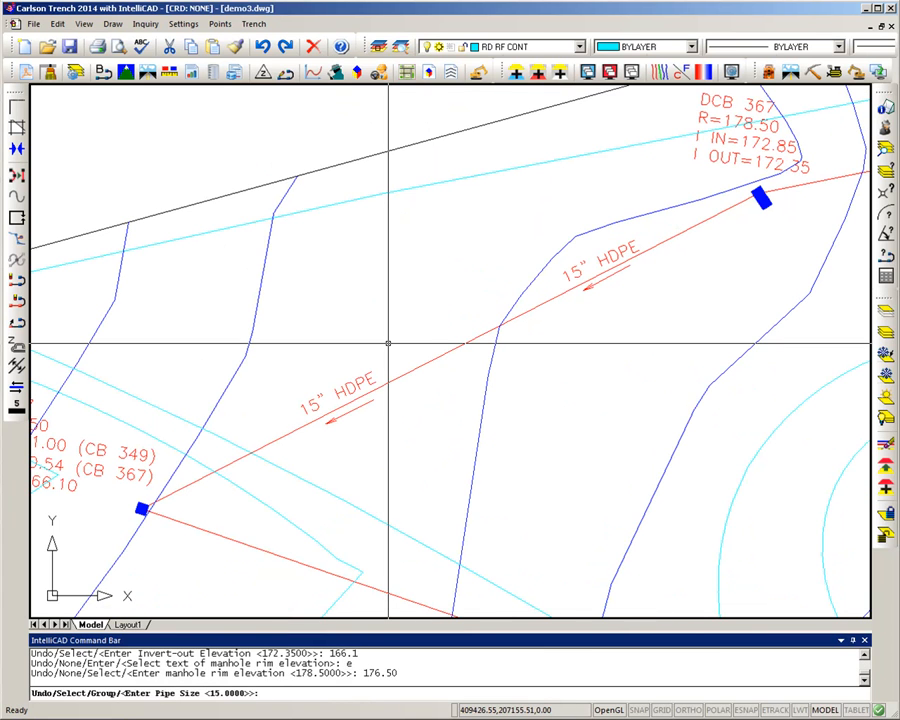
type("1")
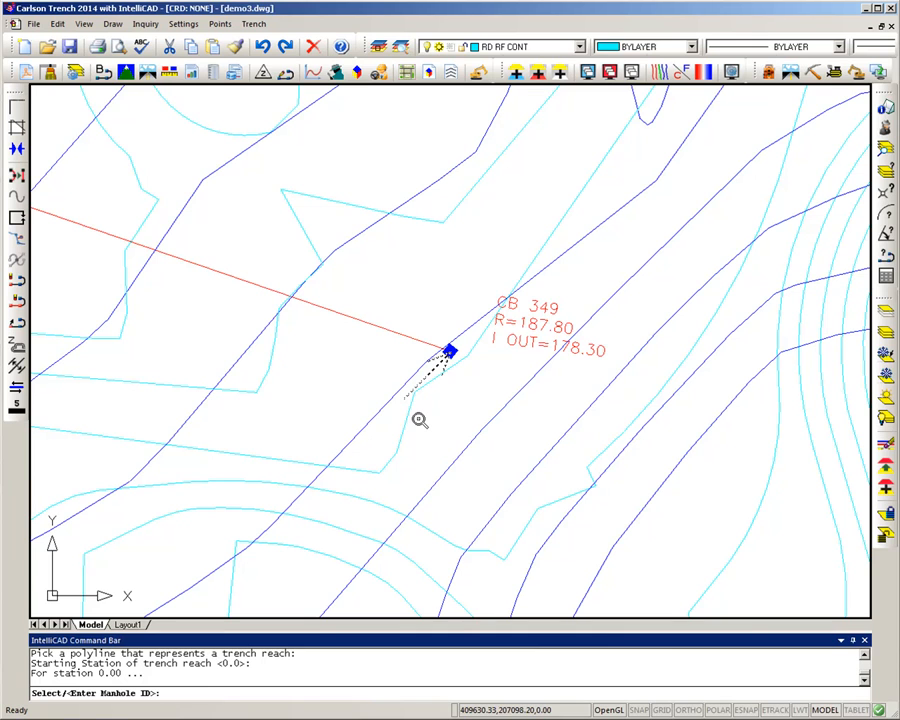
Enter structure CB349 with invert-in and invert-out 178.3 and rim 187.8.
type("CB")
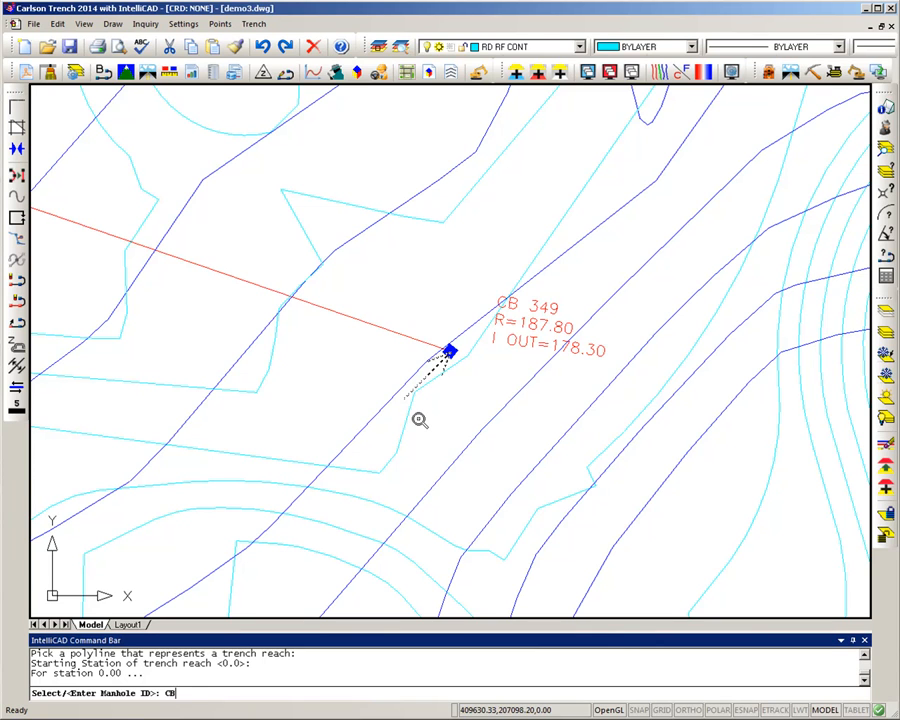
type("34")
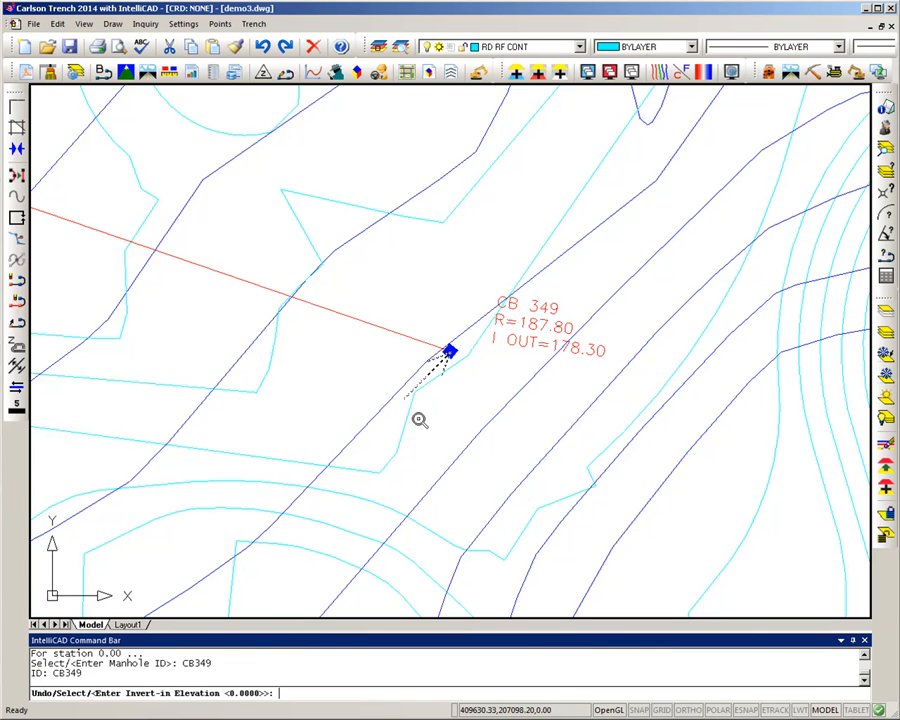
type("1")
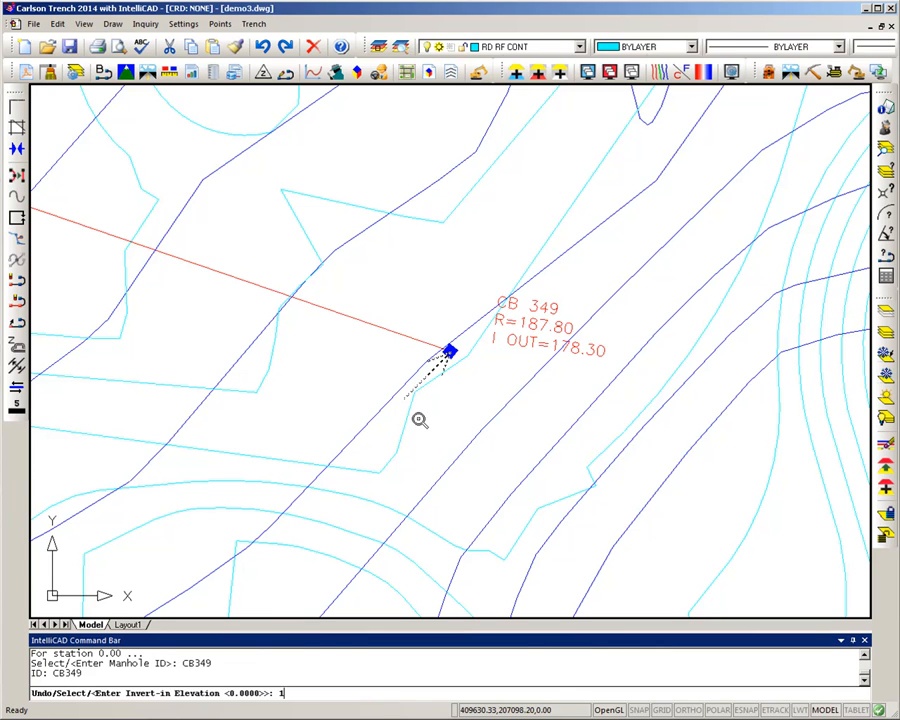
type("78.")
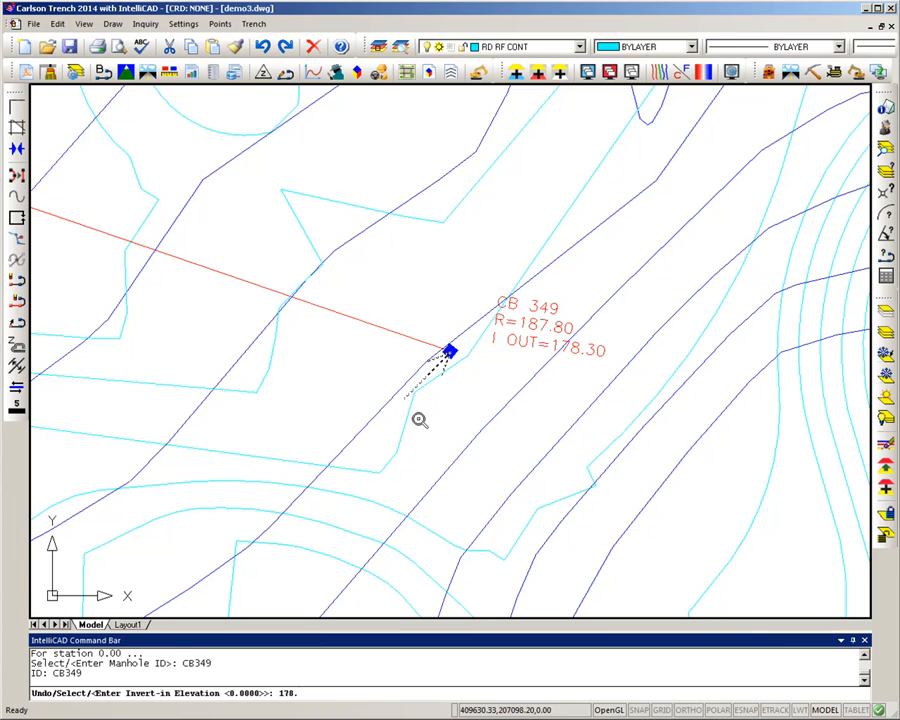
type("178.3")
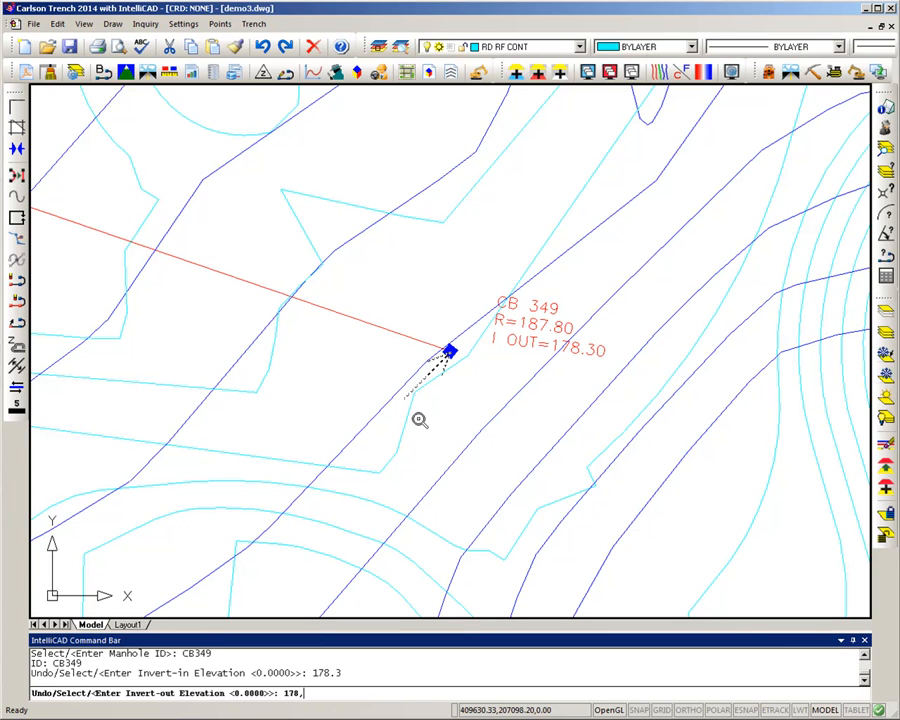
type("3")
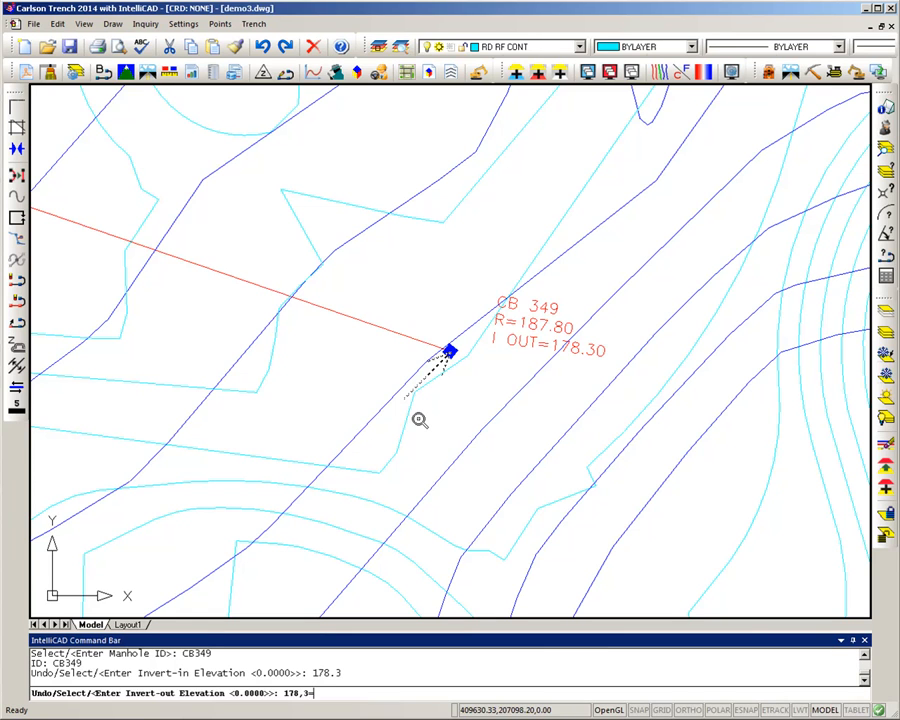
key("BackSpace")
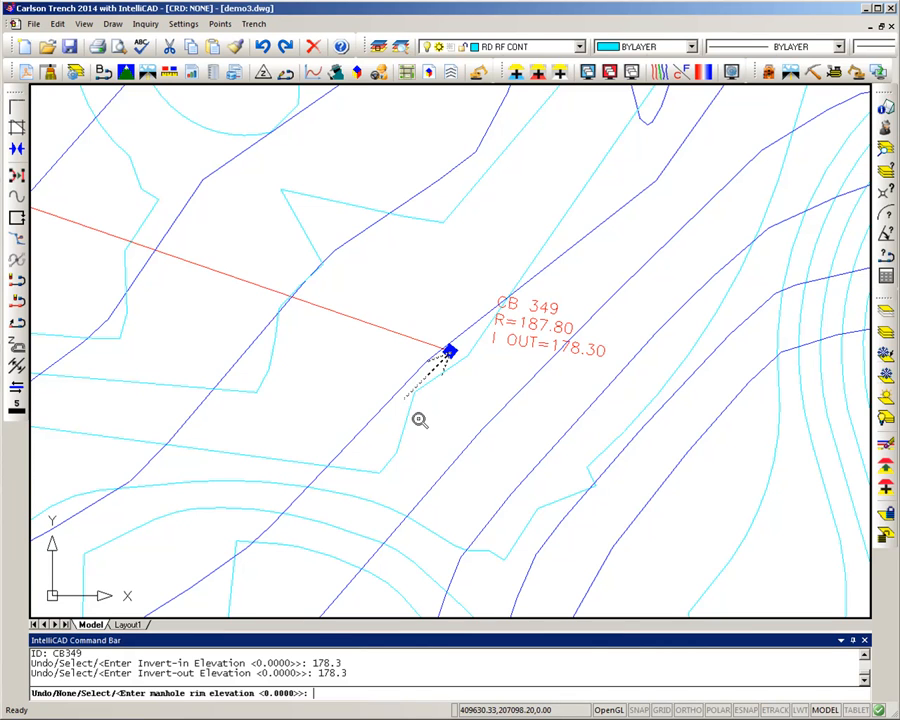
type("187.")
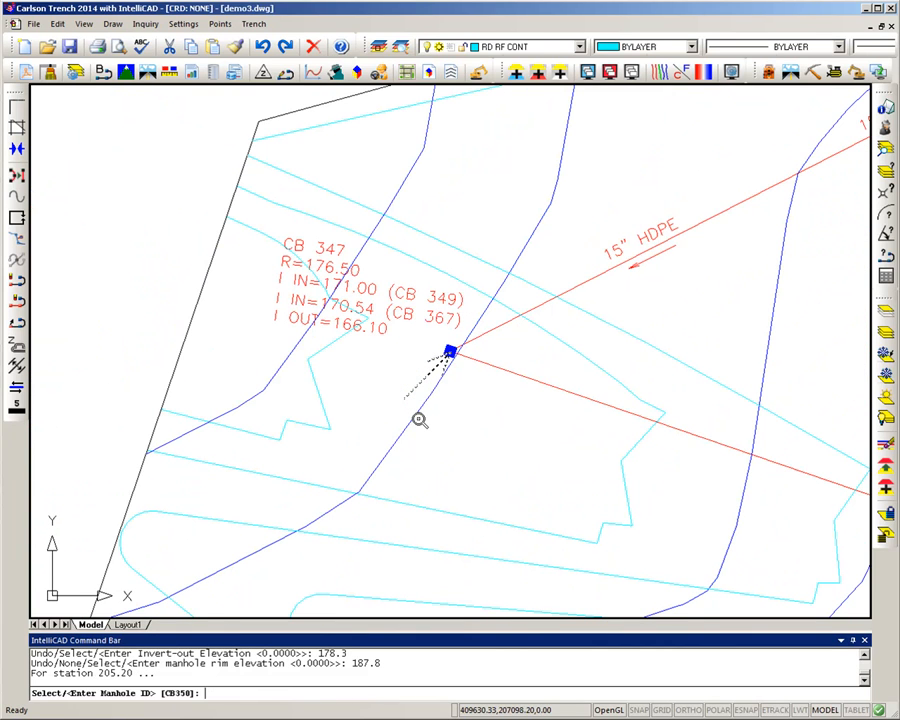
mouse_move(382, 402)
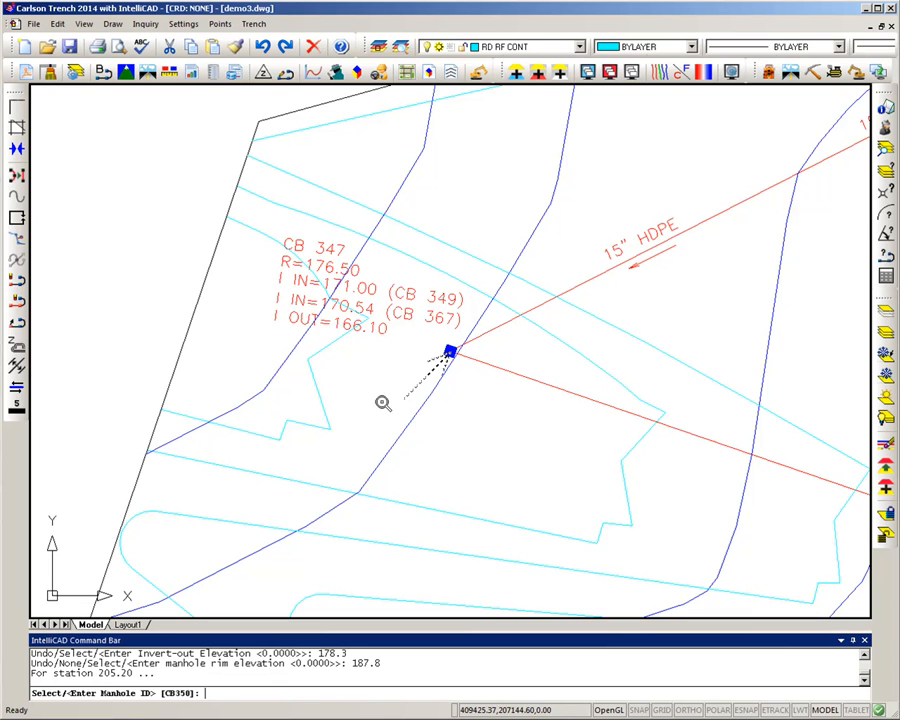
Connect CB349 to existing manhole CB347 with a 24-inch pipe.
type("CB")
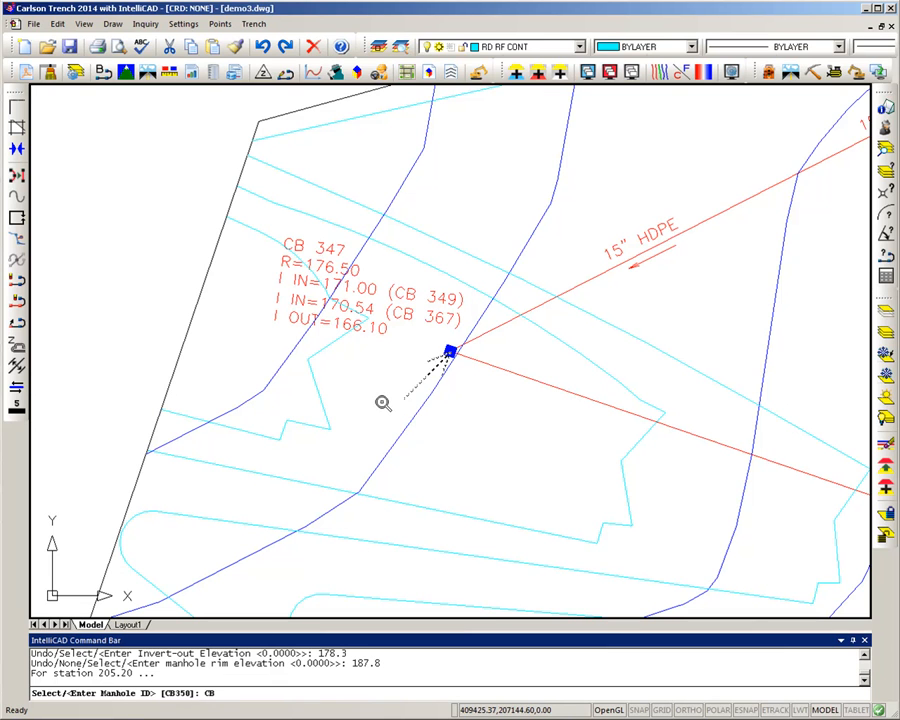
type("CB347")
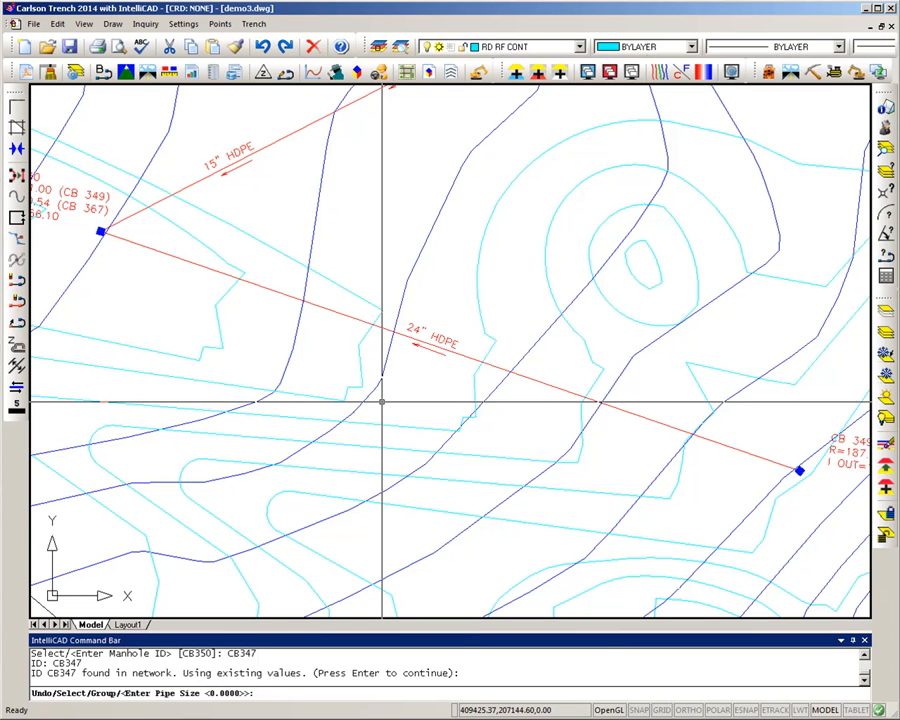
type("24")
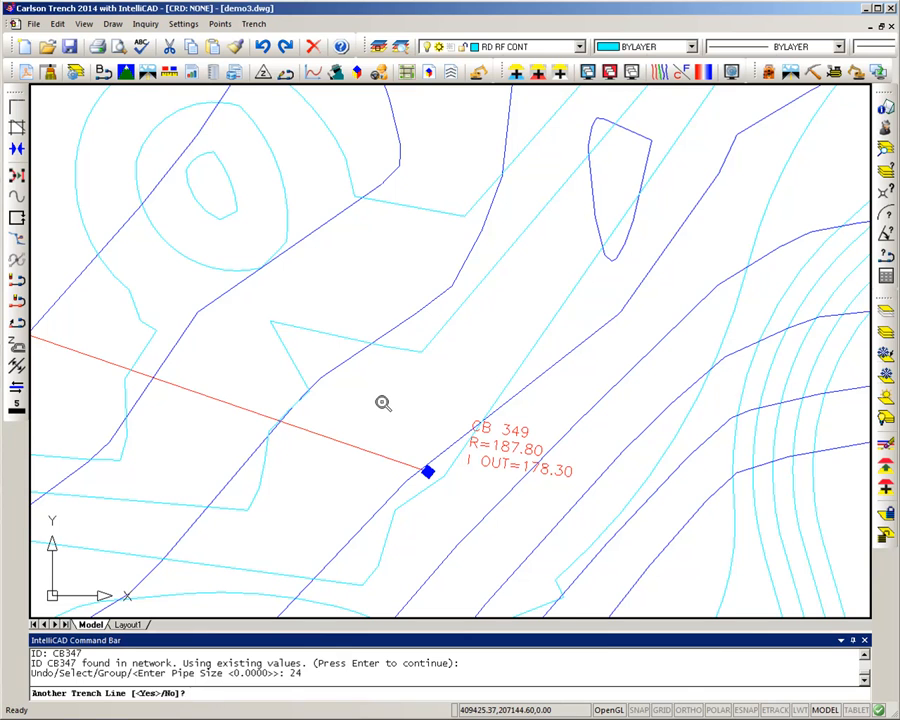
Answer N to another trench line so the finished network shows its structures labeled.
type("n")
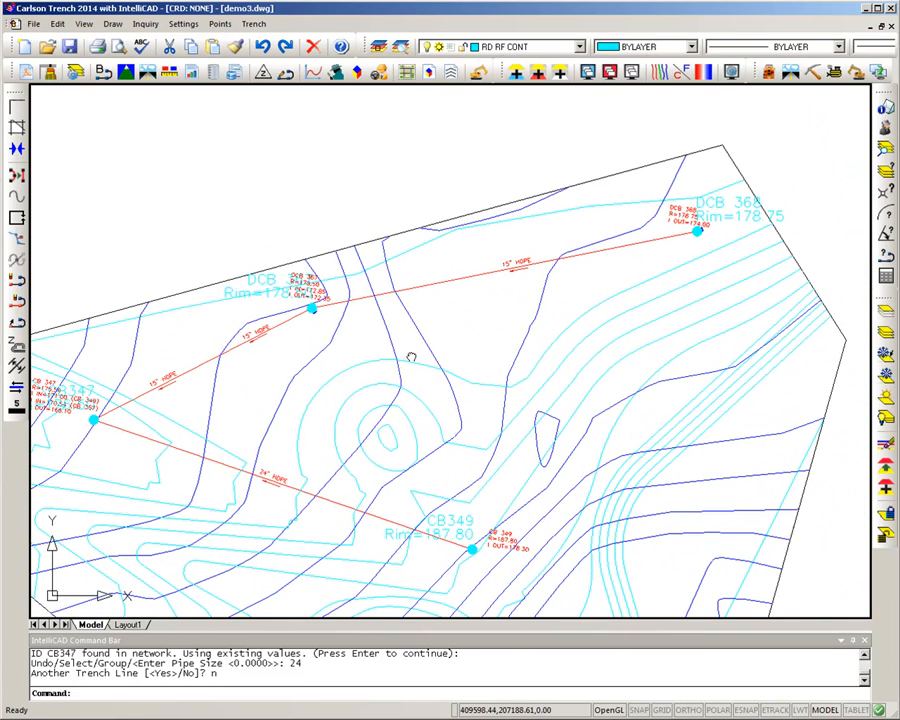
left_click(252, 24)
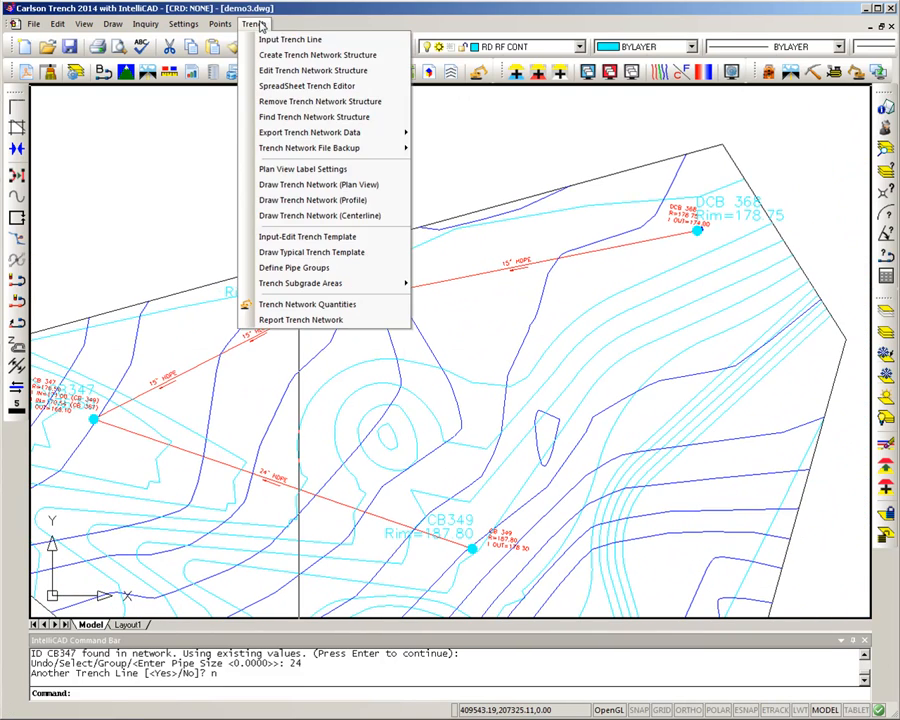
mouse_move(304, 168)
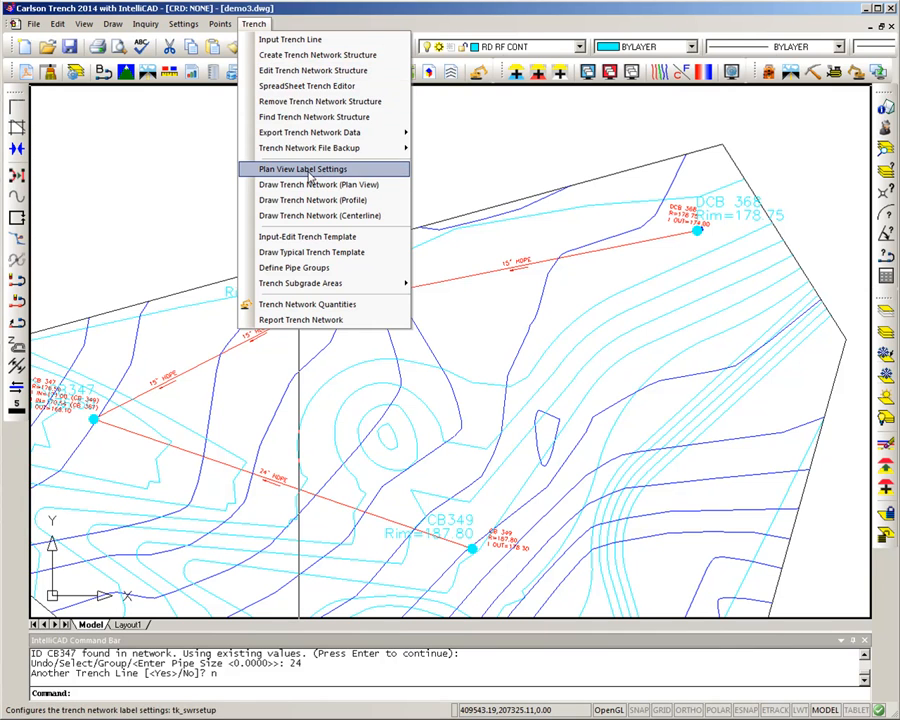
Add Depth, Invert-In and Invert-Out to the used structure labels in Plan View Label Settings.
left_click(300, 168)
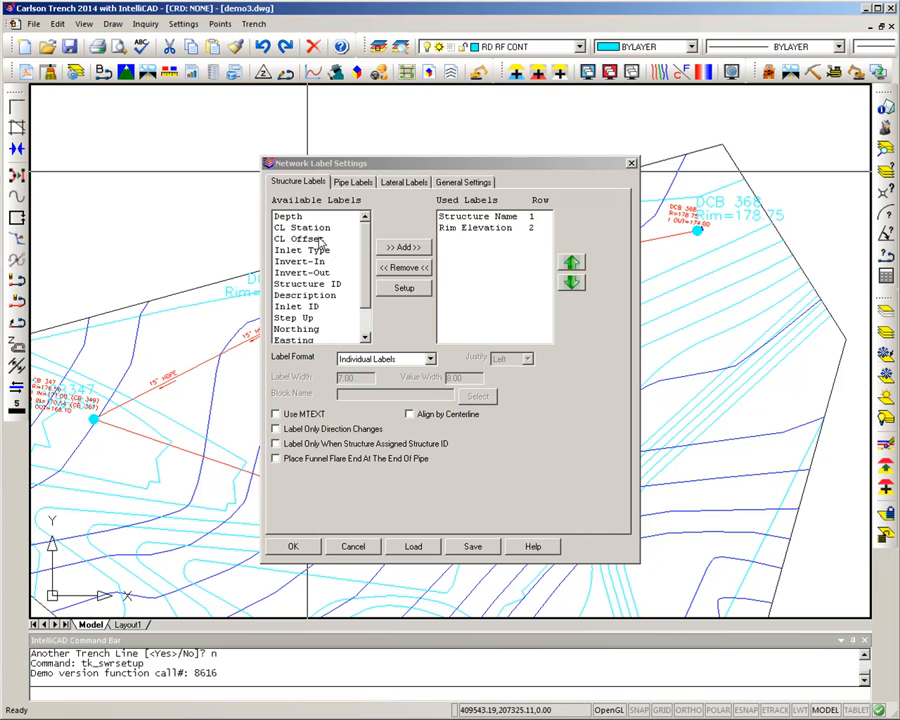
left_click(288, 216)
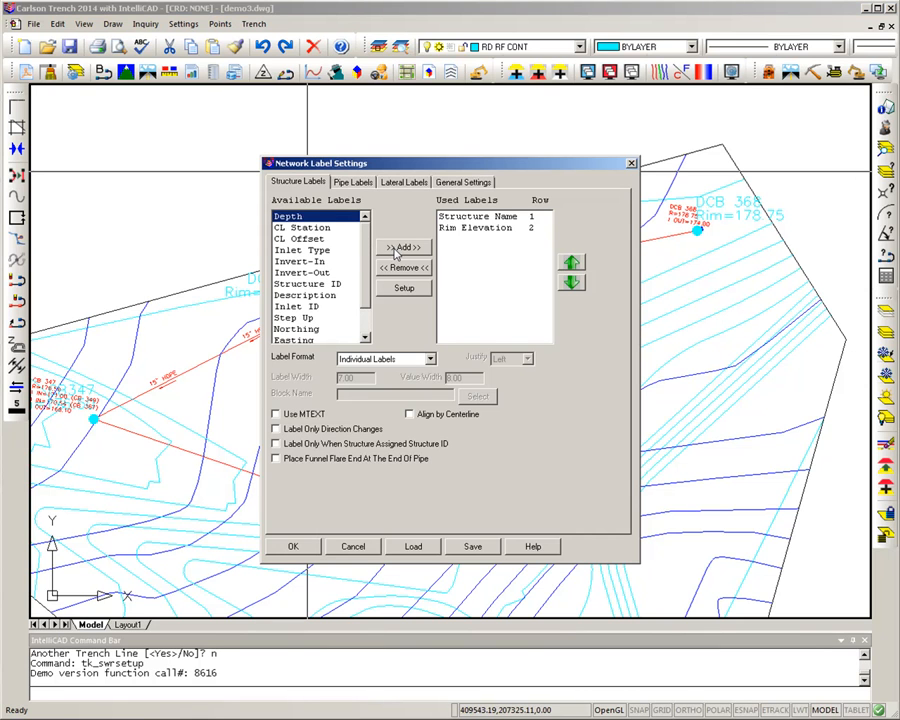
left_click(404, 248)
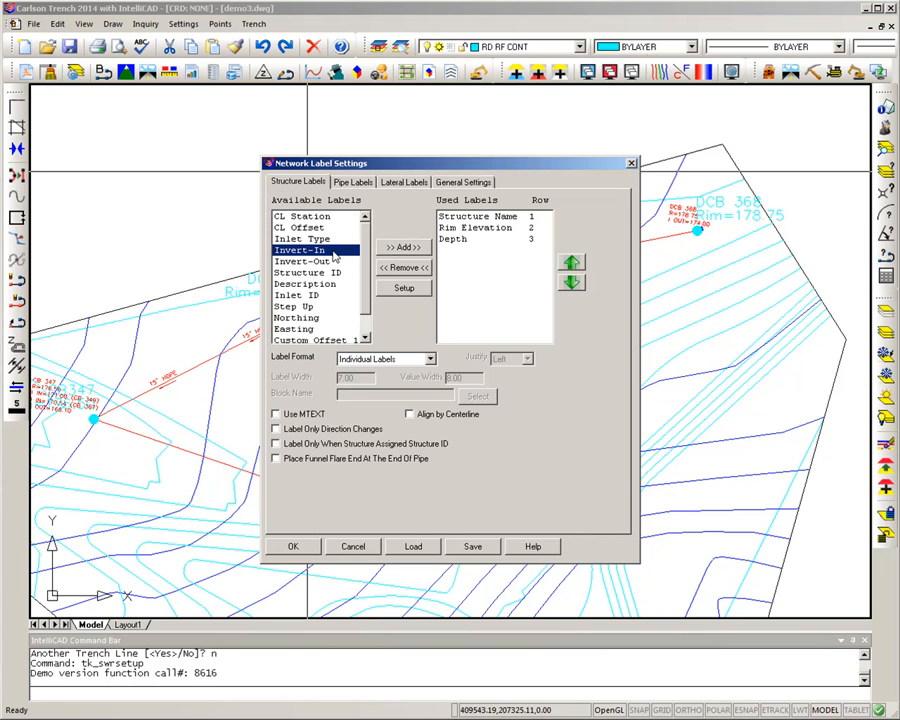
left_click(404, 248)
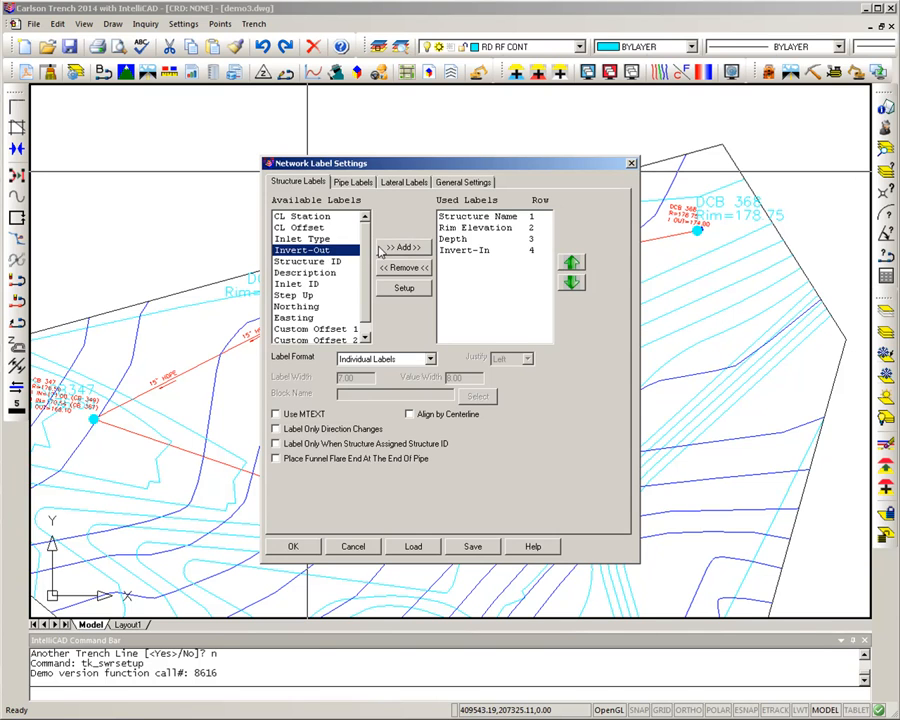
left_click(404, 248)
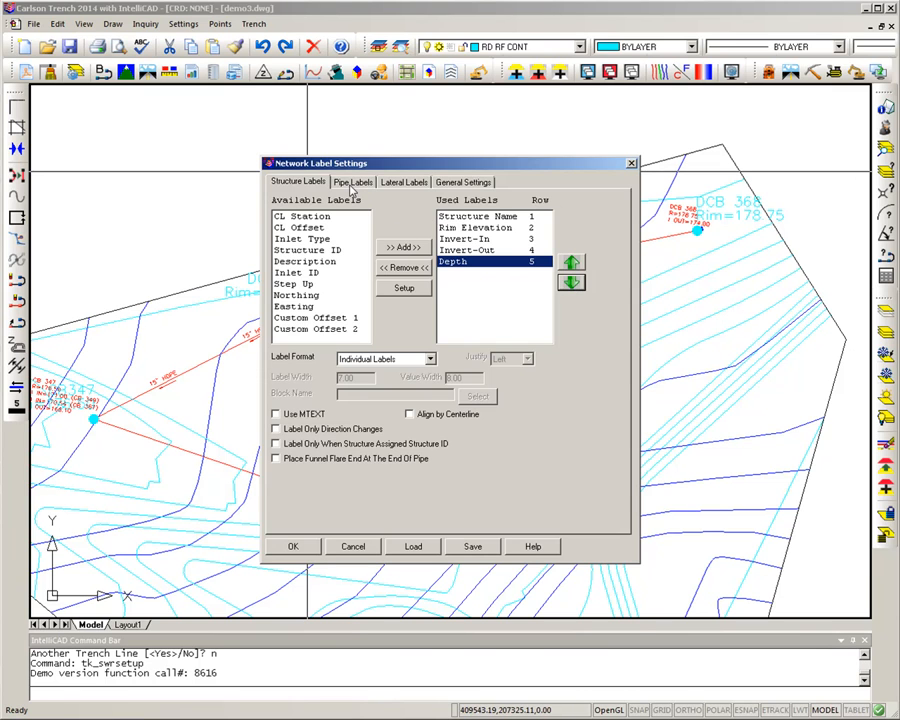
Review the pipe label options and apply the new network label settings.
left_click(352, 182)
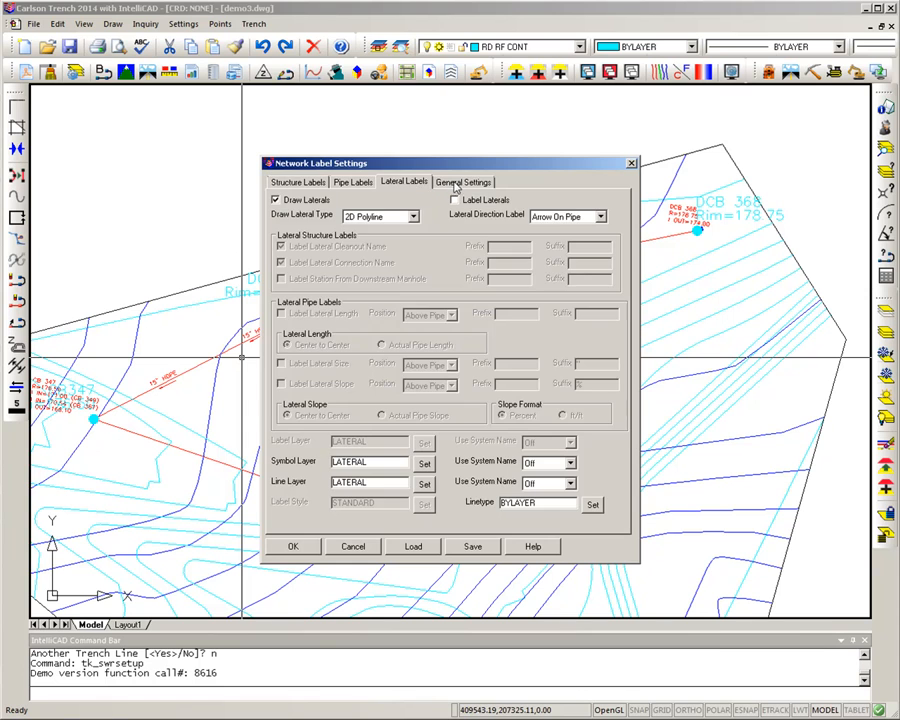
left_click(352, 180)
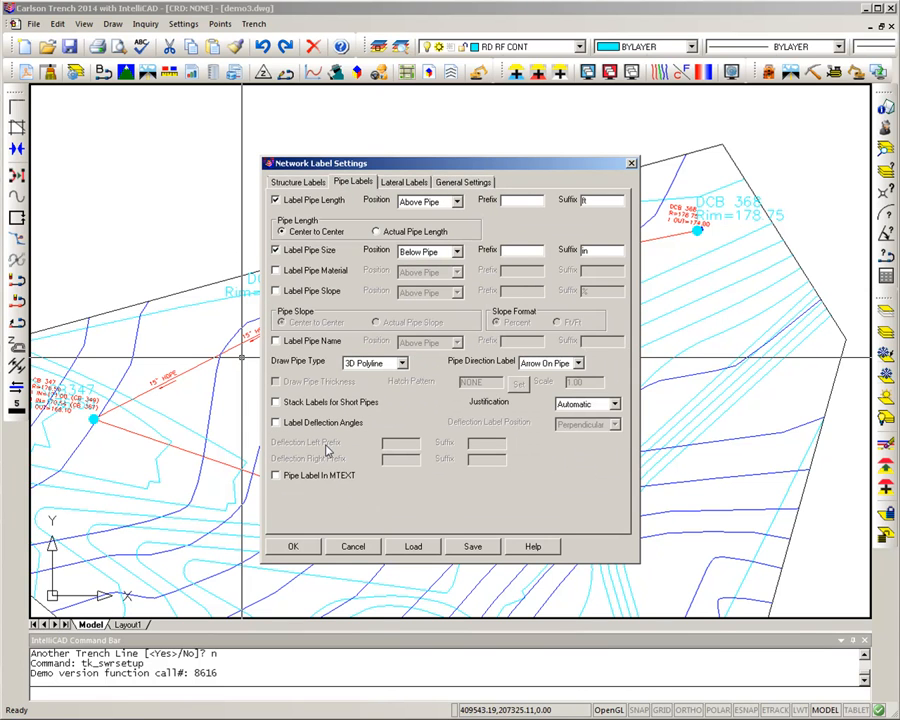
mouse_move(278, 560)
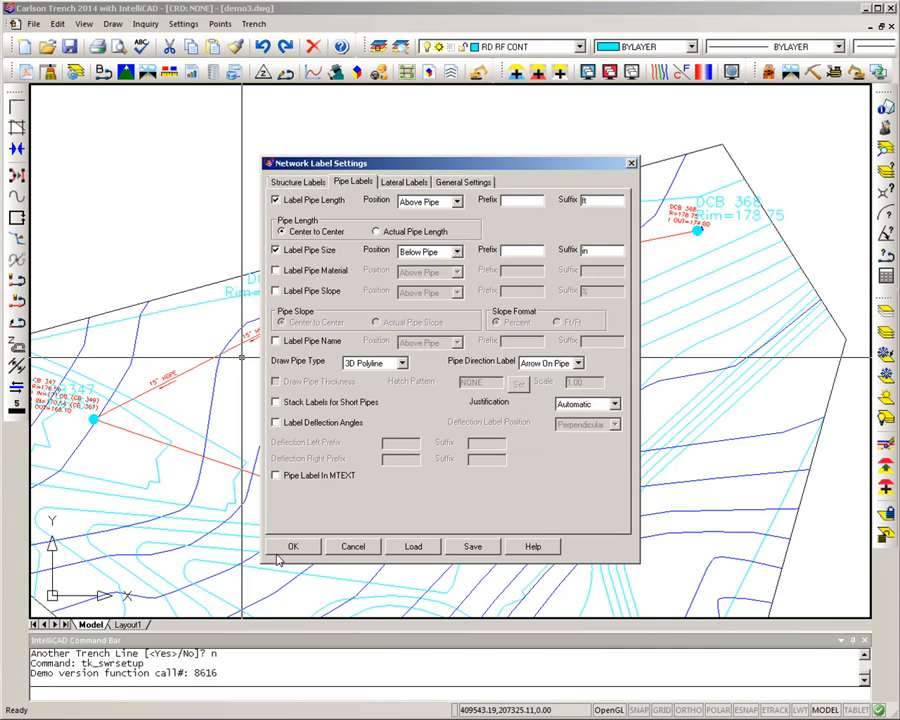
left_click(292, 546)
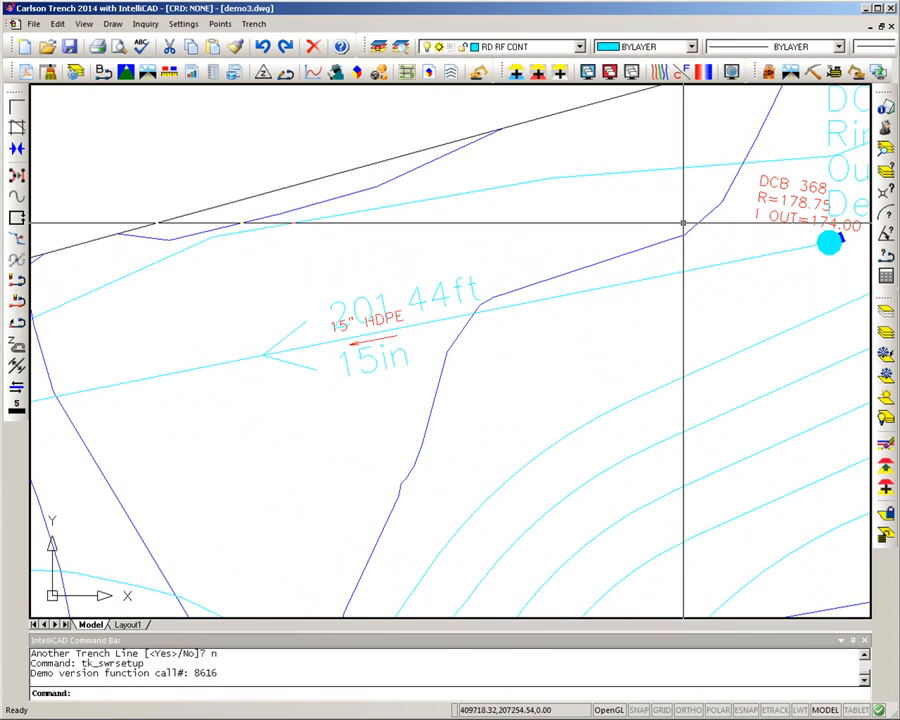
mouse_move(396, 360)
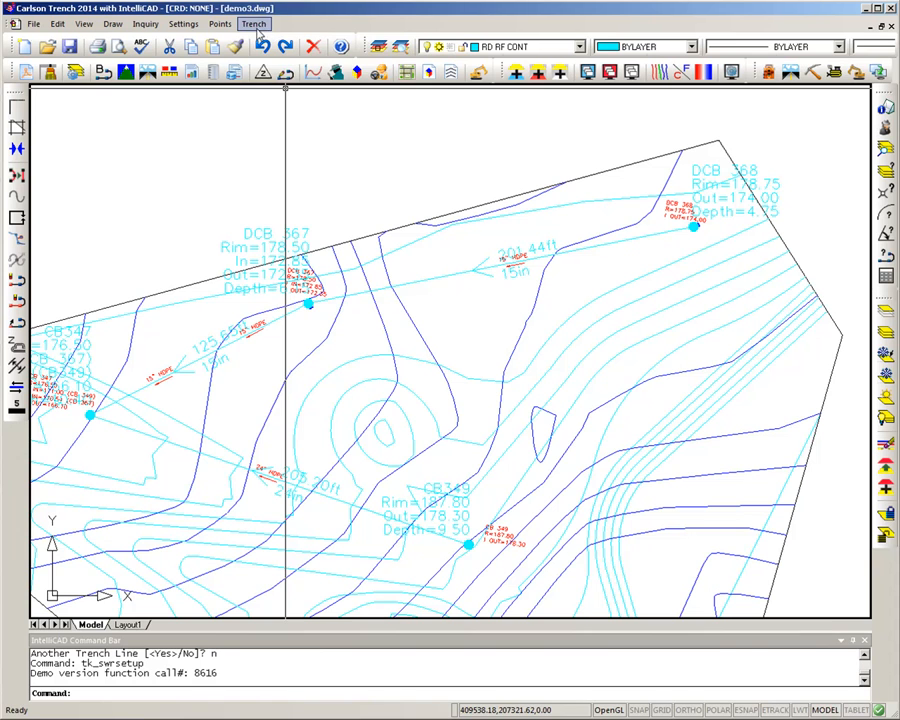
Bring up the trench network commands after the structures relabel with rim, invert and depth.
left_click(252, 24)
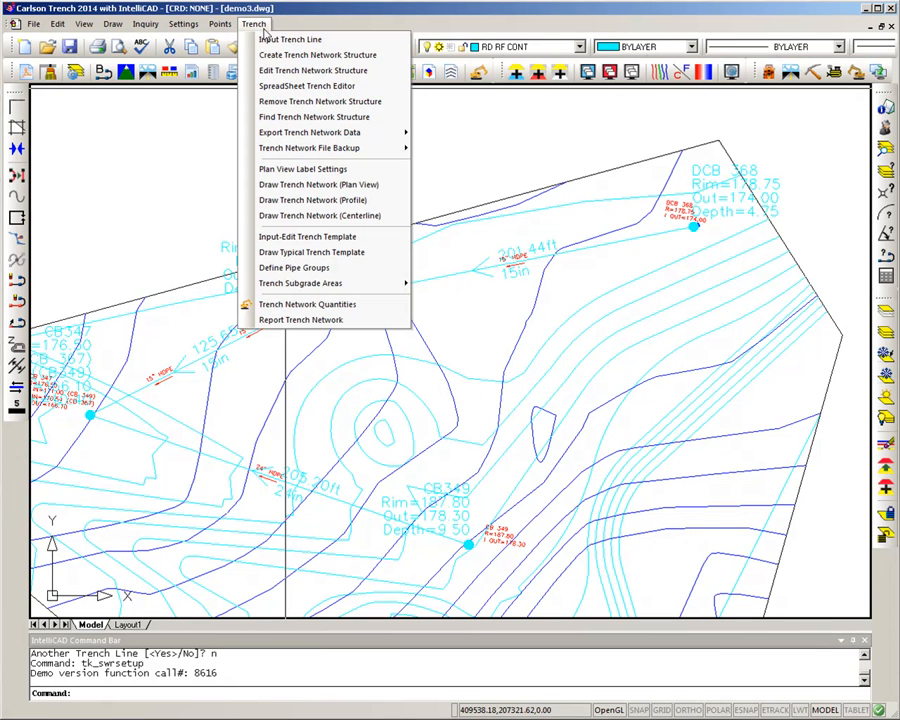
mouse_move(308, 236)
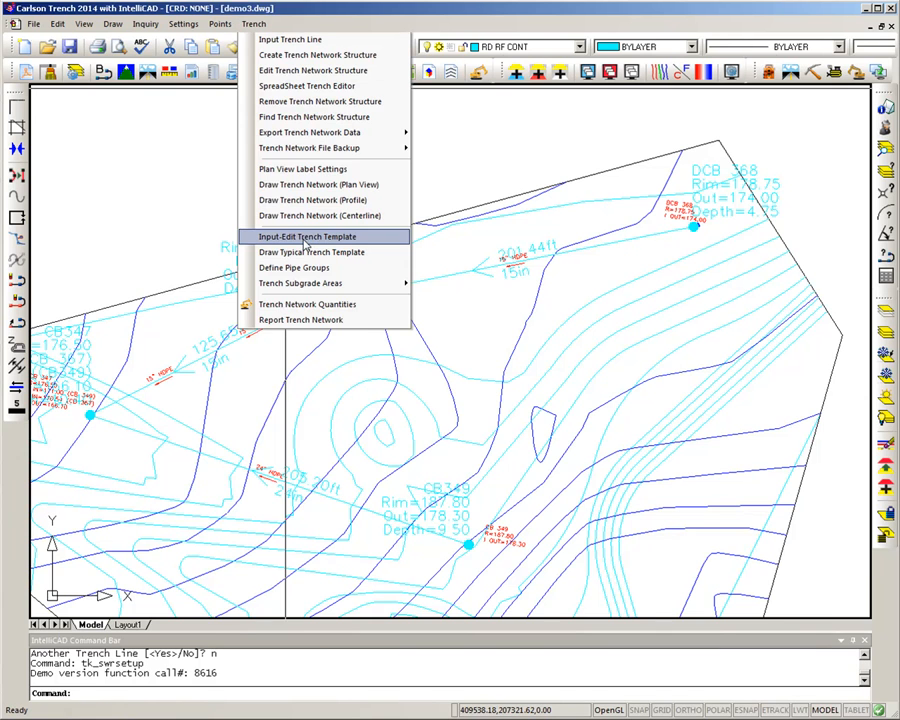
Create a new trench template file named trench5 and open it for editing.
left_click(308, 236)
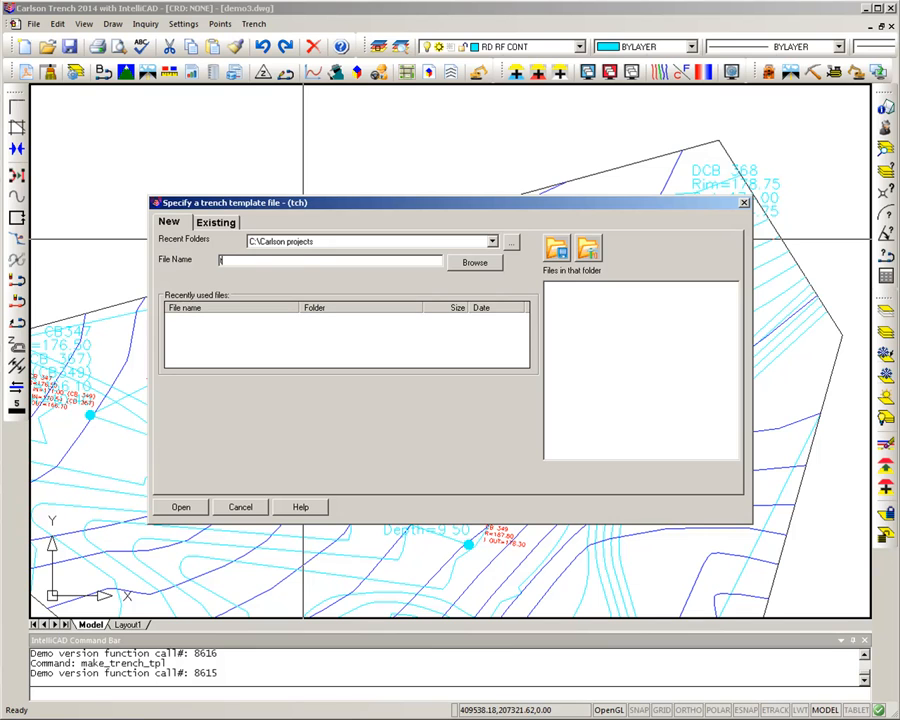
type("trench15")
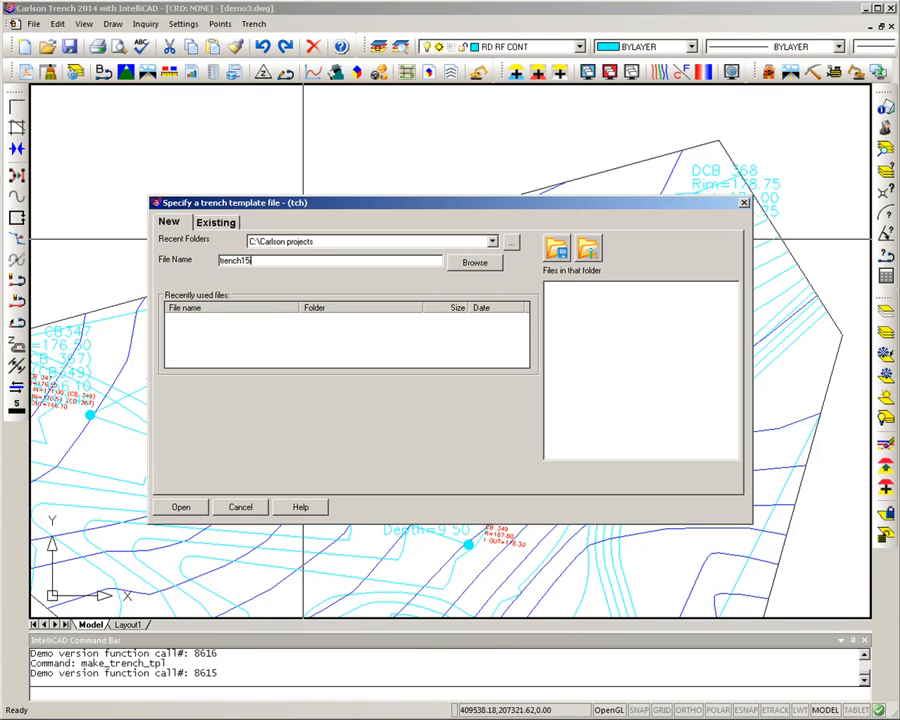
left_click(180, 508)
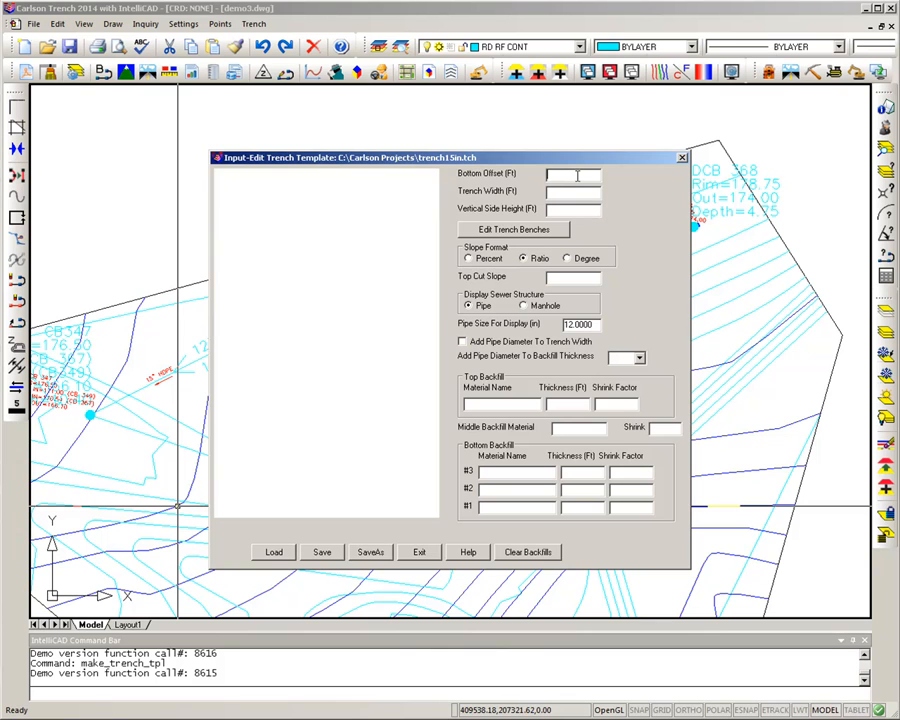
Set template bottom offset 0.5, side height 3.0, add pipe diameter to width, and add no benches.
type("5000")
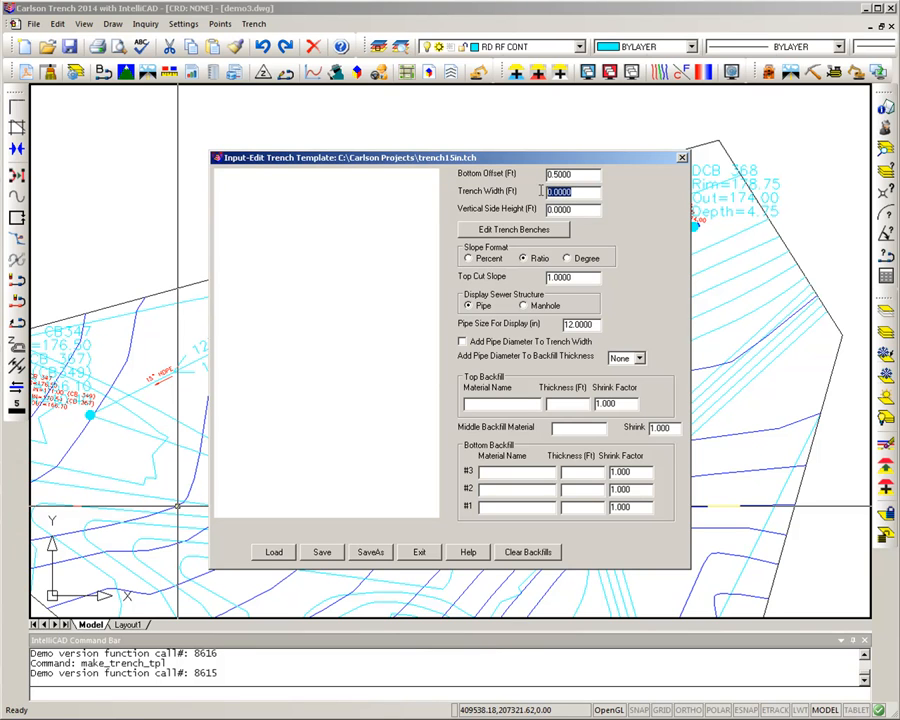
type("2")
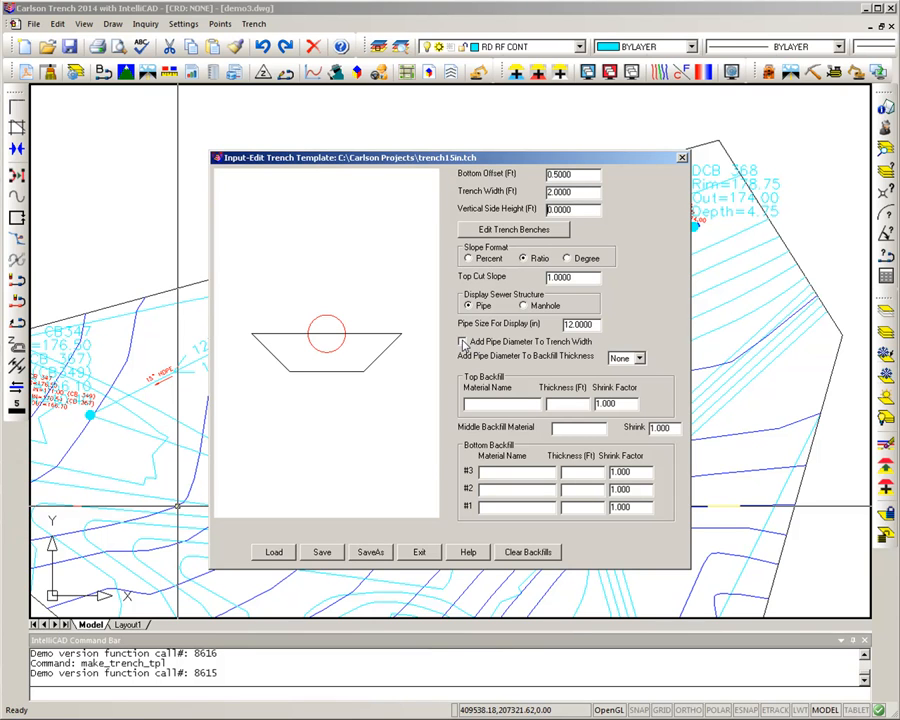
left_click(460, 340)
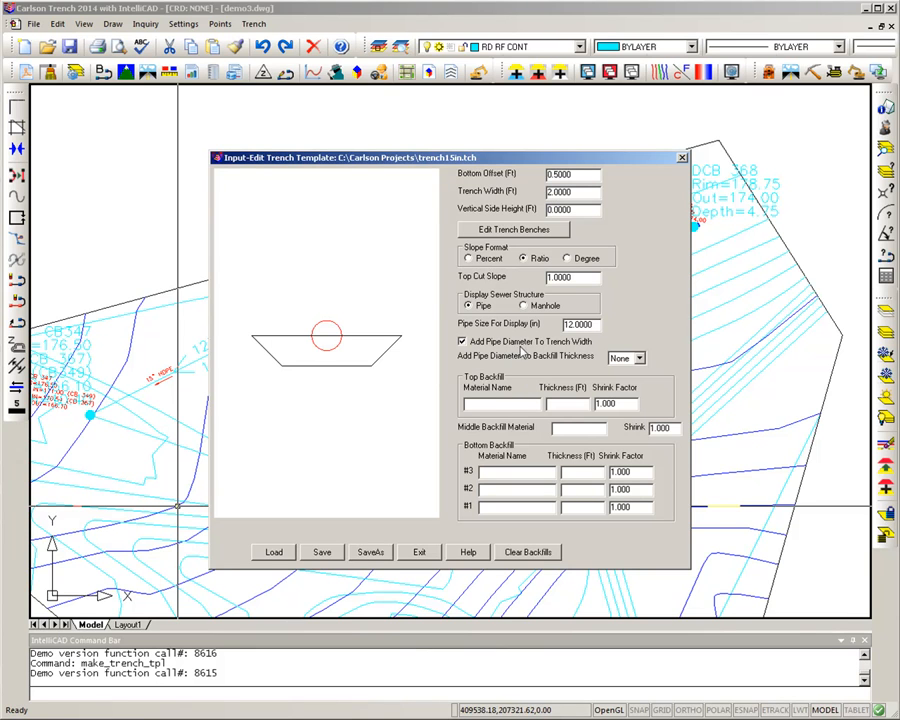
mouse_move(420, 358)
type("3.0000")
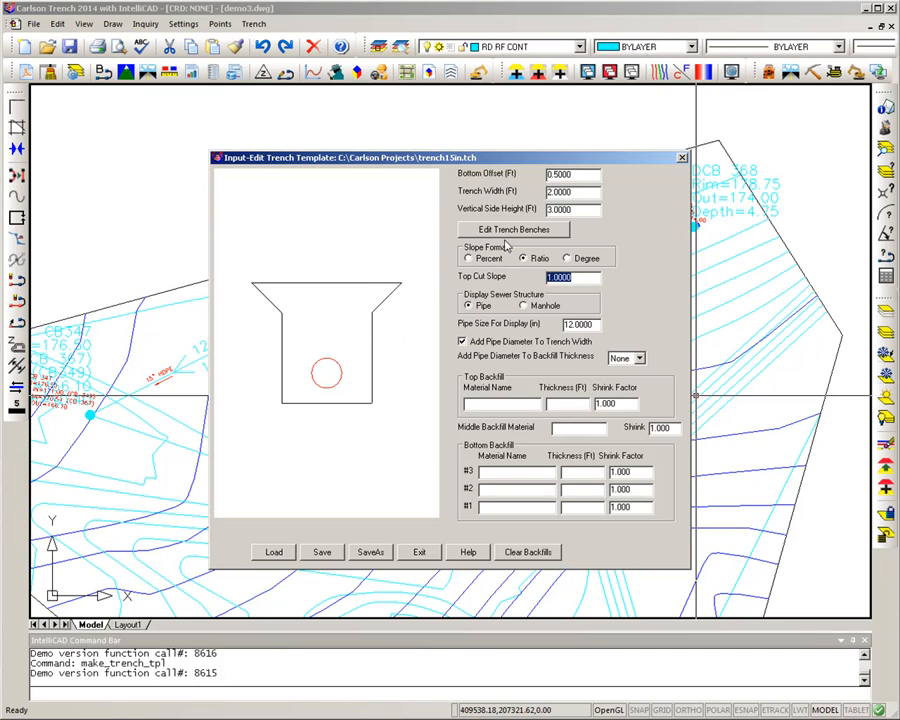
mouse_move(524, 240)
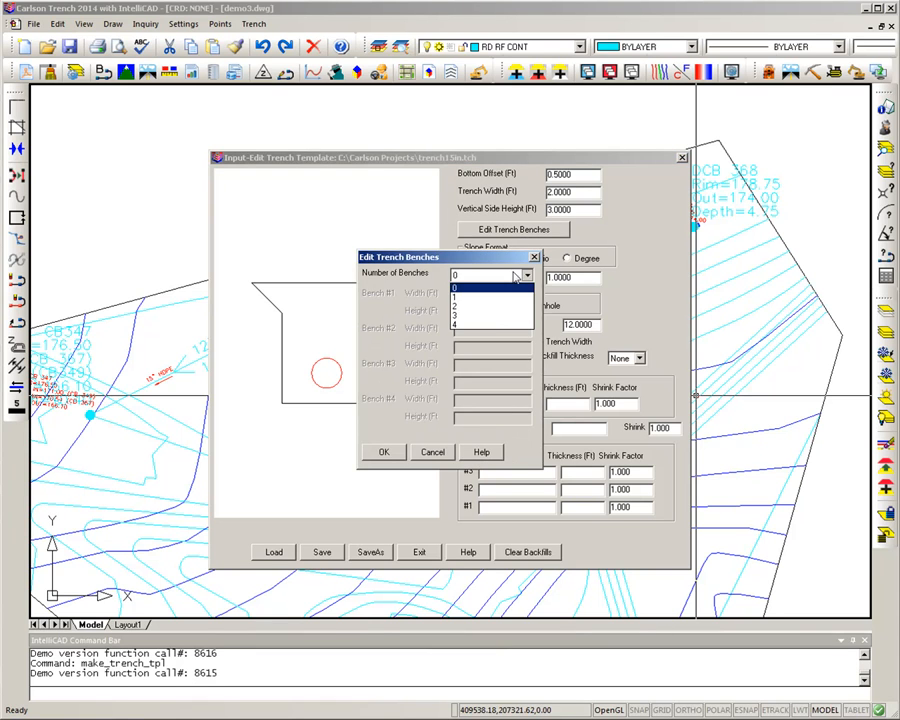
mouse_move(490, 276)
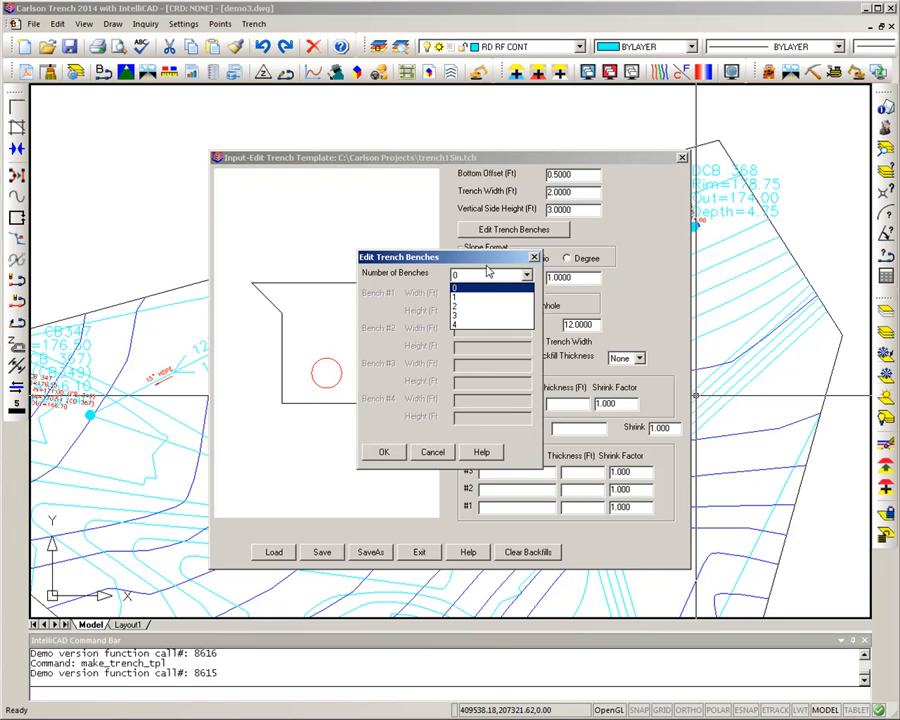
left_click(432, 452)
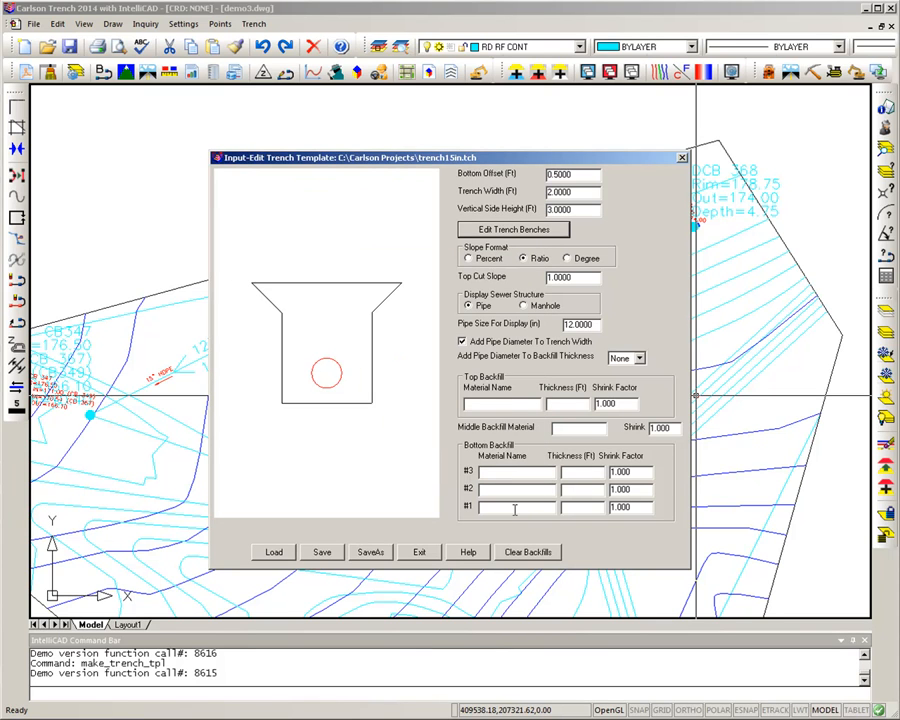
Enter bedding1 and bedding2 with their thicknesses as Bottom Backfill rows #1 and #2, then exit the template editor.
type("bedding")
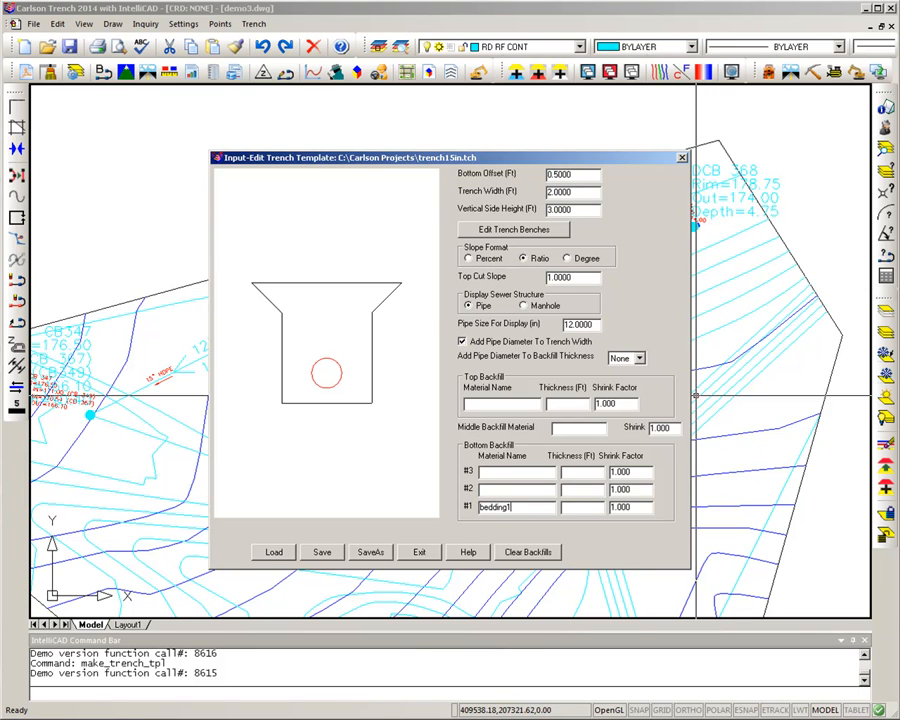
type("10.0000")
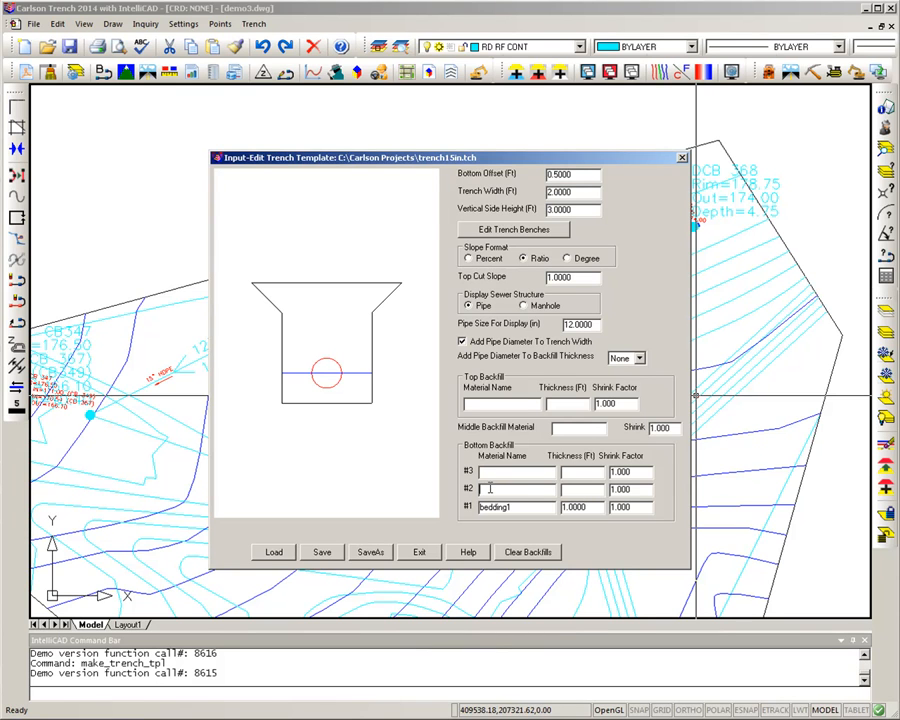
type("bedding2")
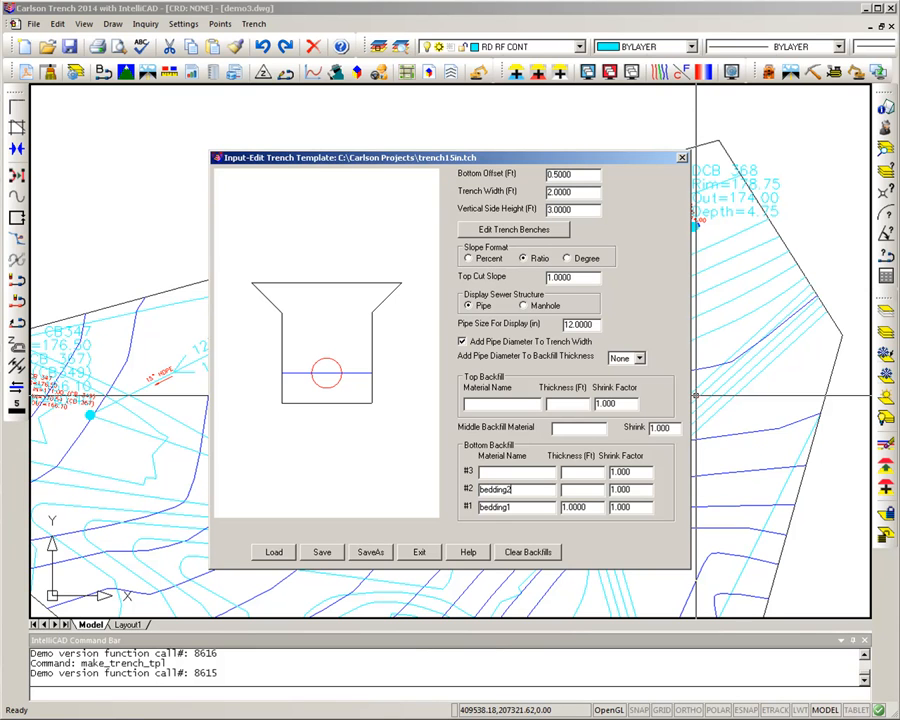
type("20.0000")
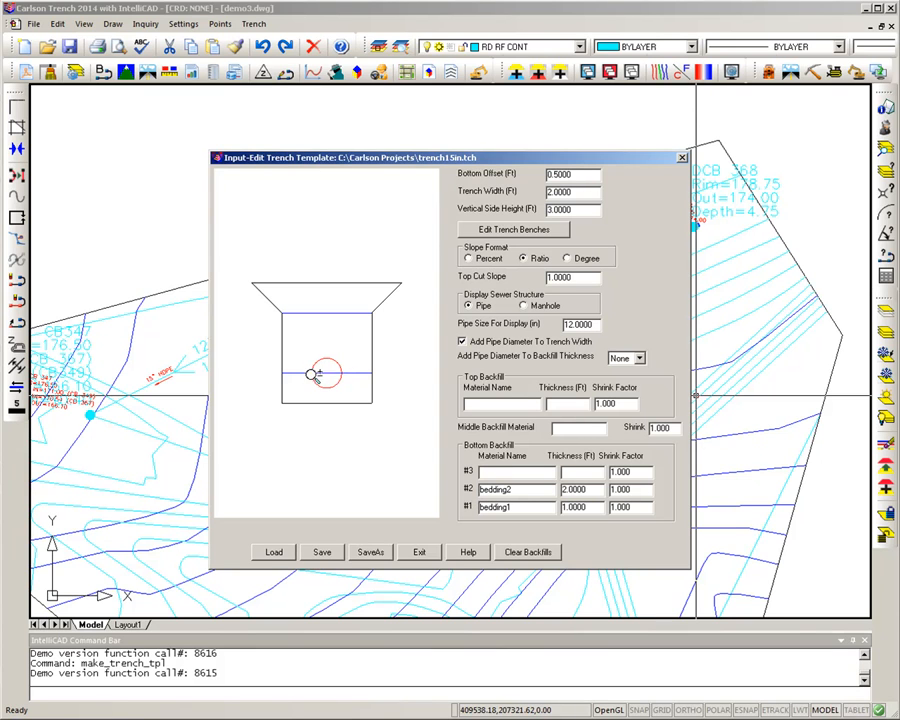
mouse_move(318, 392)
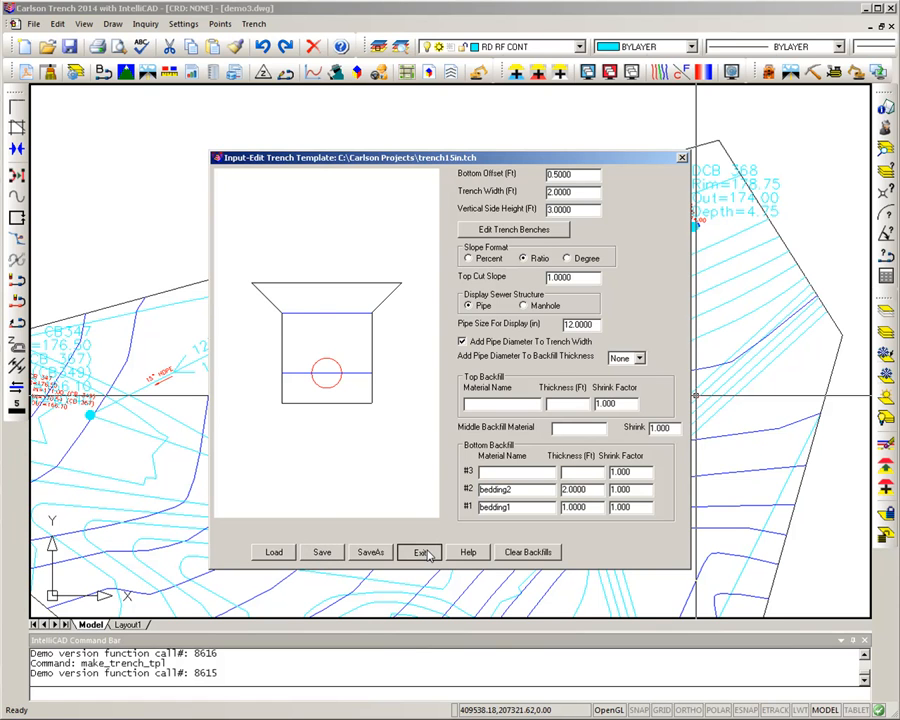
left_click(420, 552)
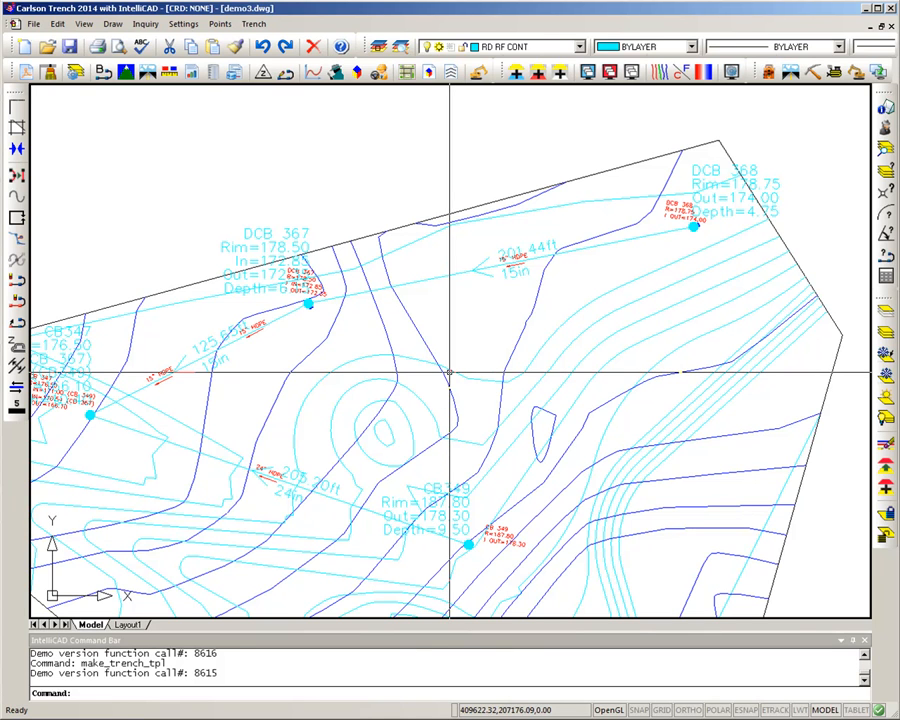
Start Trench Network Quantities with backfill volumes reported and Trench5ft.tch loaded as the main template.
left_click(256, 24)
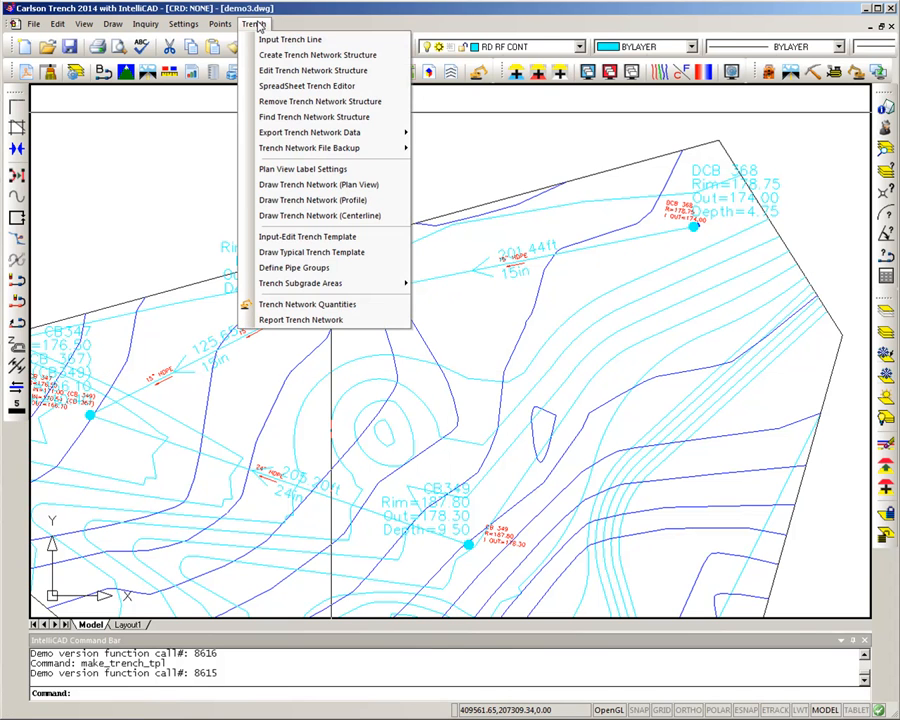
mouse_move(308, 304)
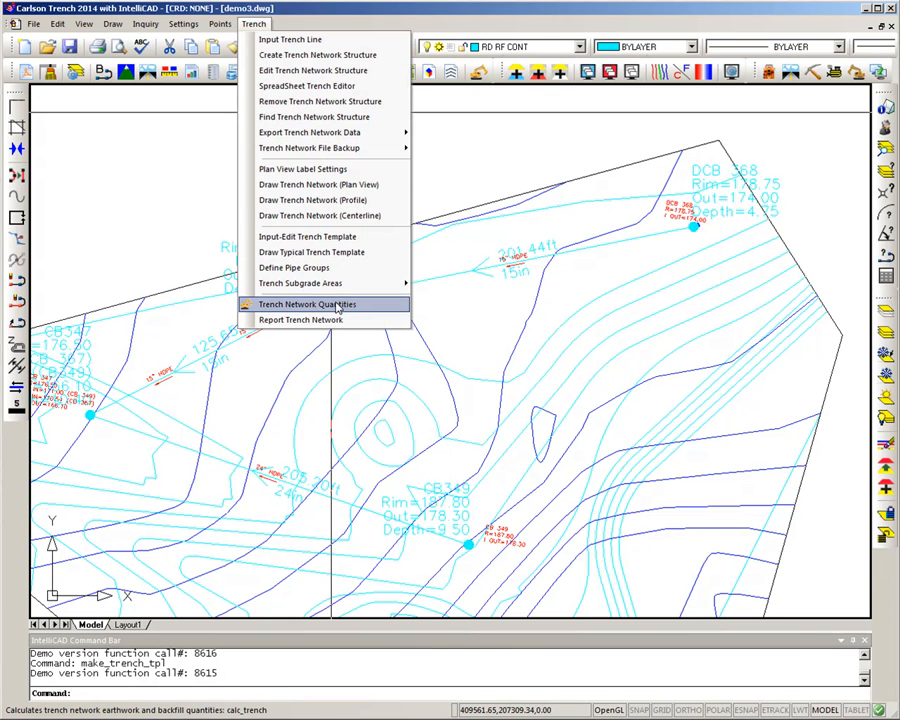
left_click(308, 304)
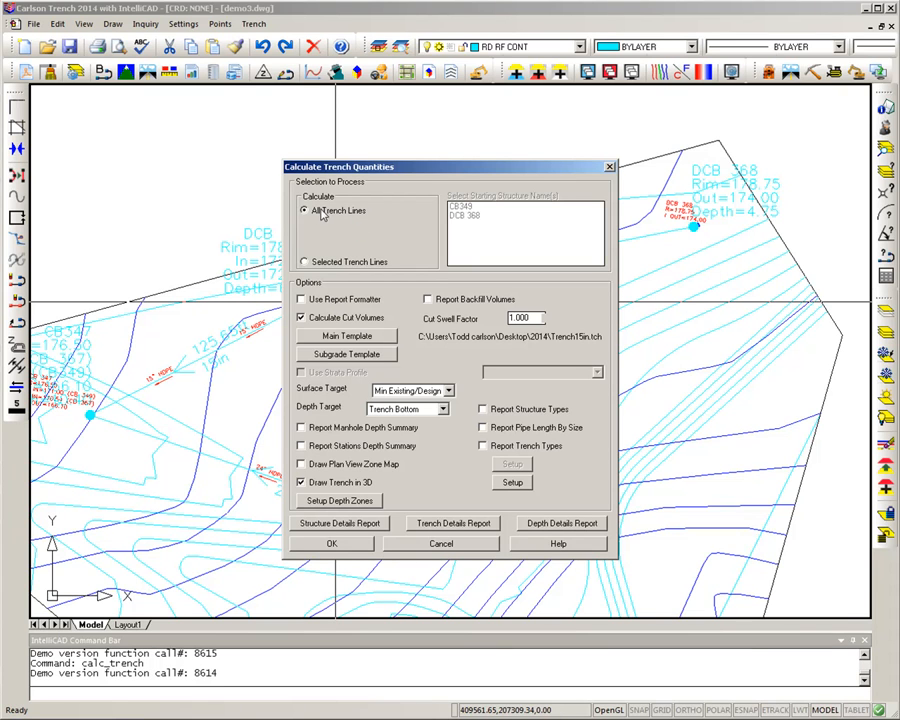
mouse_move(330, 230)
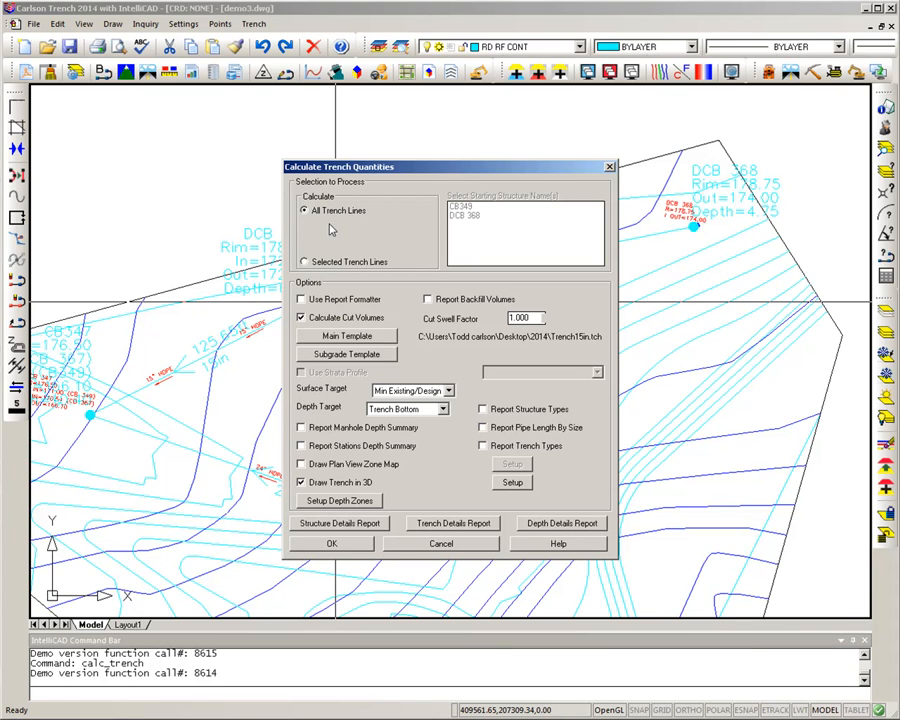
mouse_move(354, 268)
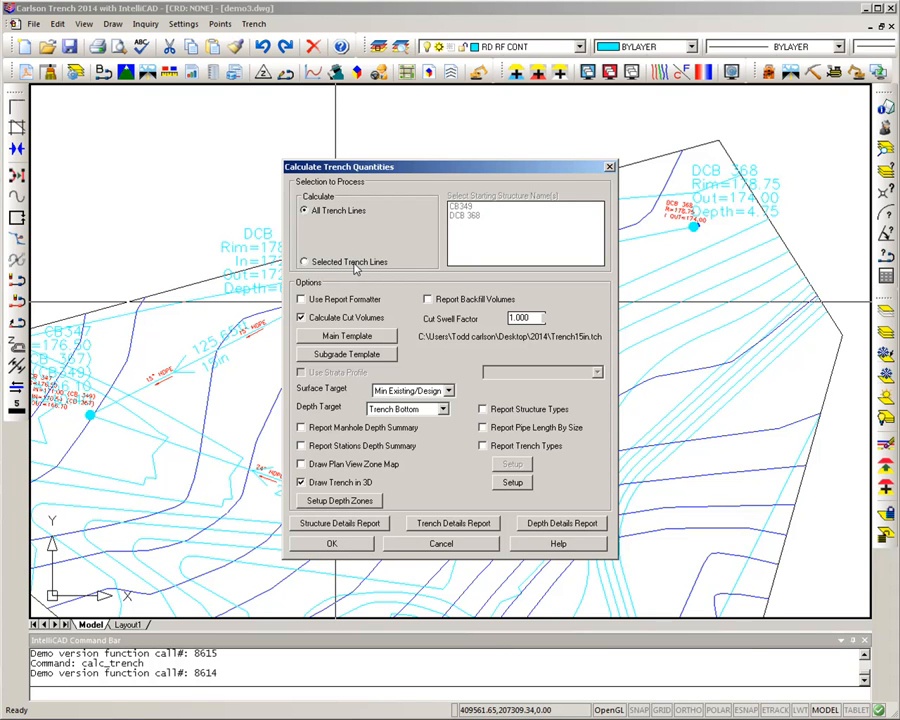
mouse_move(428, 304)
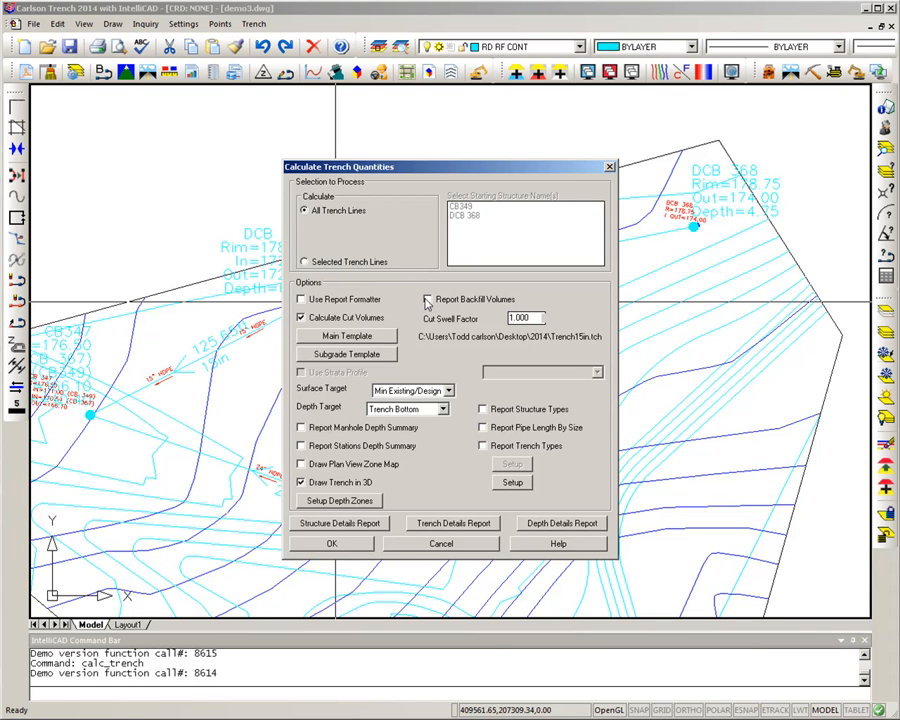
left_click(428, 300)
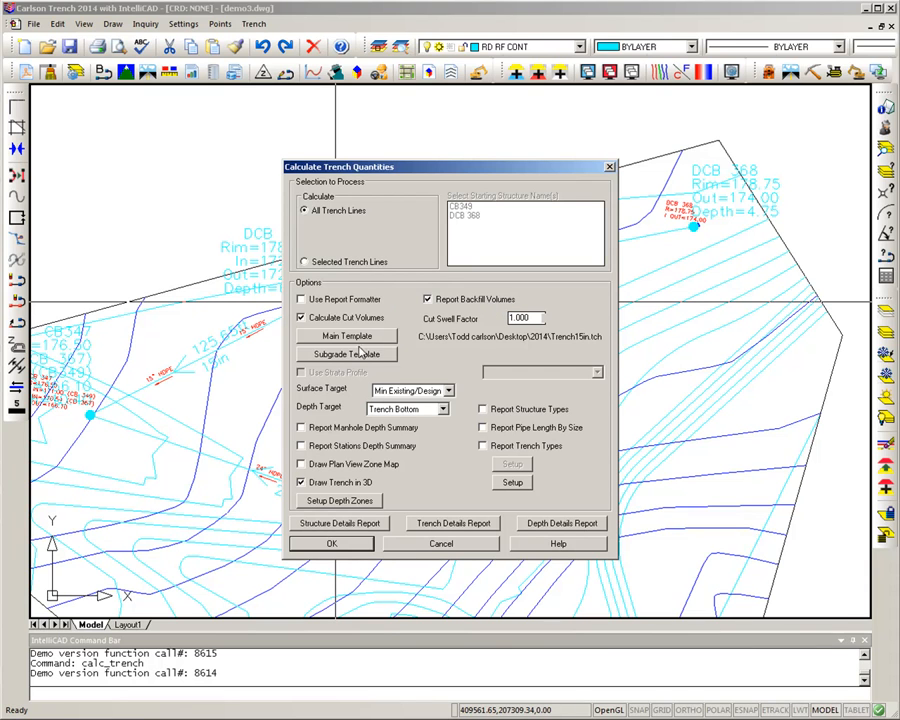
left_click(346, 336)
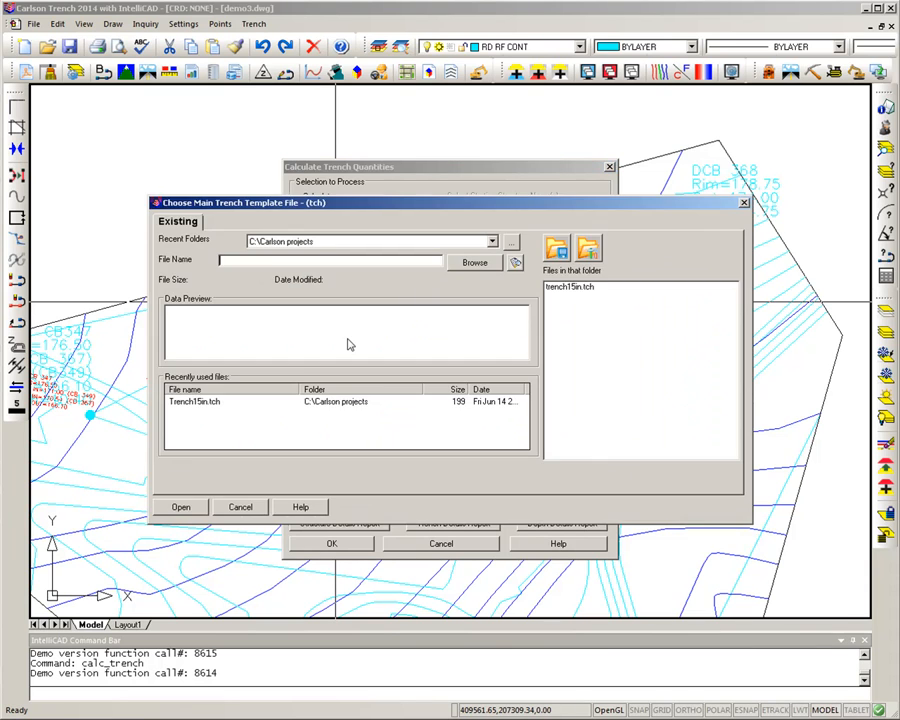
left_click(570, 286)
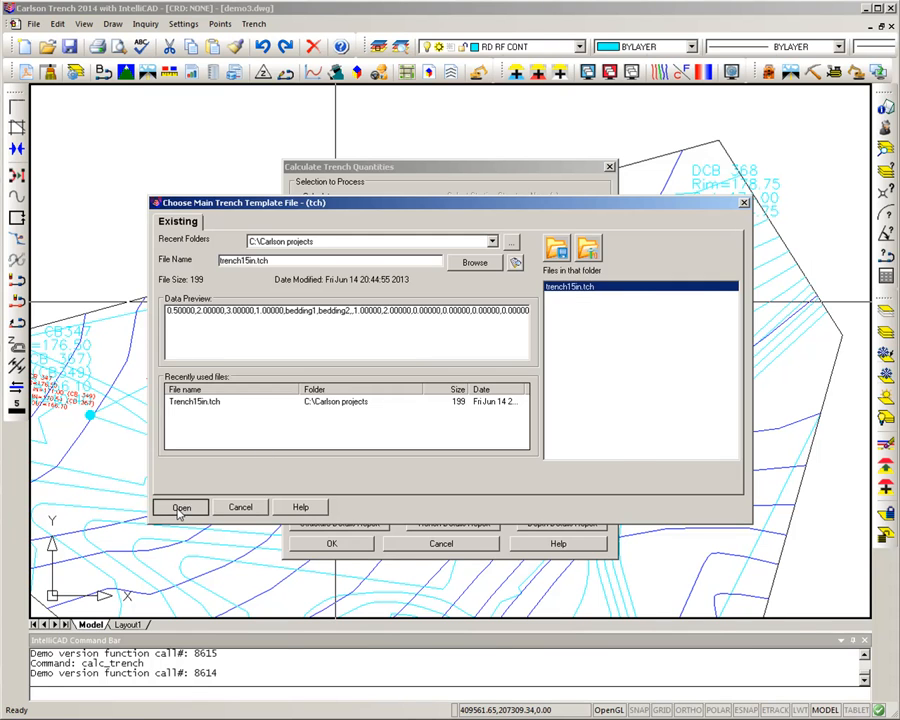
left_click(180, 508)
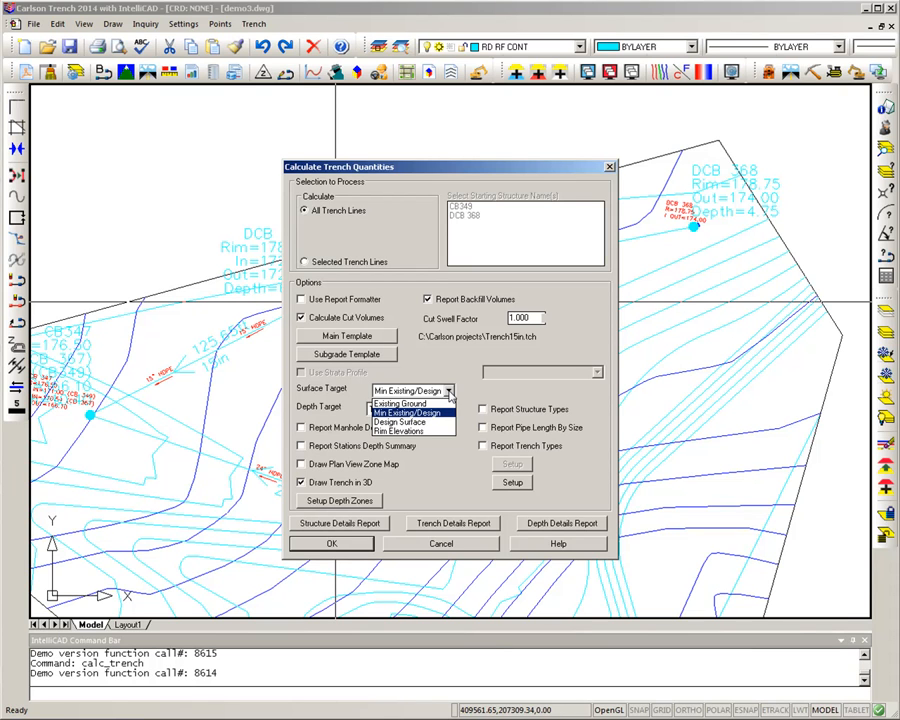
mouse_move(404, 430)
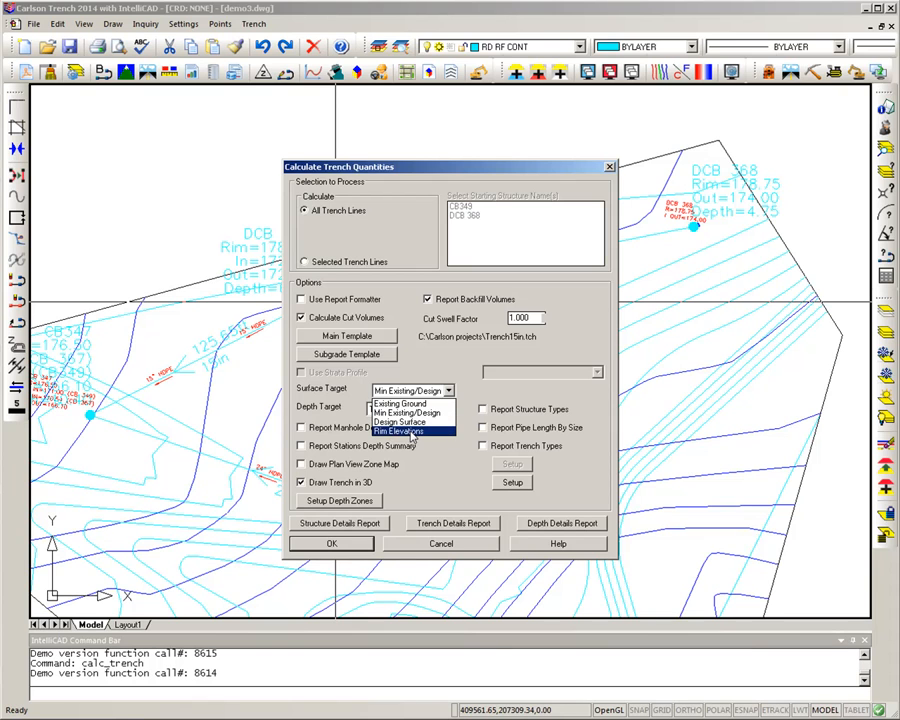
Use rim elevations as the surface target and enable manhole and stations depth summaries plus the plan view zone map.
left_click(404, 432)
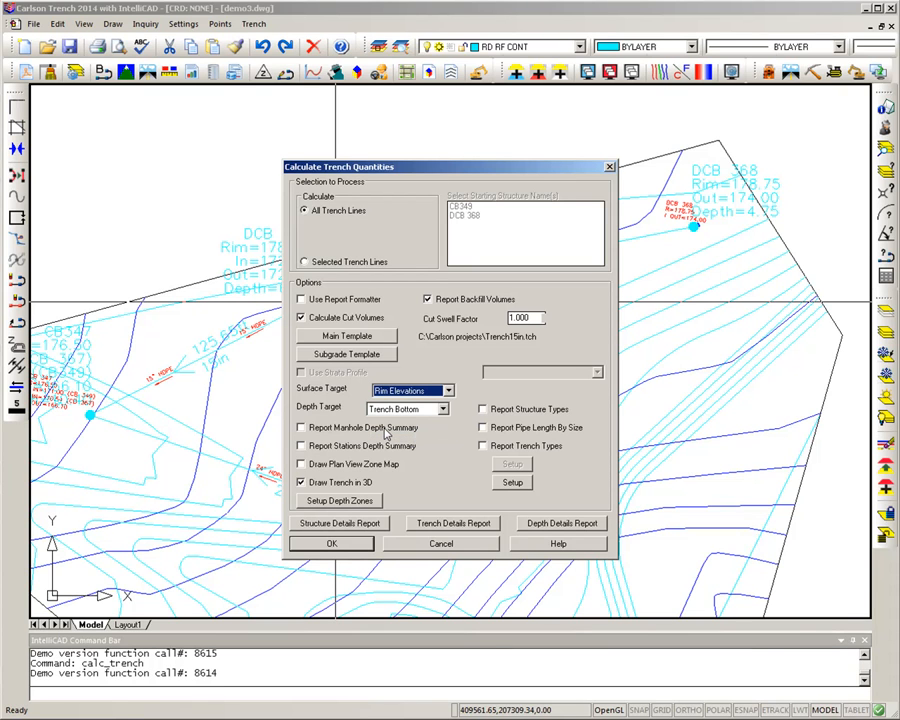
left_click(300, 428)
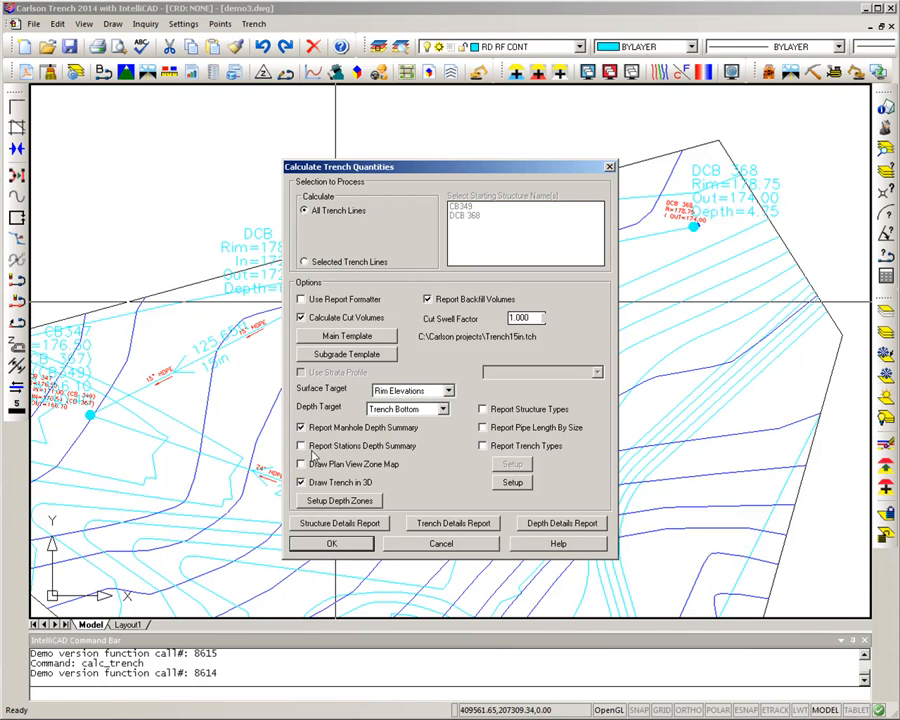
left_click(300, 446)
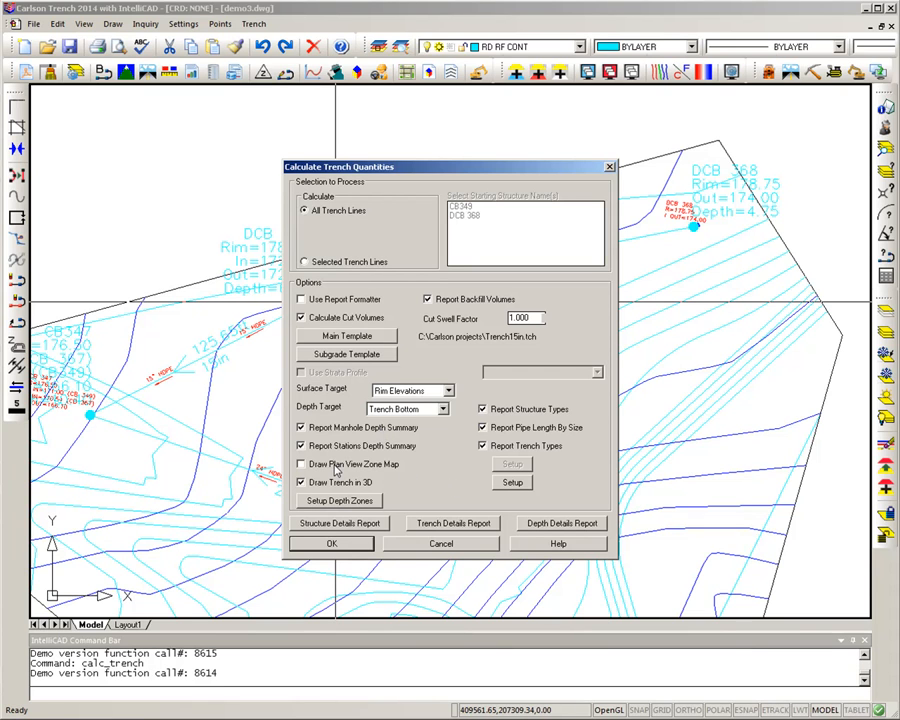
left_click(300, 464)
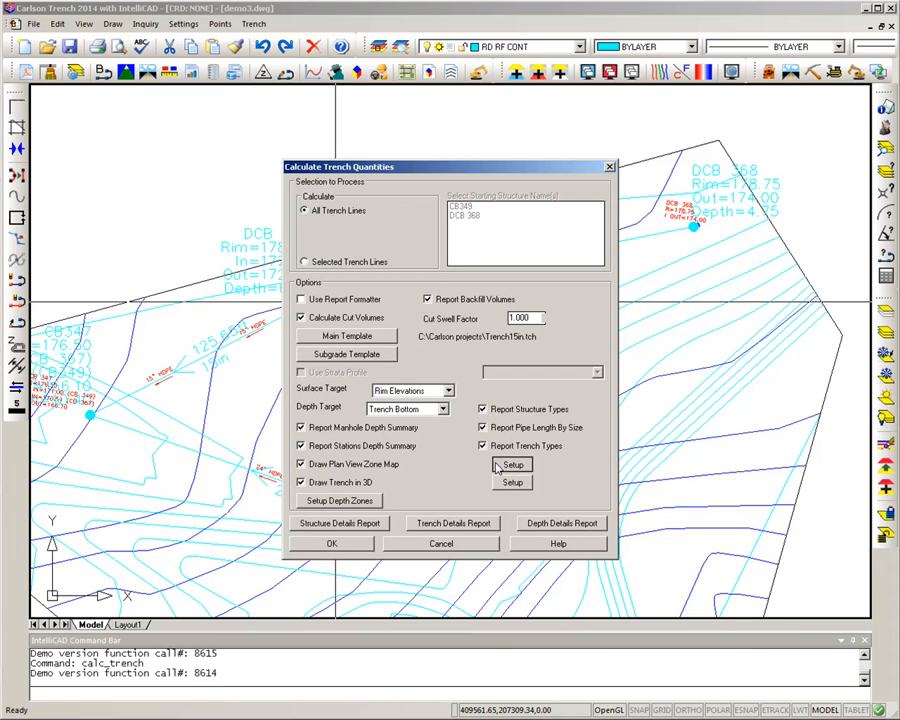
left_click(512, 464)
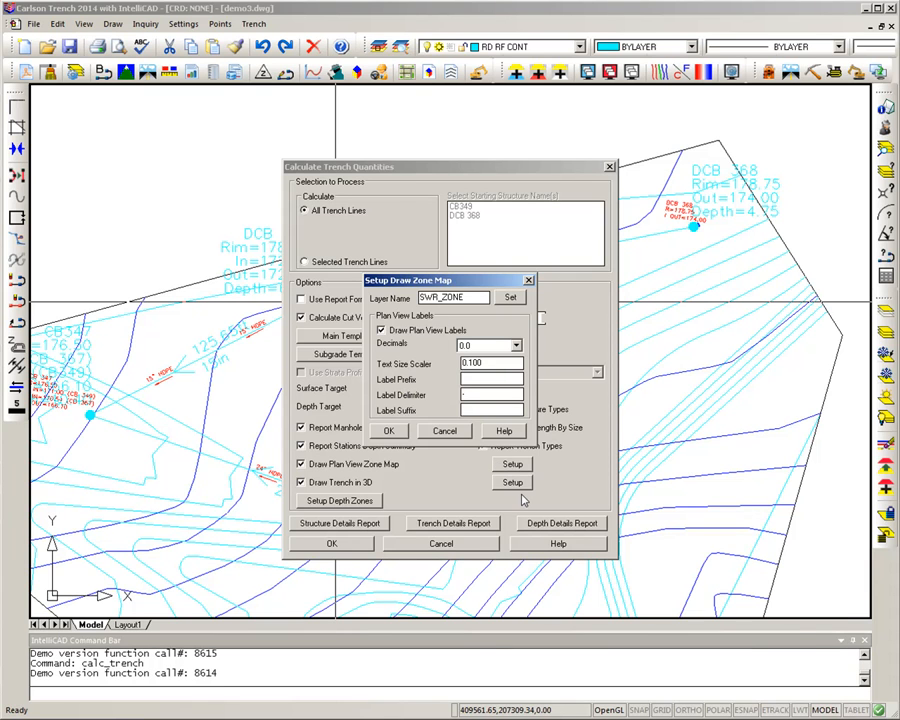
mouse_move(548, 496)
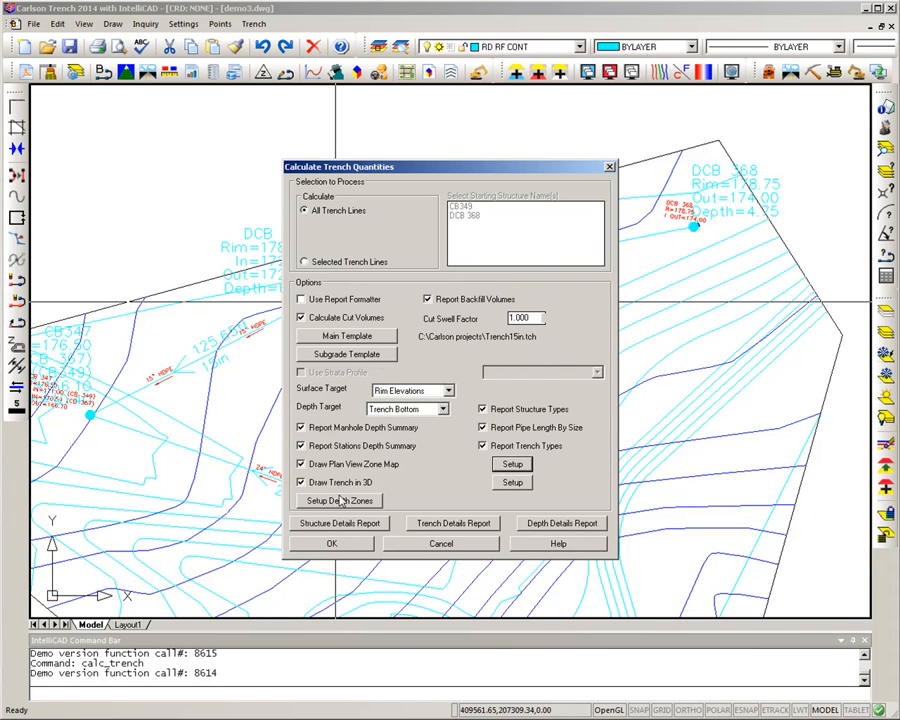
Set depth zone limits 2.00, 6.00 and 10.00 for Zones 1–3 and accept the zone setup.
left_click(338, 500)
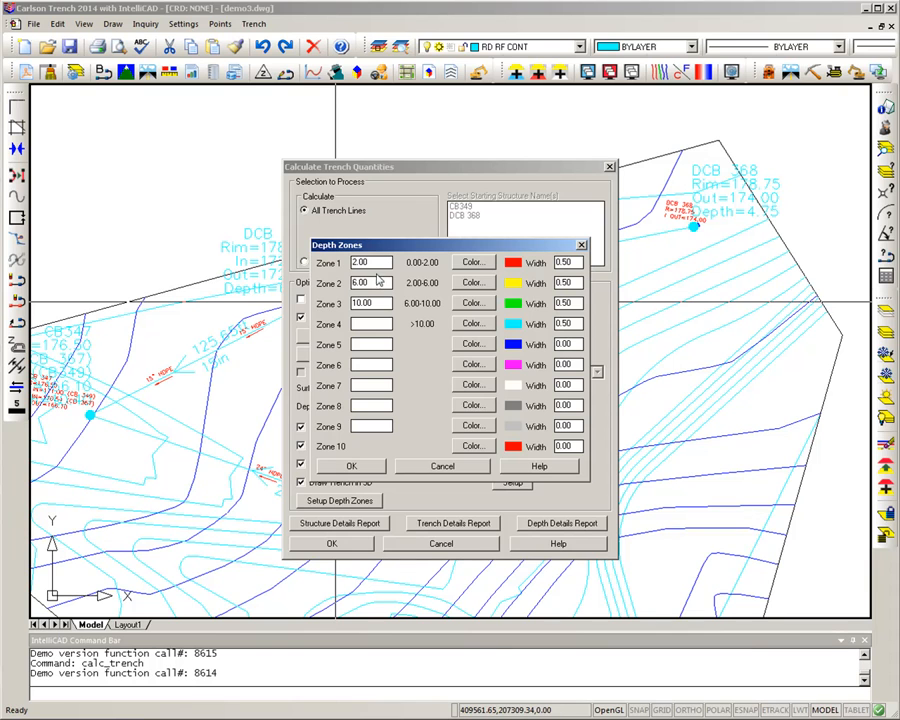
mouse_move(376, 282)
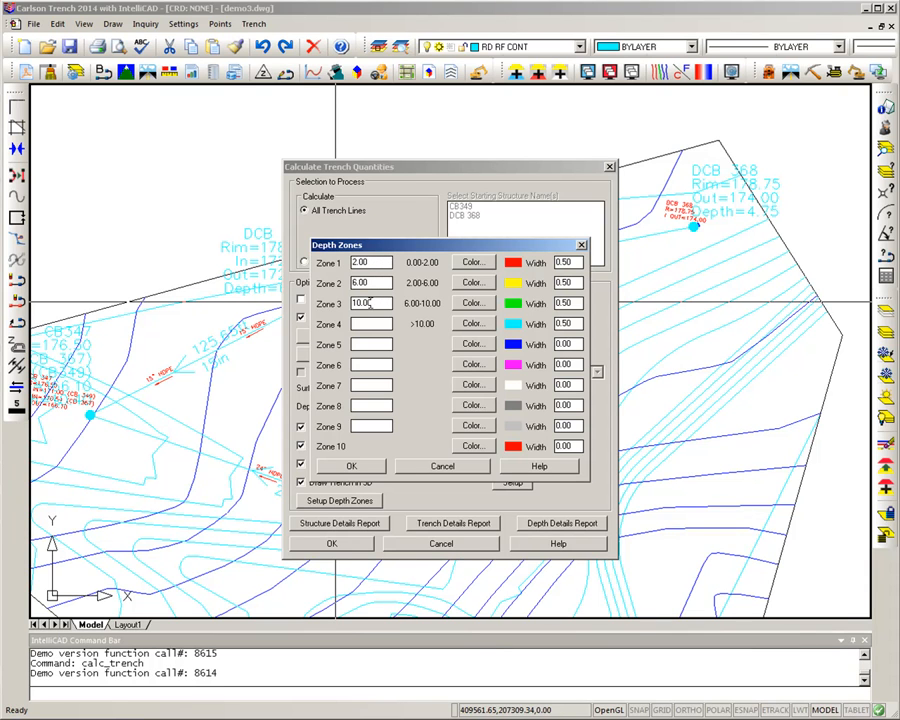
left_click(370, 324)
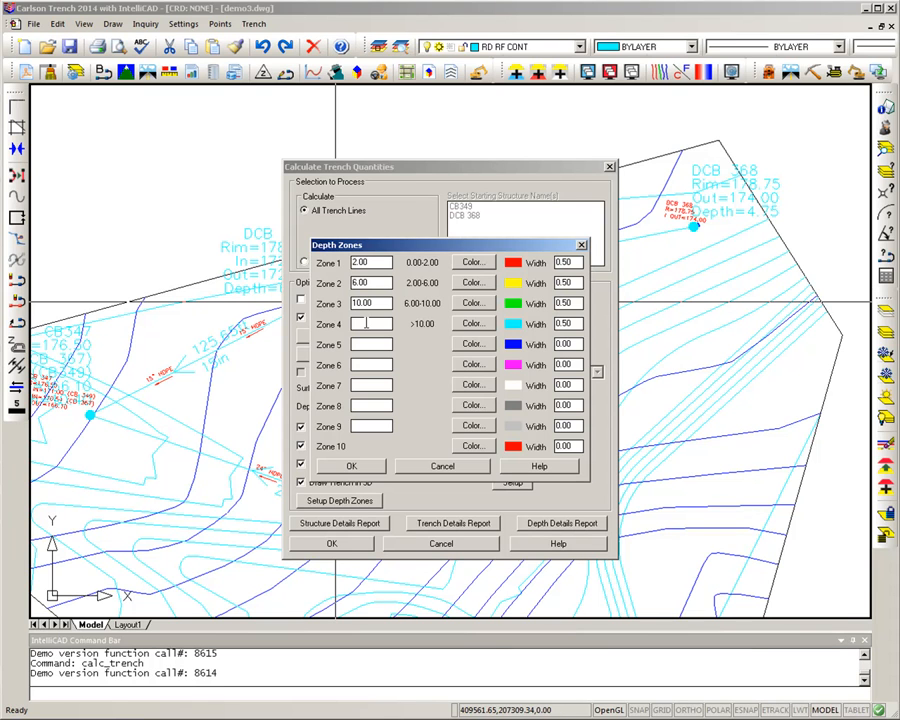
mouse_move(392, 336)
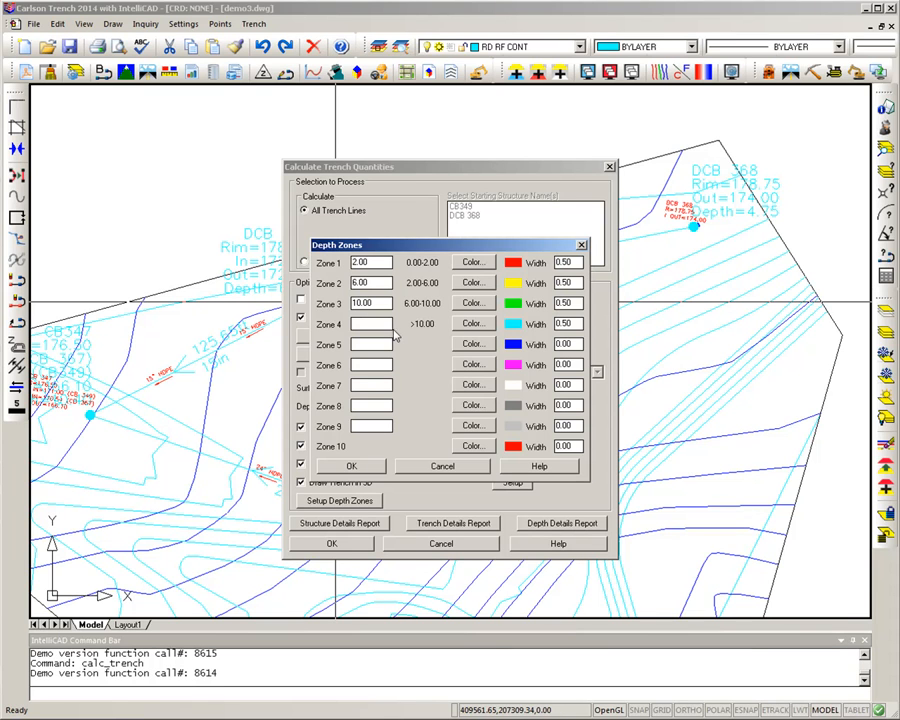
mouse_move(344, 470)
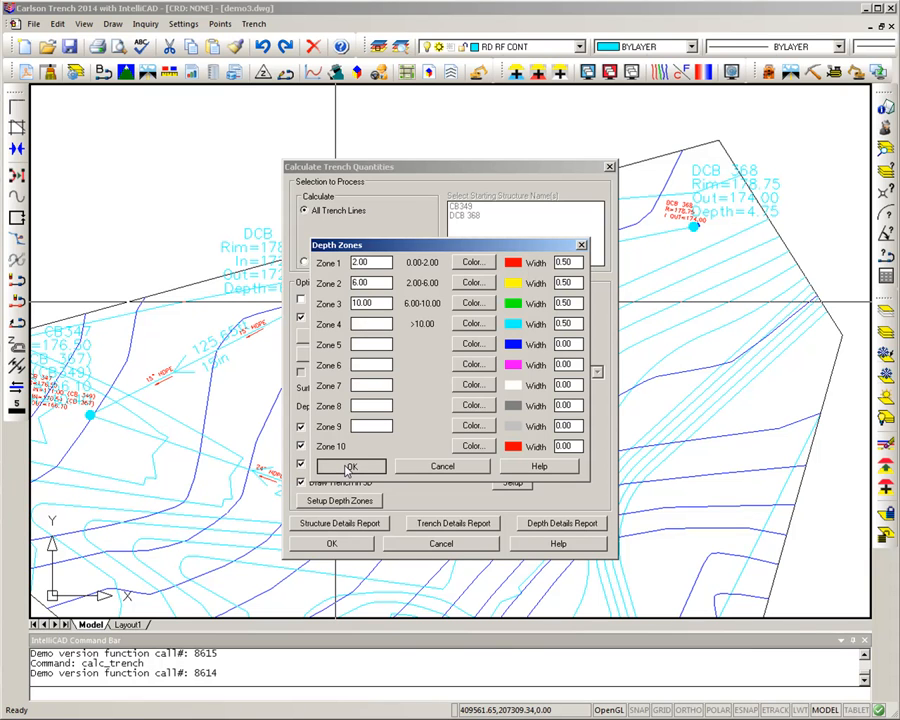
left_click(350, 466)
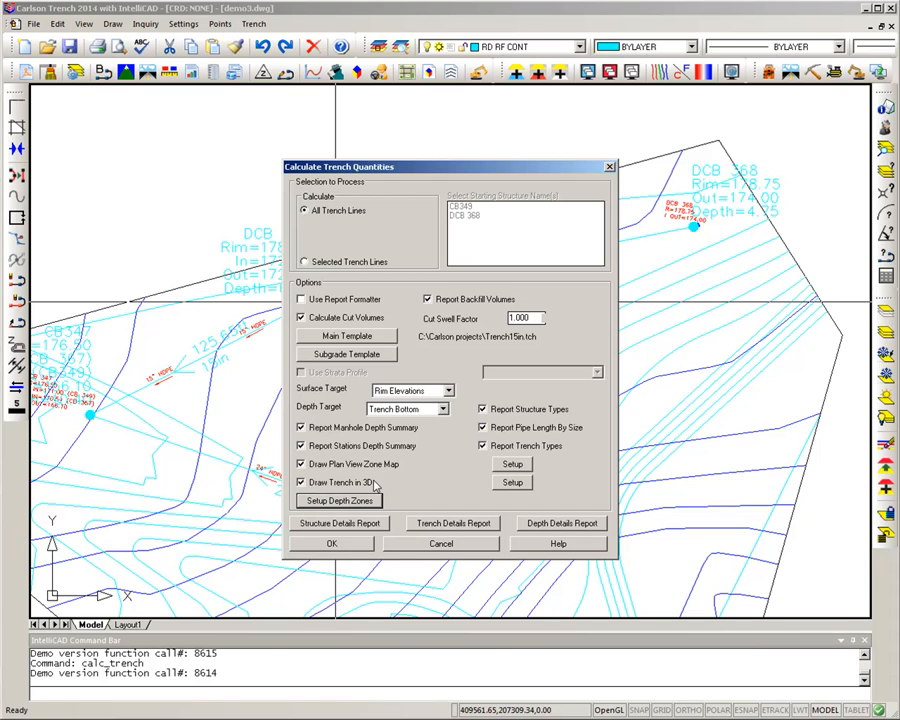
mouse_move(520, 492)
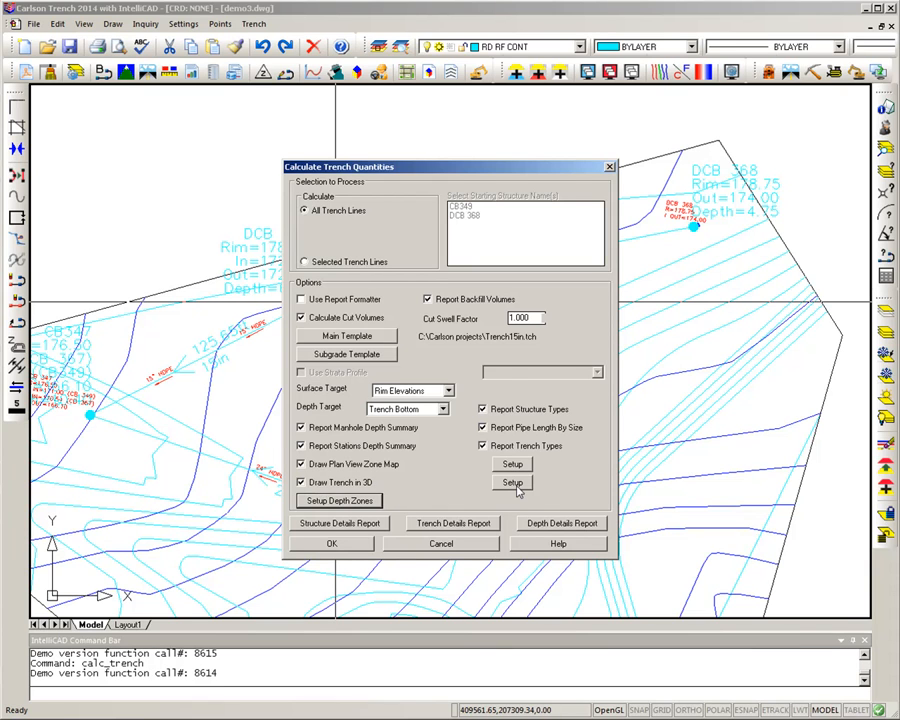
Set the Draw Trench in 3D layer name to TRENCH_3D and confirm it.
left_click(512, 482)
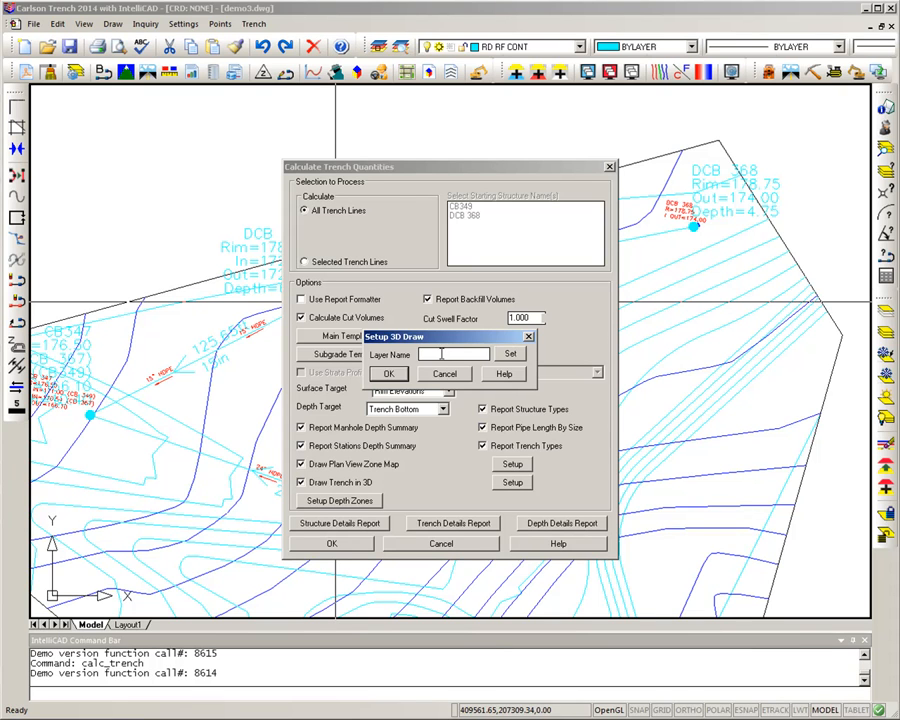
type("TRENCH")
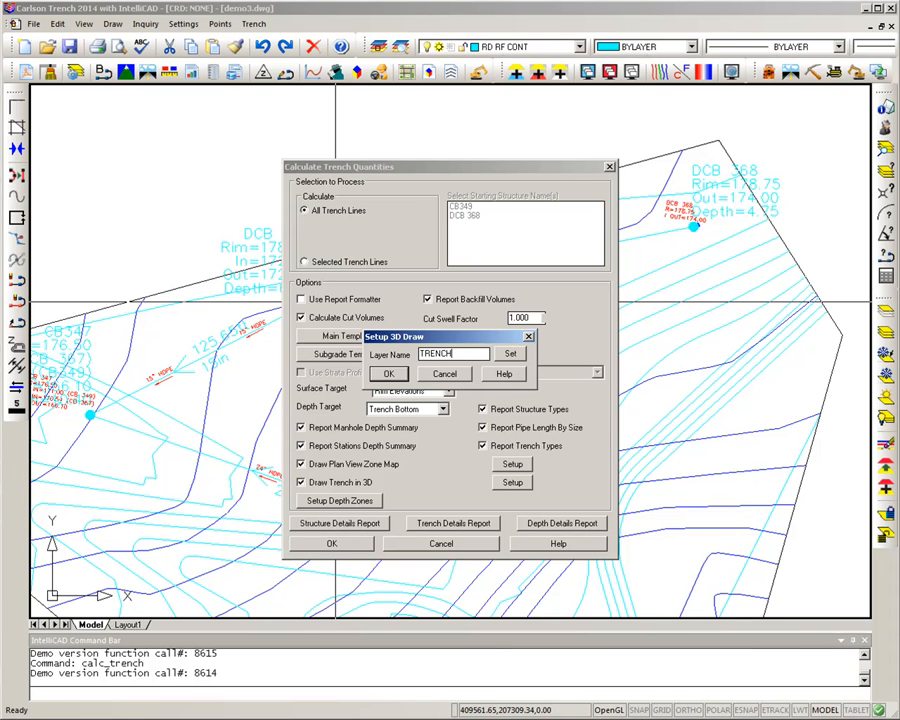
type("_")
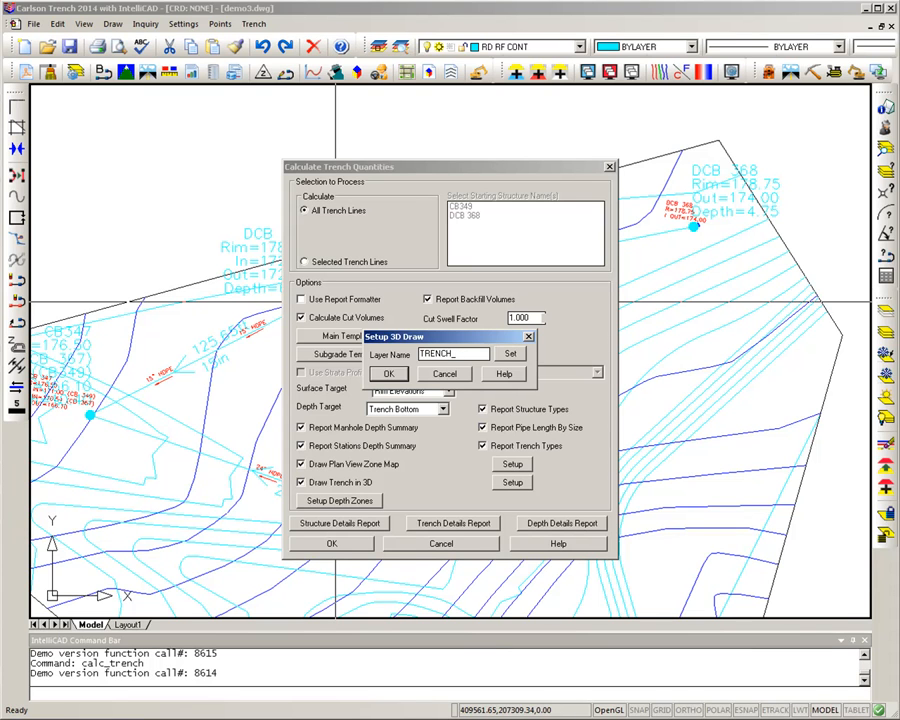
type("3D")
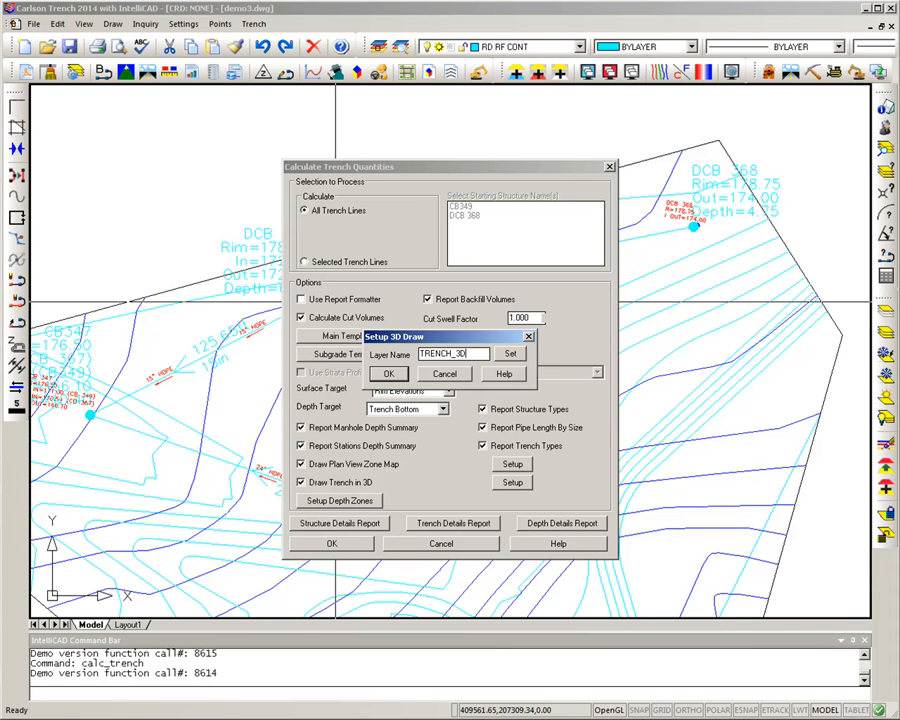
left_click(388, 374)
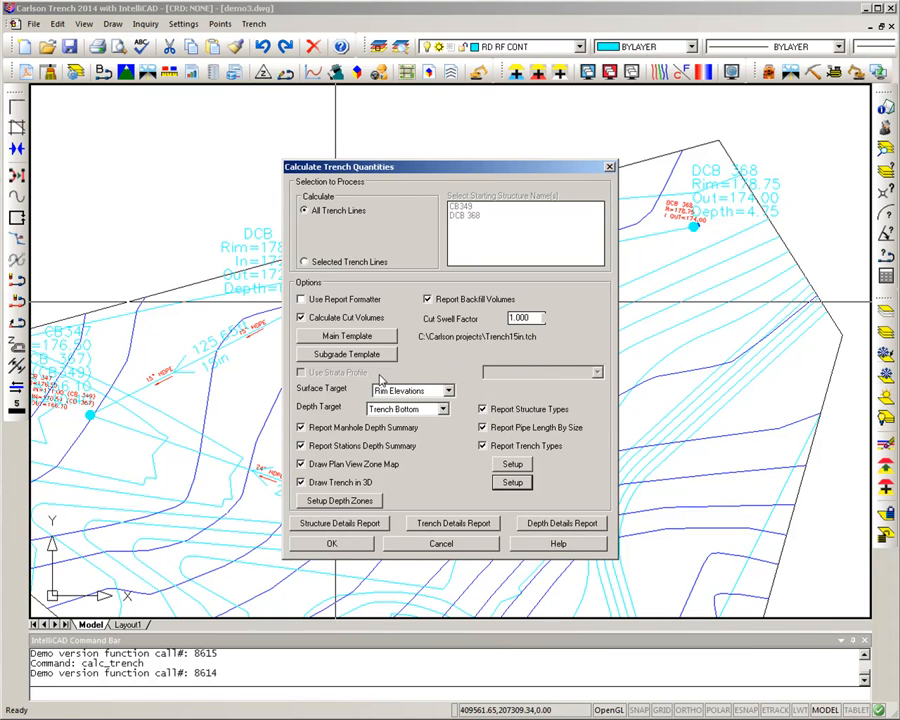
mouse_move(324, 548)
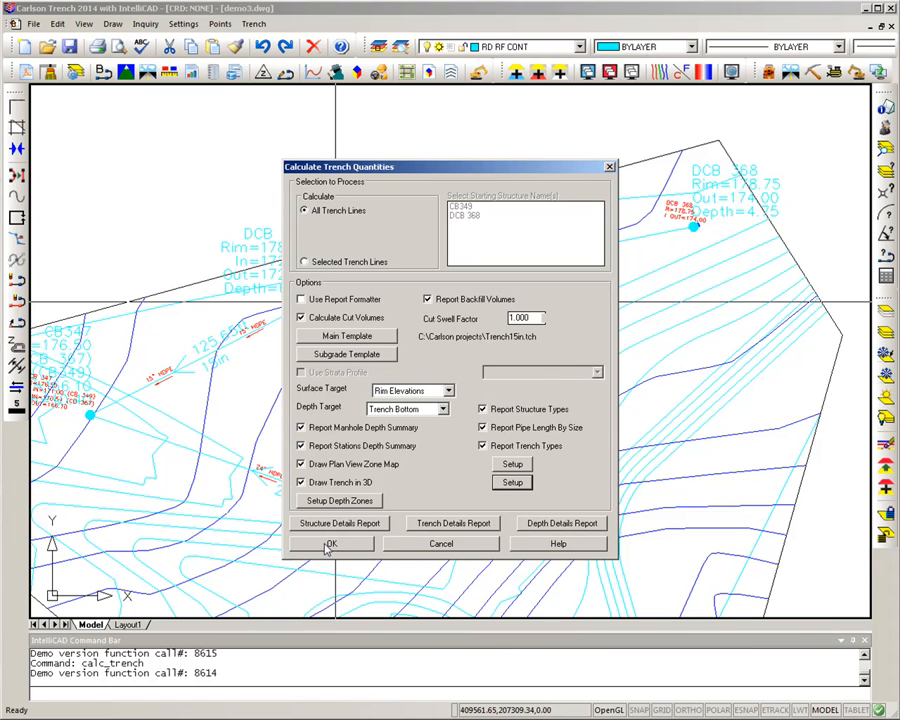
Run the quantities calculation and look through the resulting report showing total cut volume 559.70 C.Y.
left_click(330, 544)
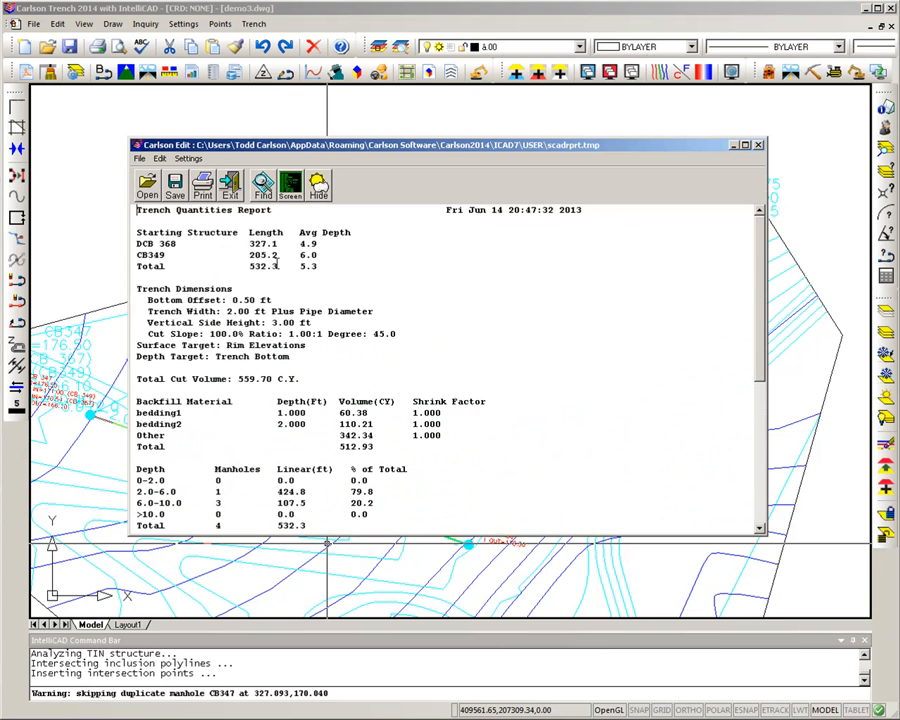
double_click(264, 244)
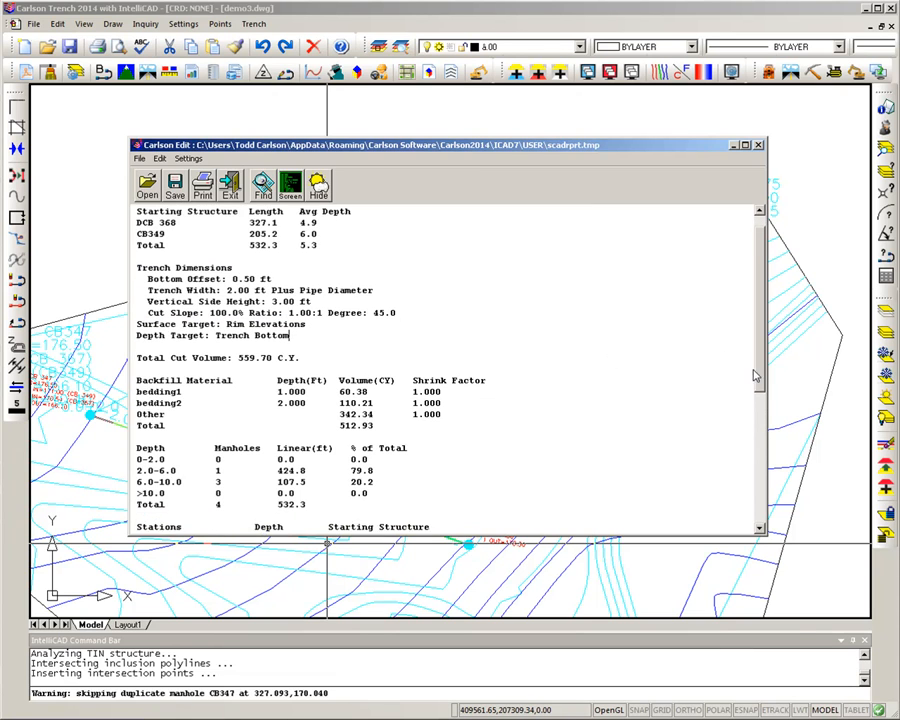
scroll("down", 3)
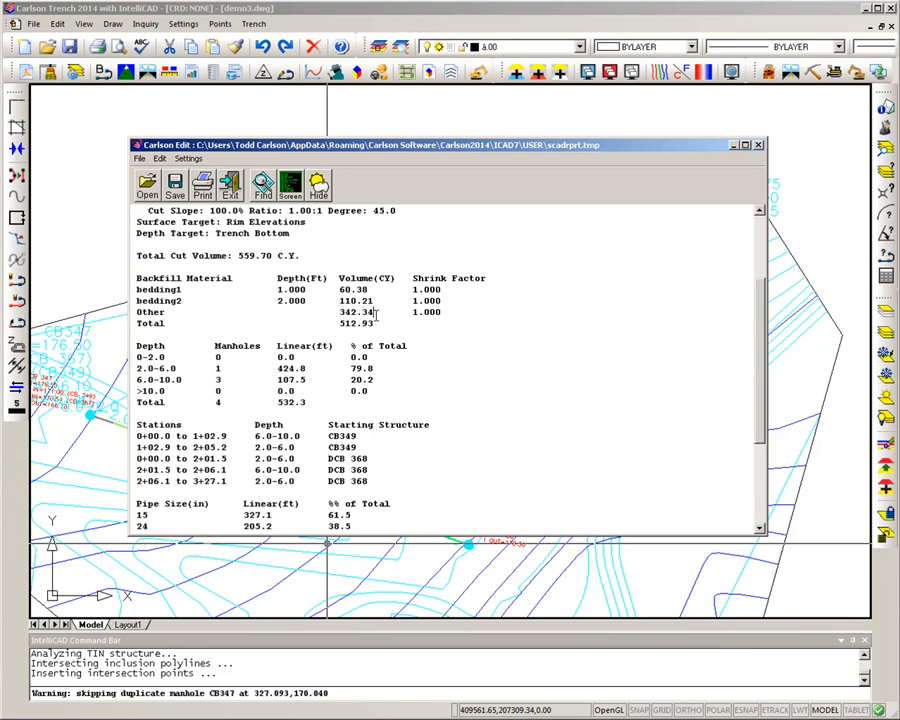
double_click(356, 312)
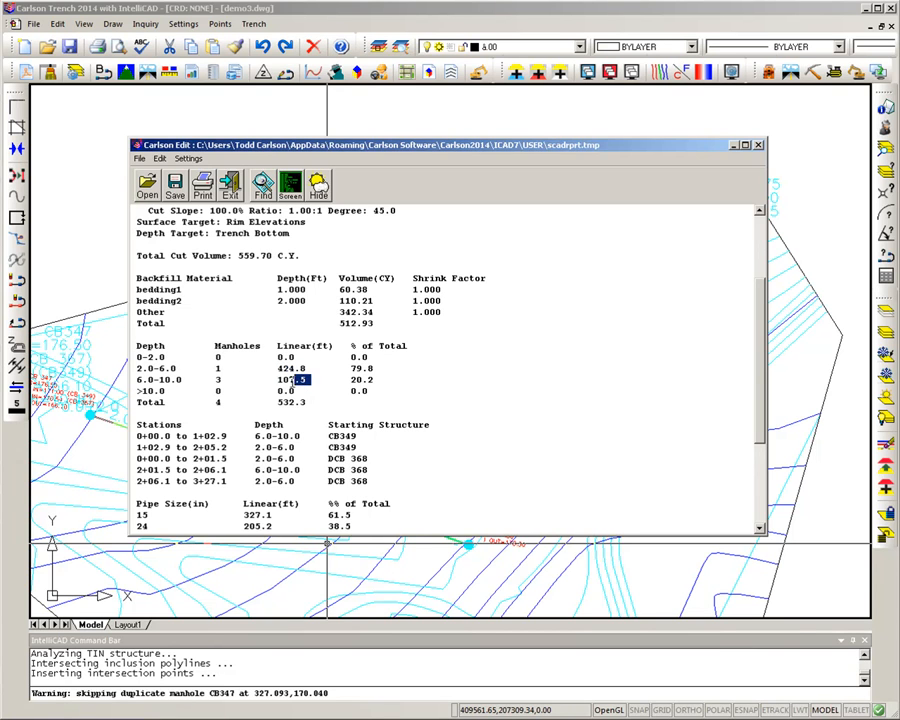
double_click(292, 380)
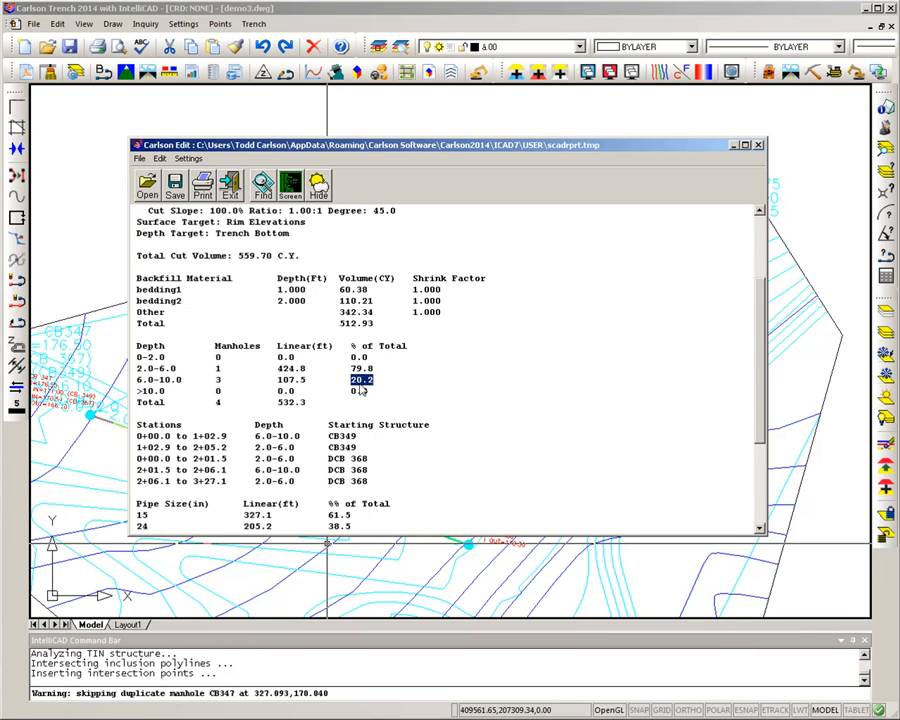
mouse_move(414, 400)
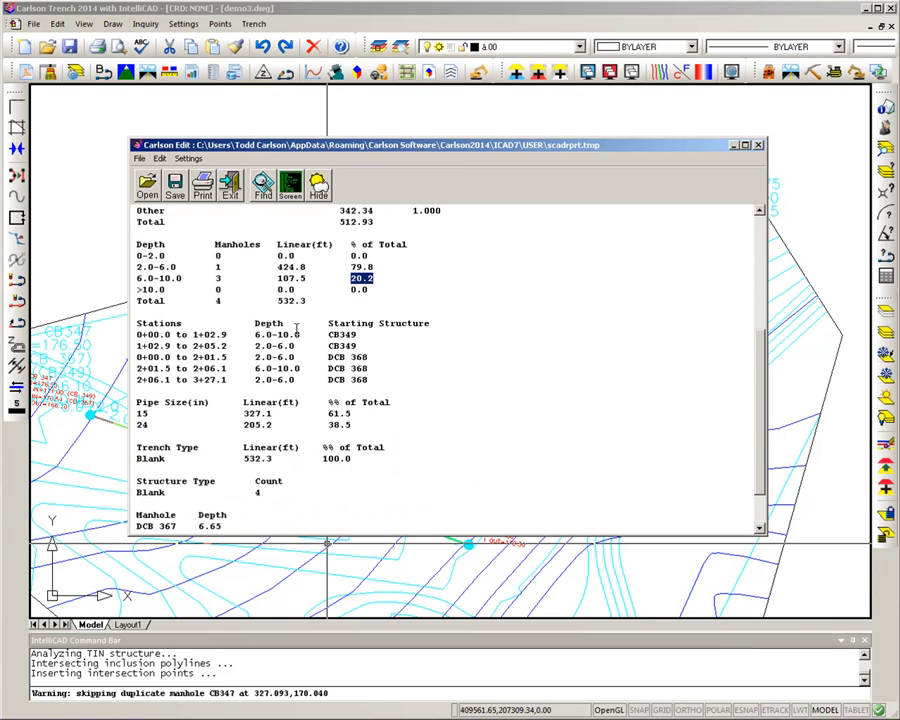
mouse_move(308, 336)
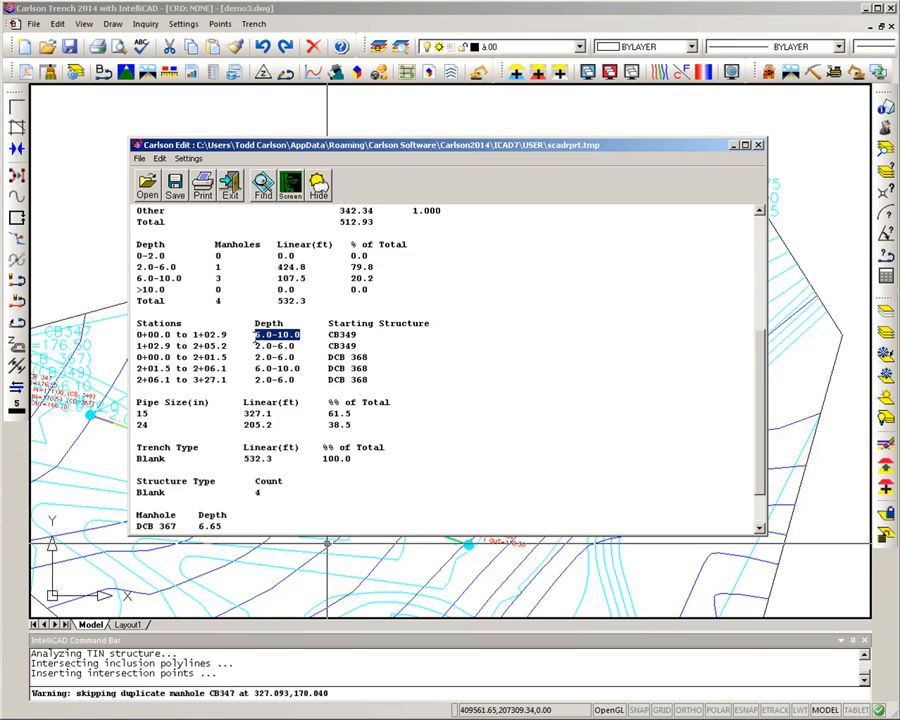
left_click(180, 332)
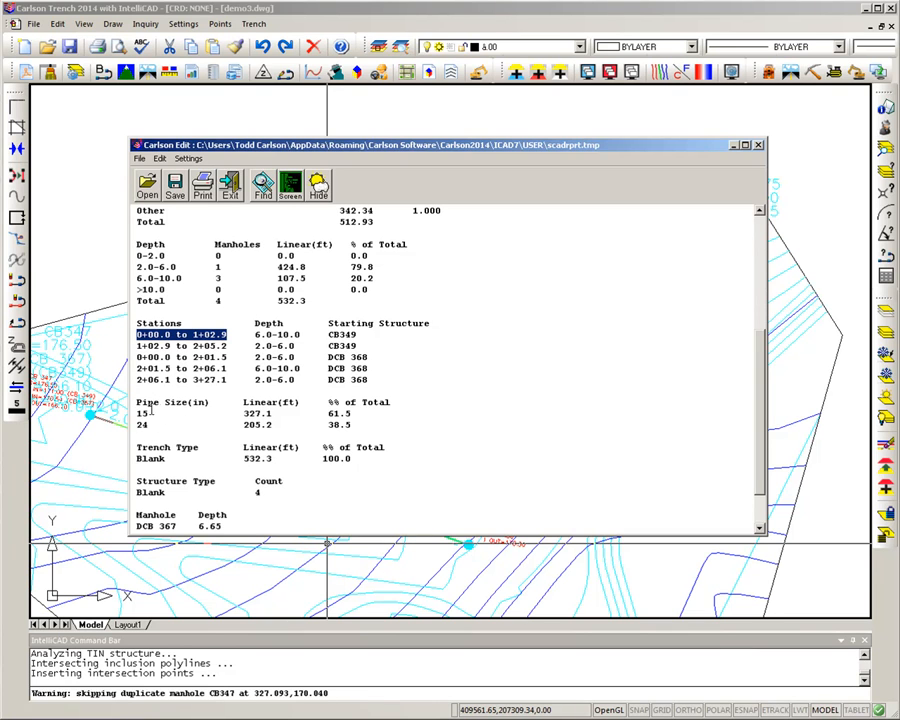
mouse_move(150, 412)
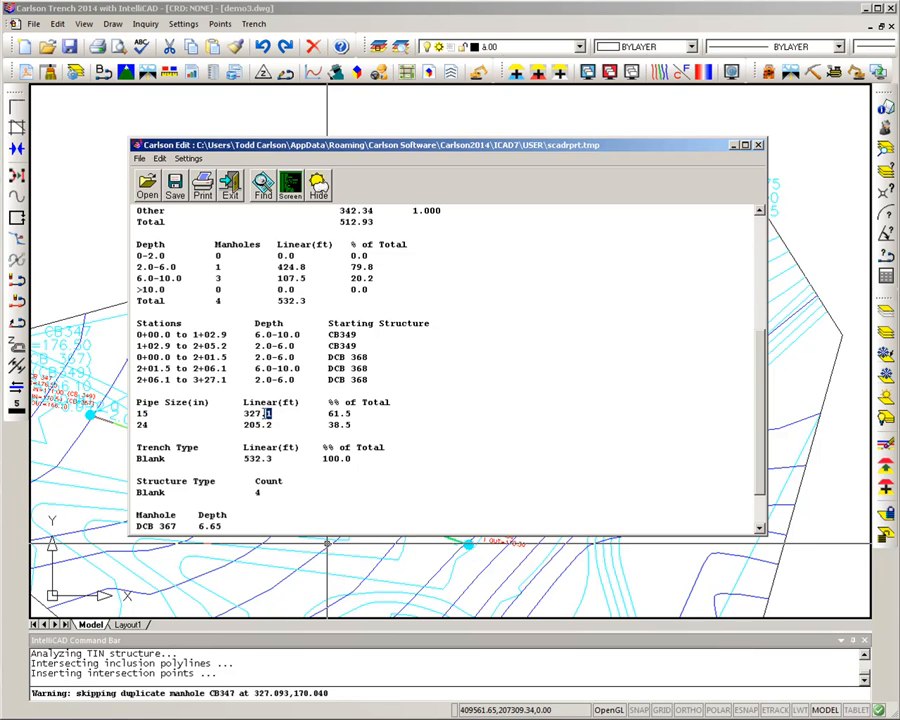
double_click(256, 412)
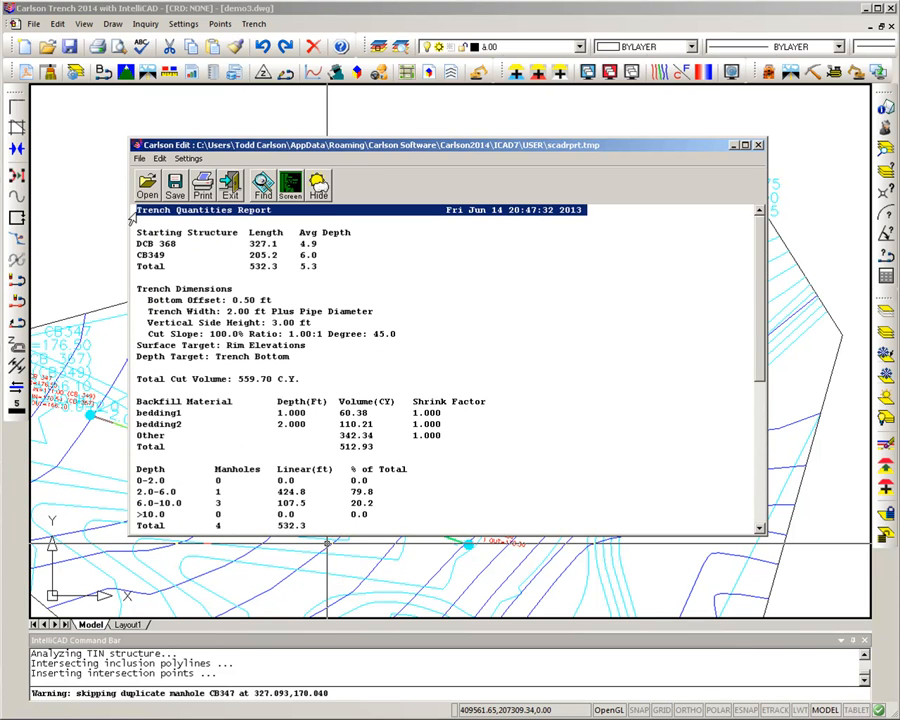
mouse_move(138, 218)
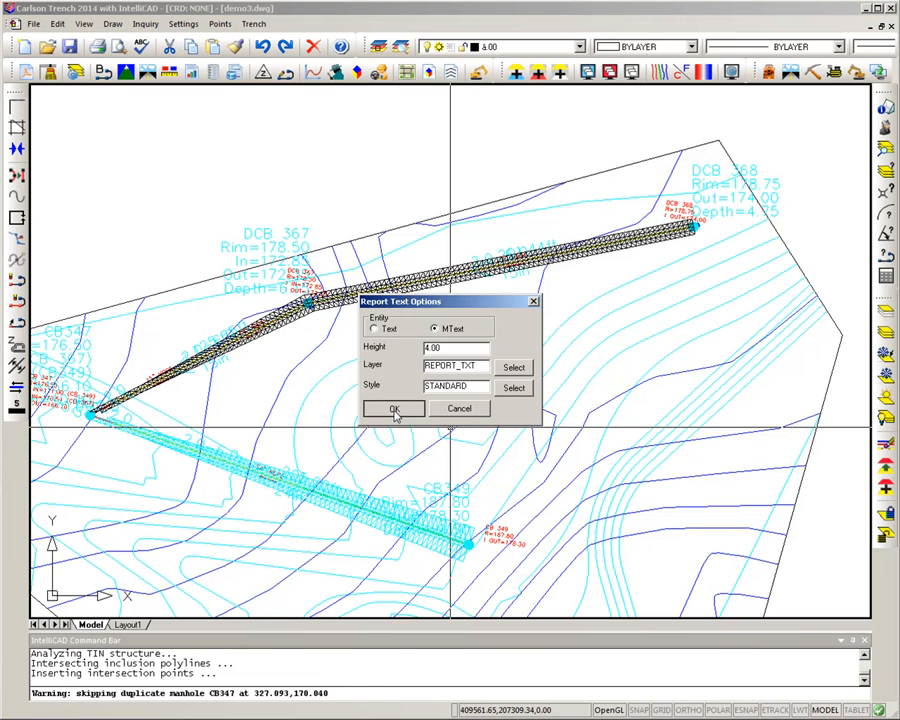
Accept the report text settings and close the Carlson Edit report to return to the demo3 drawing.
left_click(392, 408)
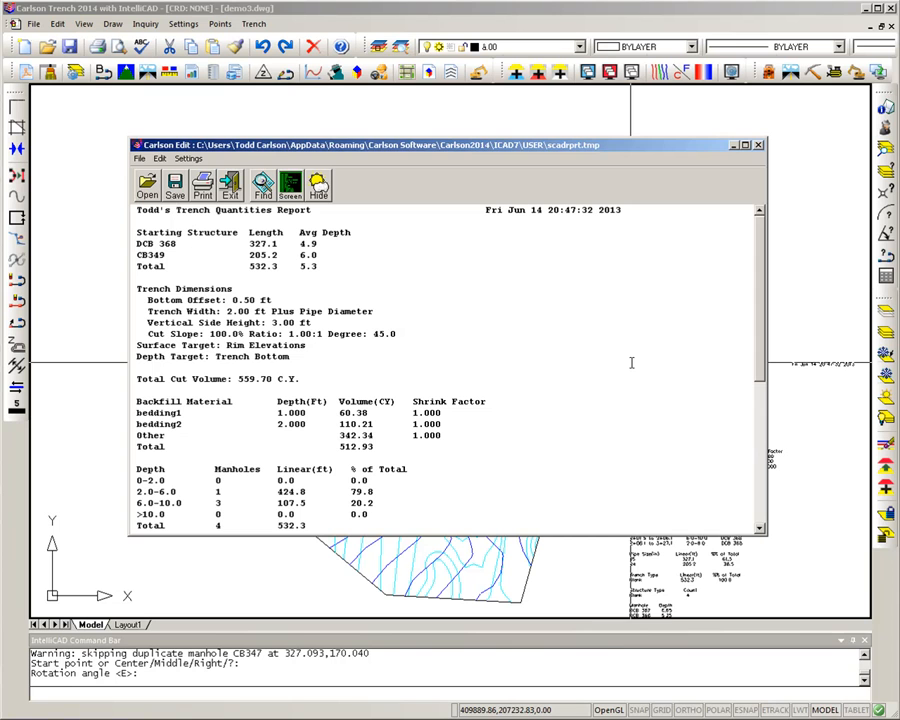
left_click(228, 186)
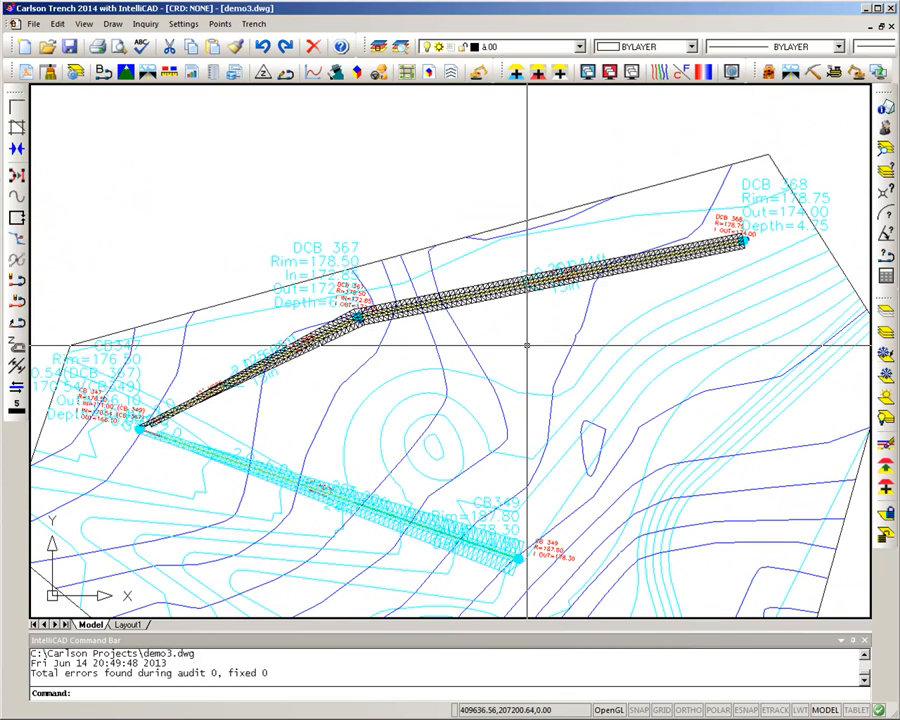
mouse_move(356, 72)
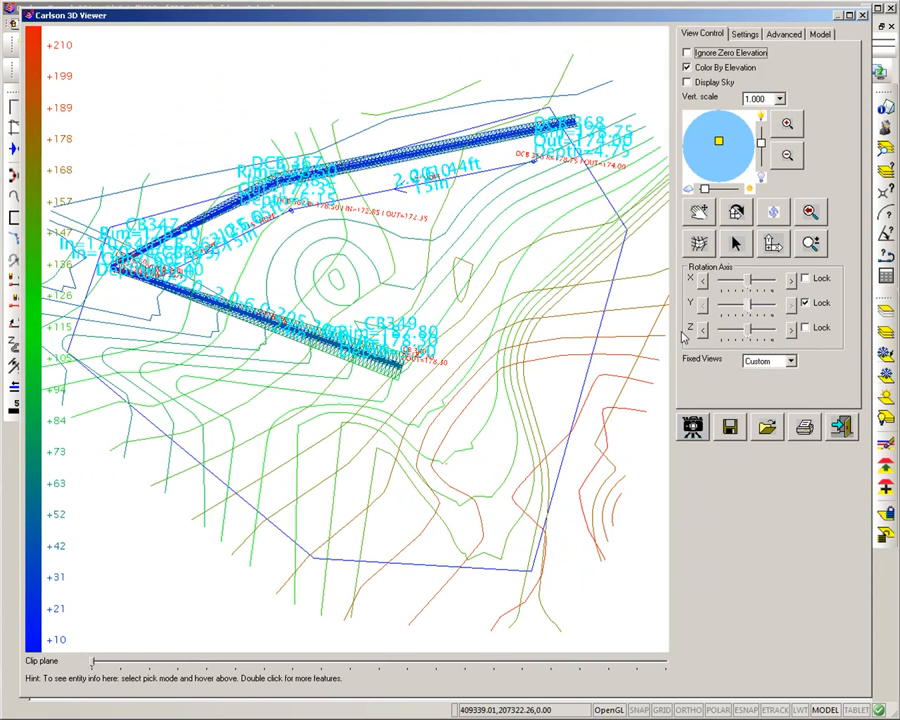
Turn on Ignore Zero Elevation in the 3D Viewer's View Control settings.
left_click(688, 52)
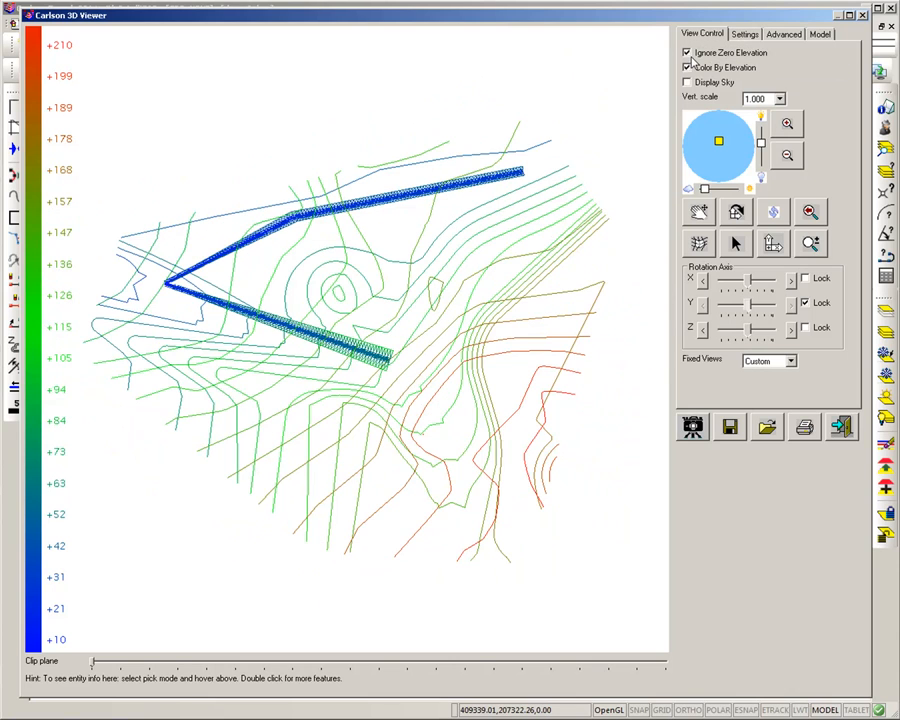
mouse_move(350, 268)
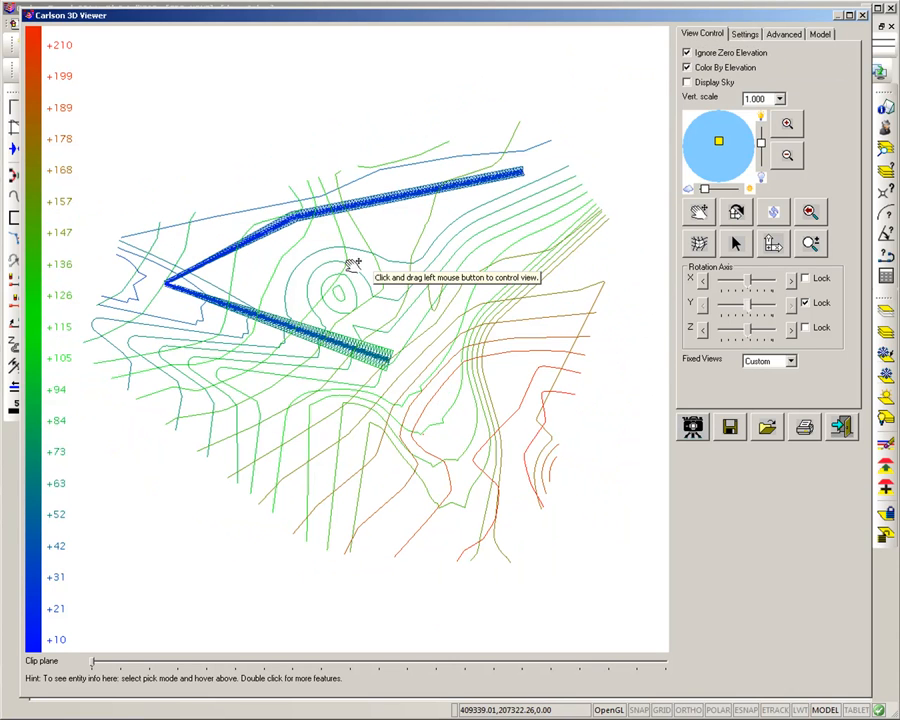